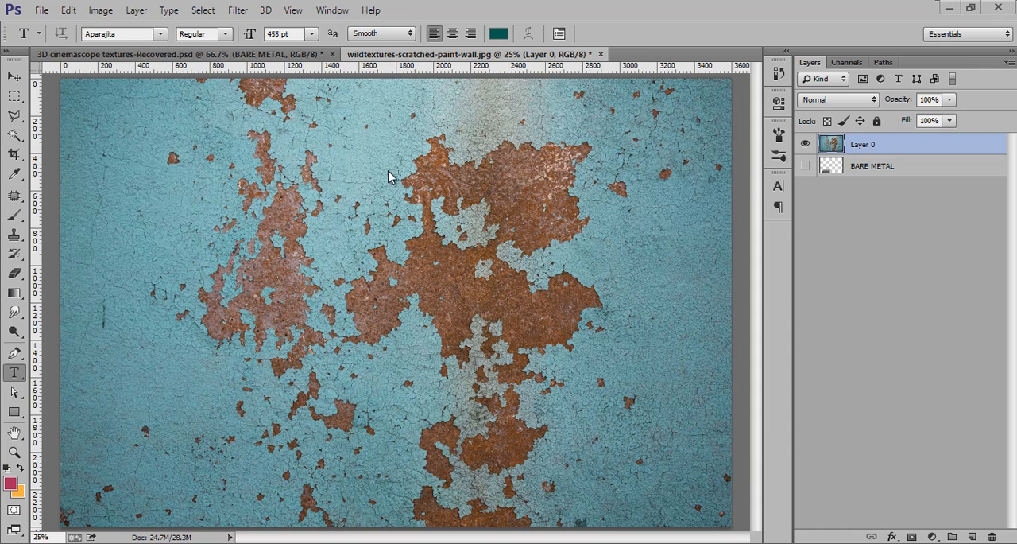
mouse_move(723, 299)
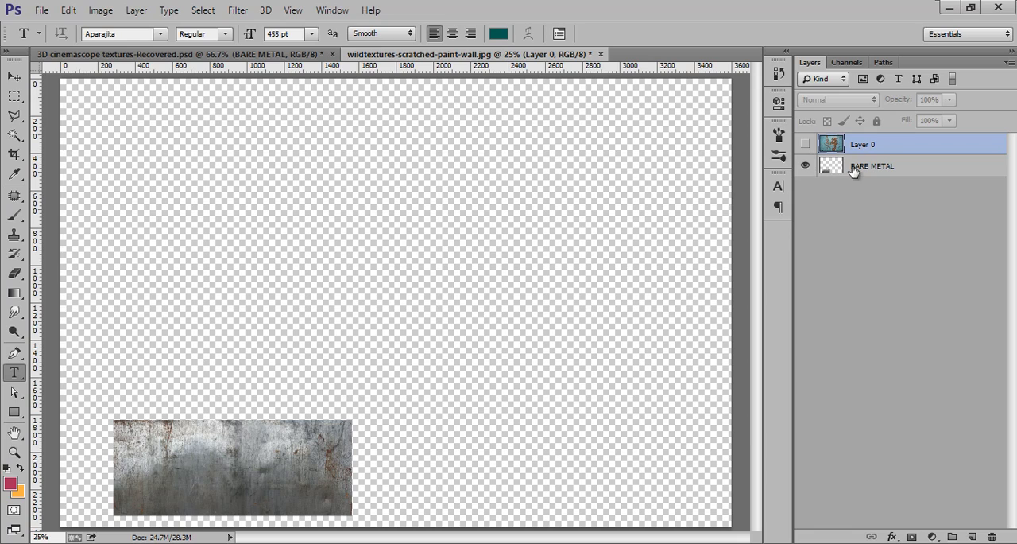
Step: Hide Layer 0 and make the BARE METAL layer visible and active
left_click(884, 165)
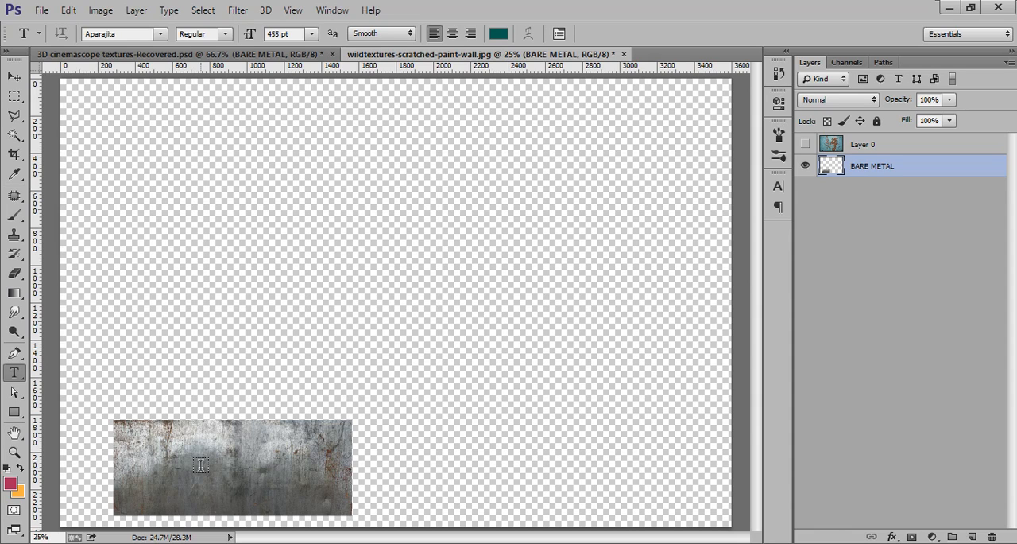
mouse_move(267, 451)
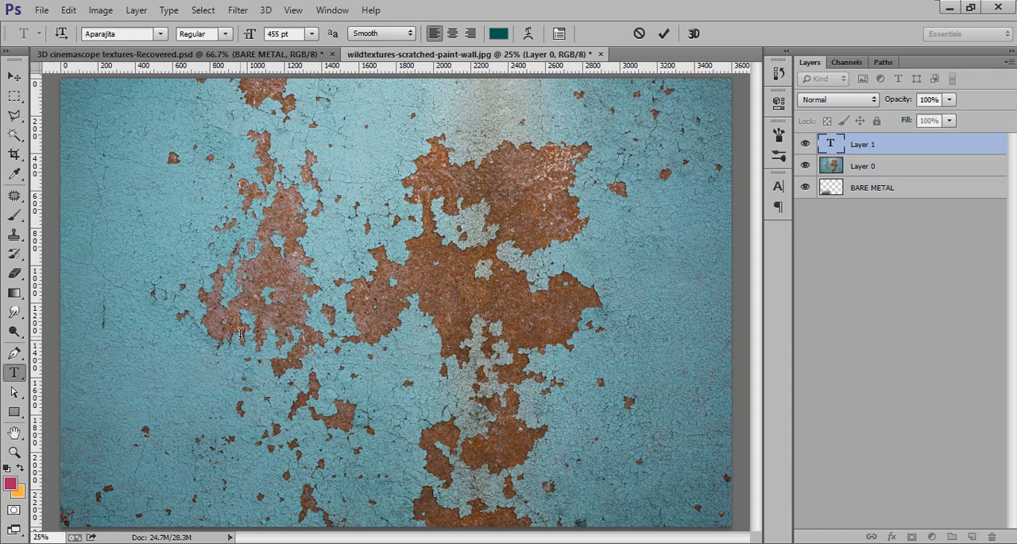
Step: Type 'arunz' and restyle it at 605 pt in a bold, blocky font
type("arunz")
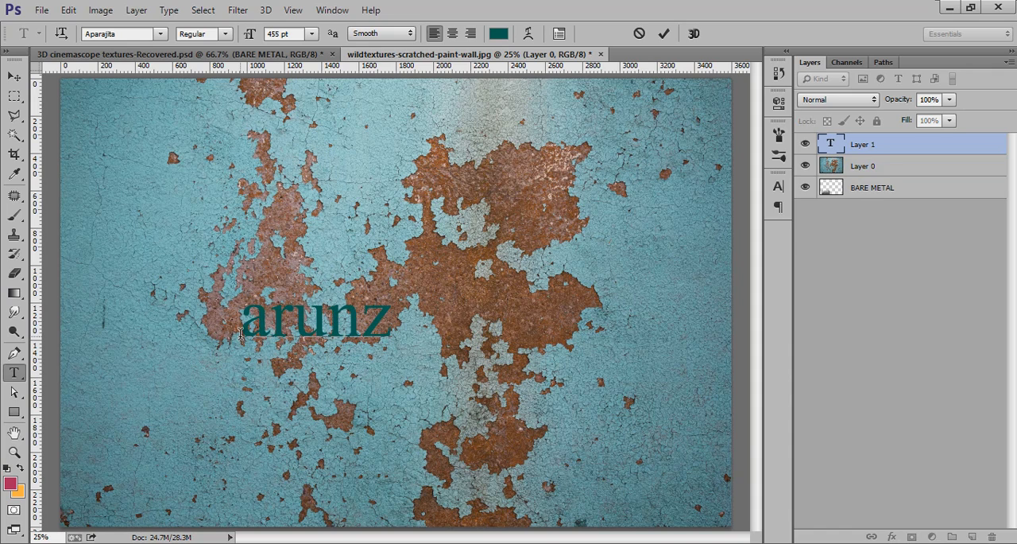
left_click(666, 32)
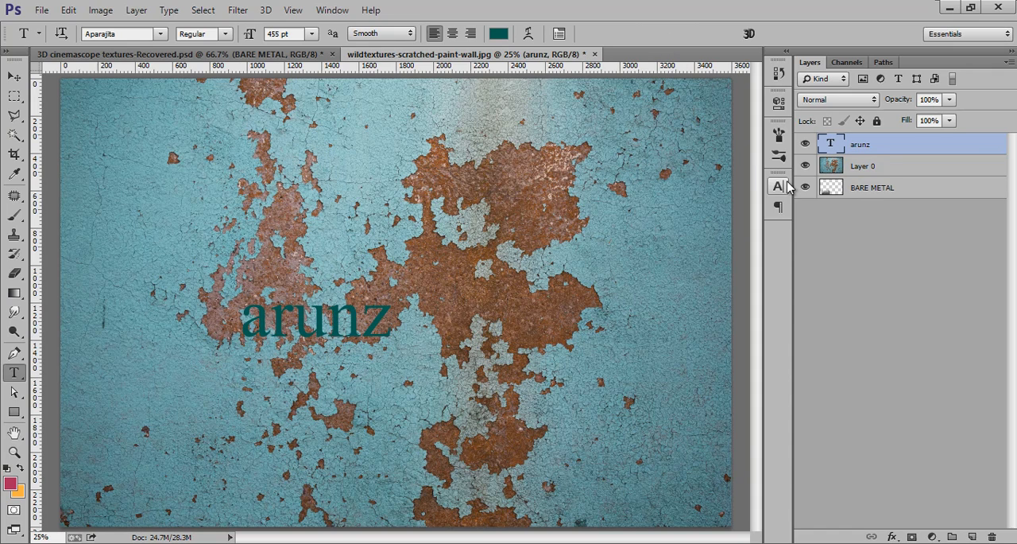
left_click(778, 186)
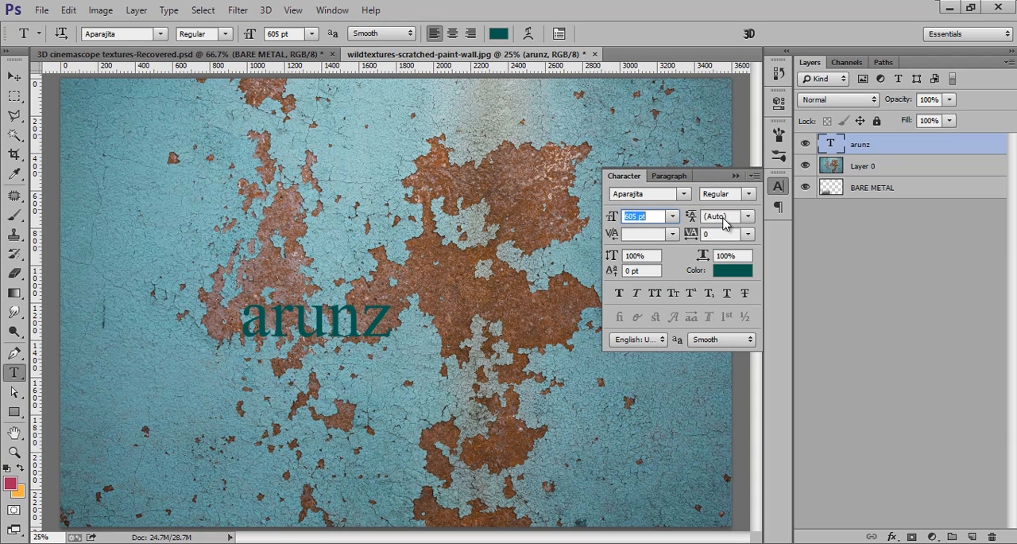
left_click(679, 193)
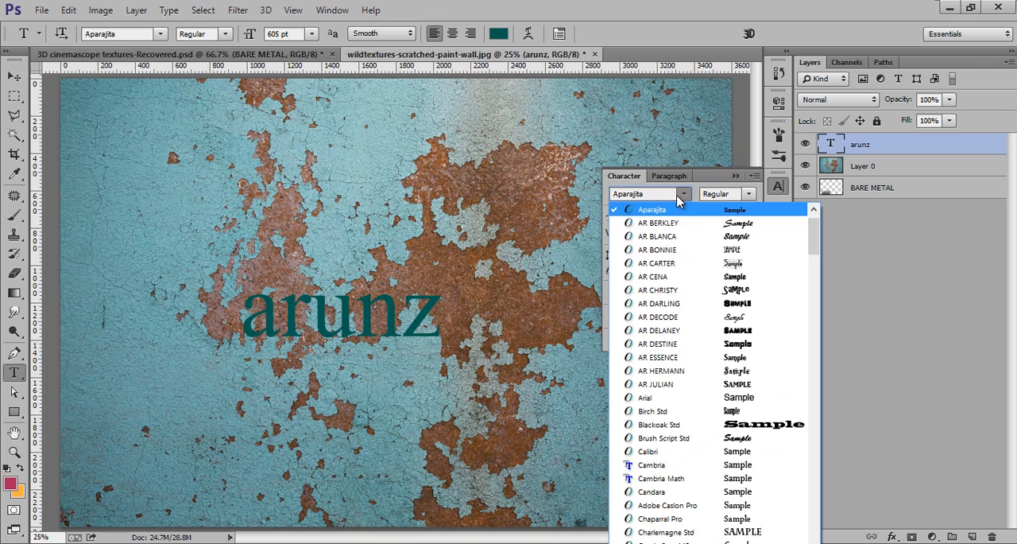
left_click(661, 344)
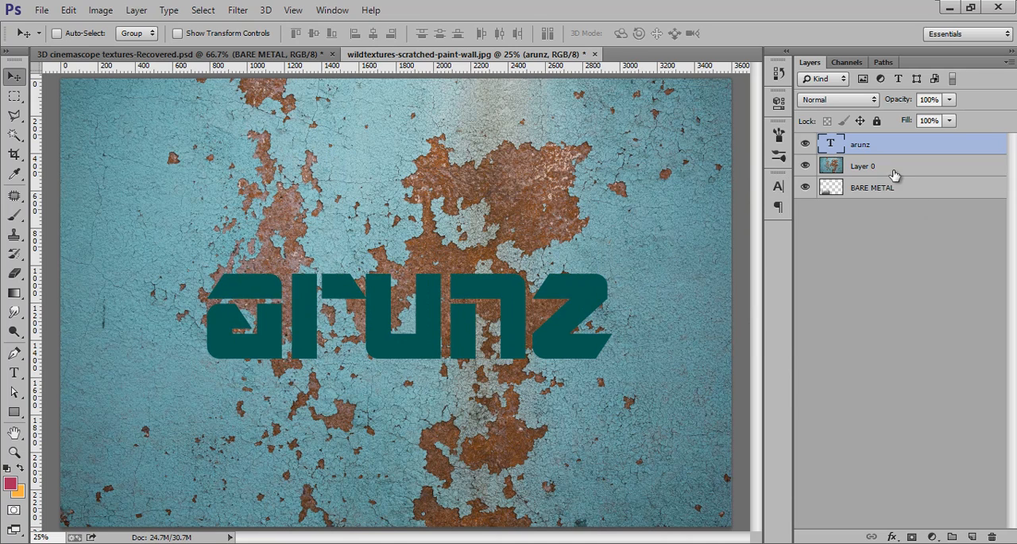
Step: Resize the wall image to 50% width (1800 × 1200 px) and recheck the size
left_click(117, 10)
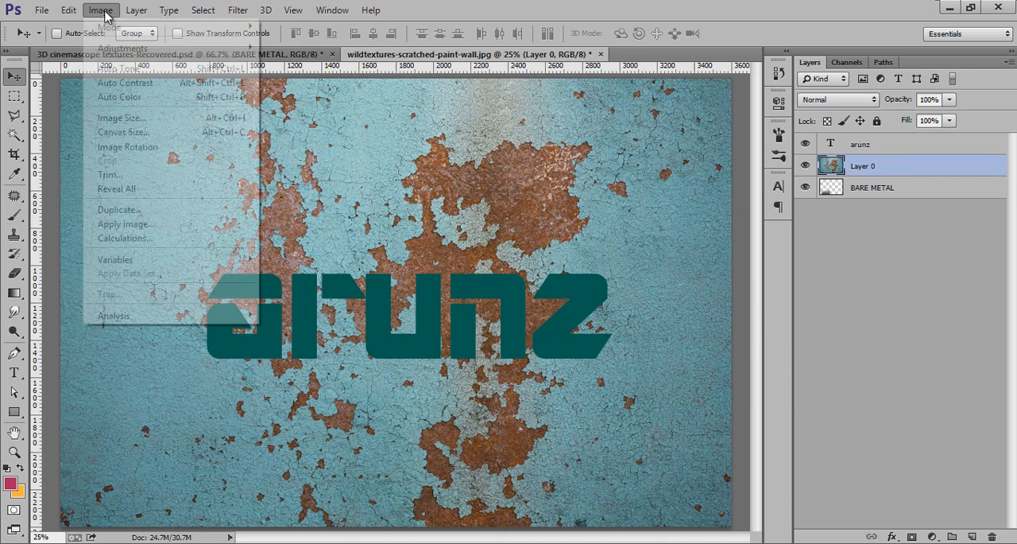
left_click(121, 117)
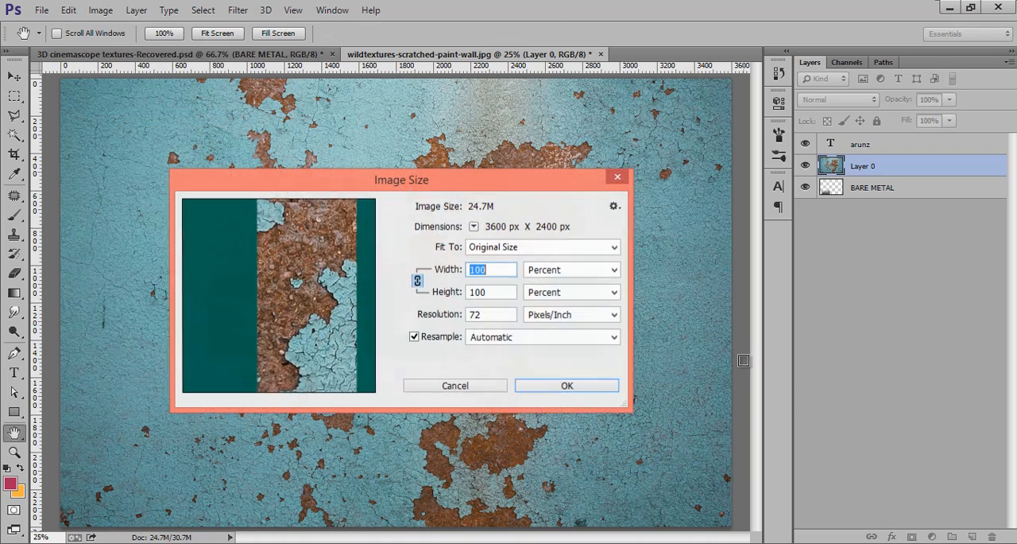
left_click_drag(401, 180, 611, 184)
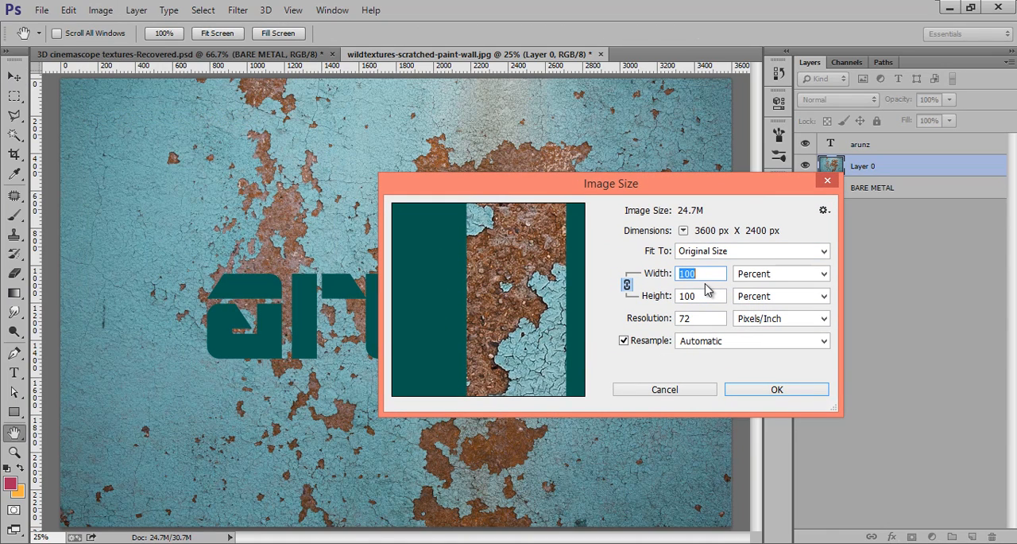
type("50")
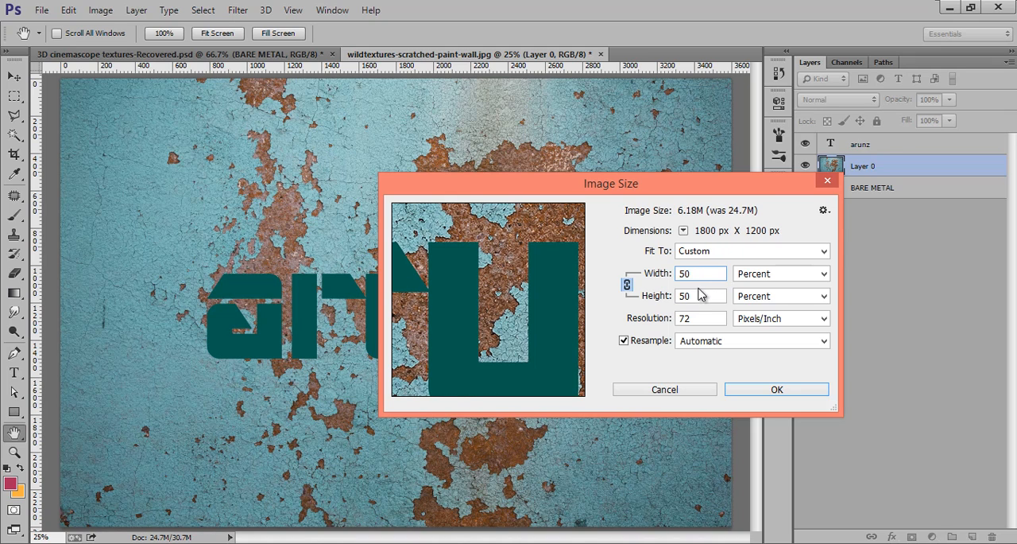
left_click(777, 388)
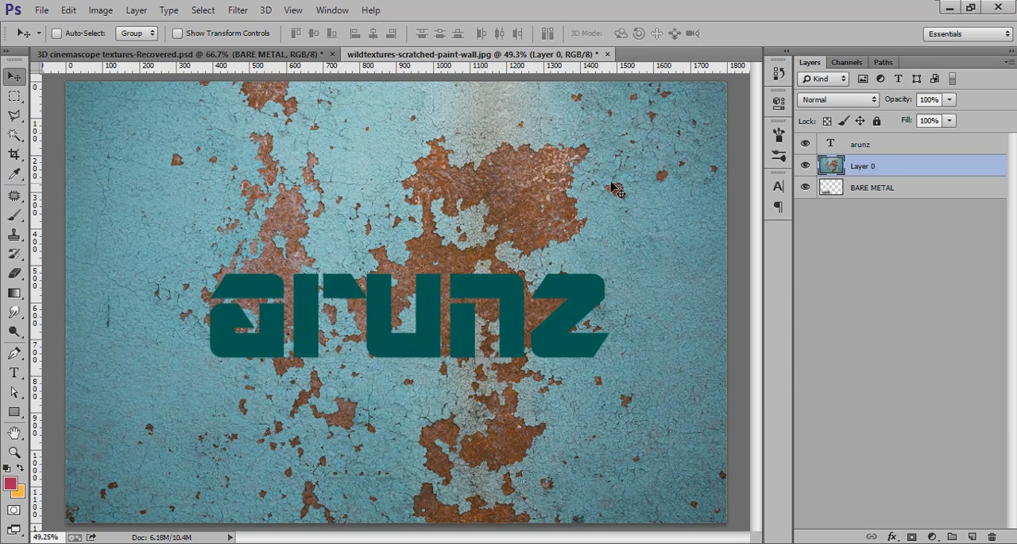
left_click(129, 13)
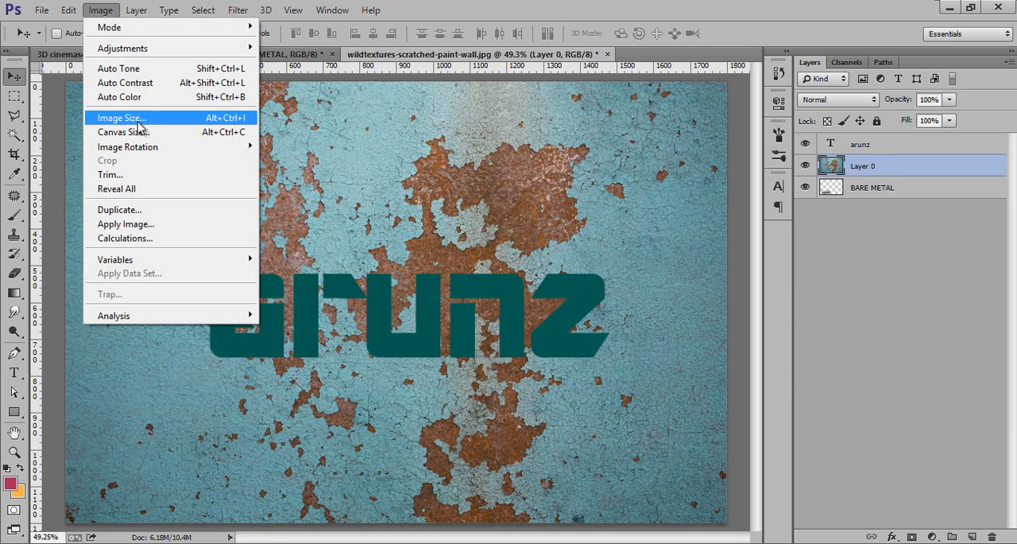
left_click(121, 118)
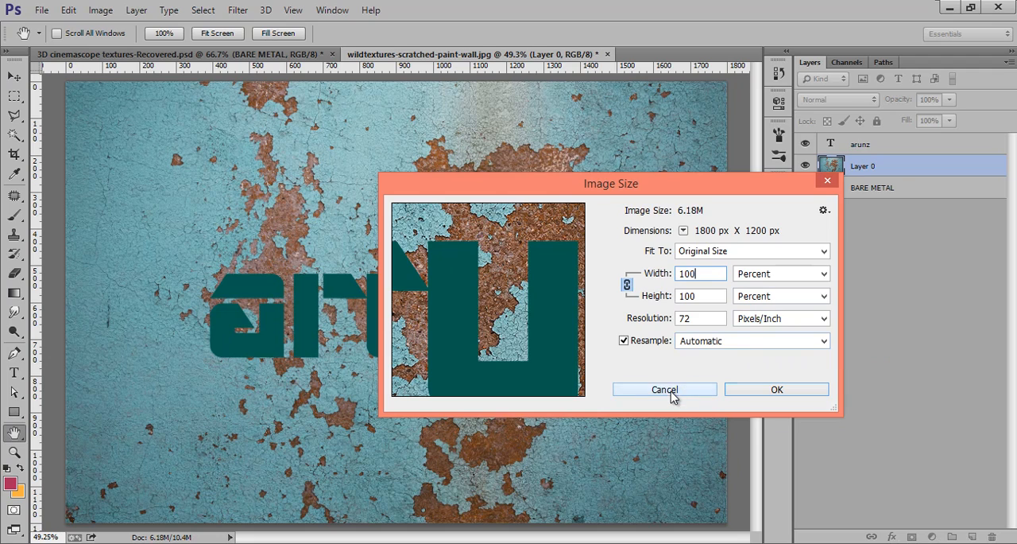
left_click(665, 389)
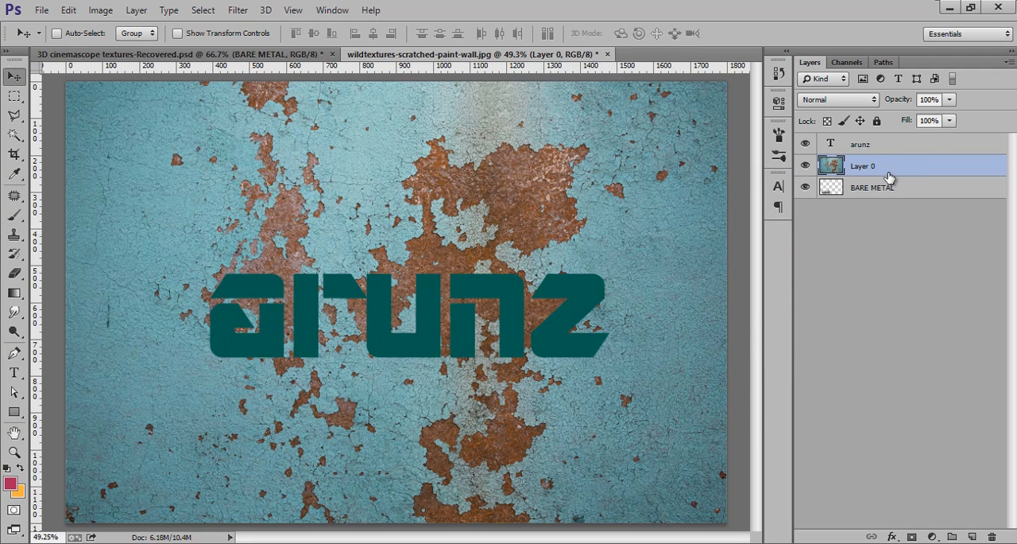
Step: Convert Layer 0 and BARE METAL into 3D postcard layers and view the scene
left_click(884, 191)
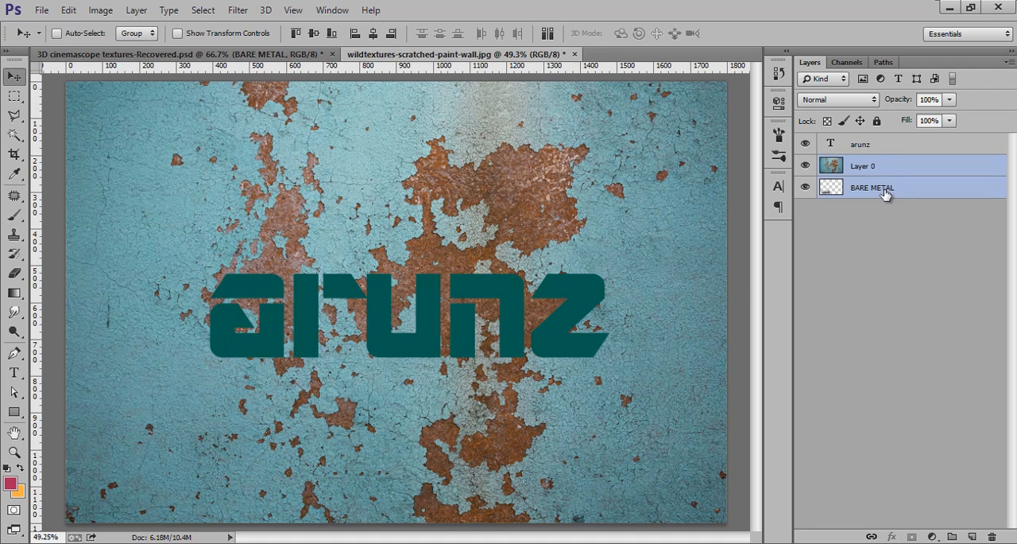
left_click(266, 9)
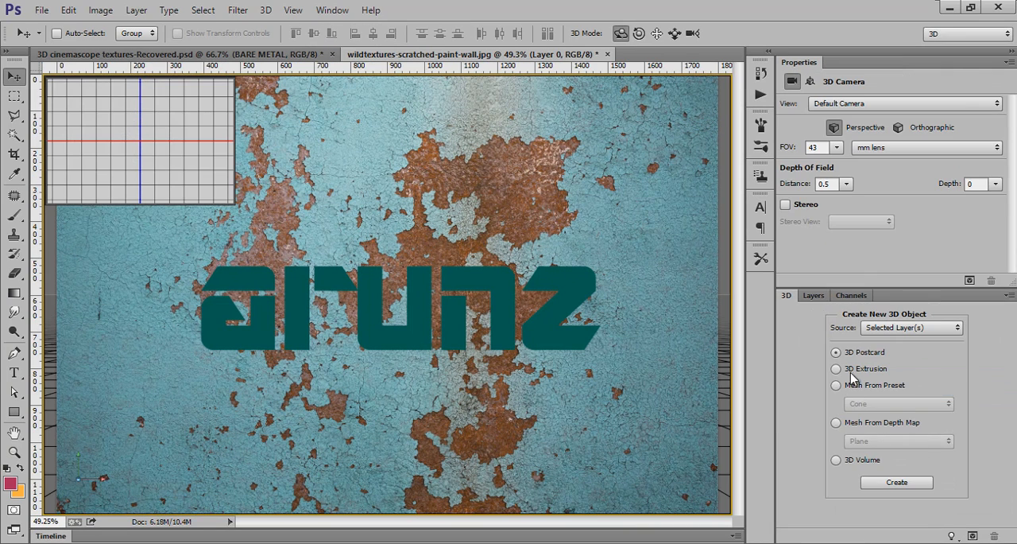
left_click(811, 295)
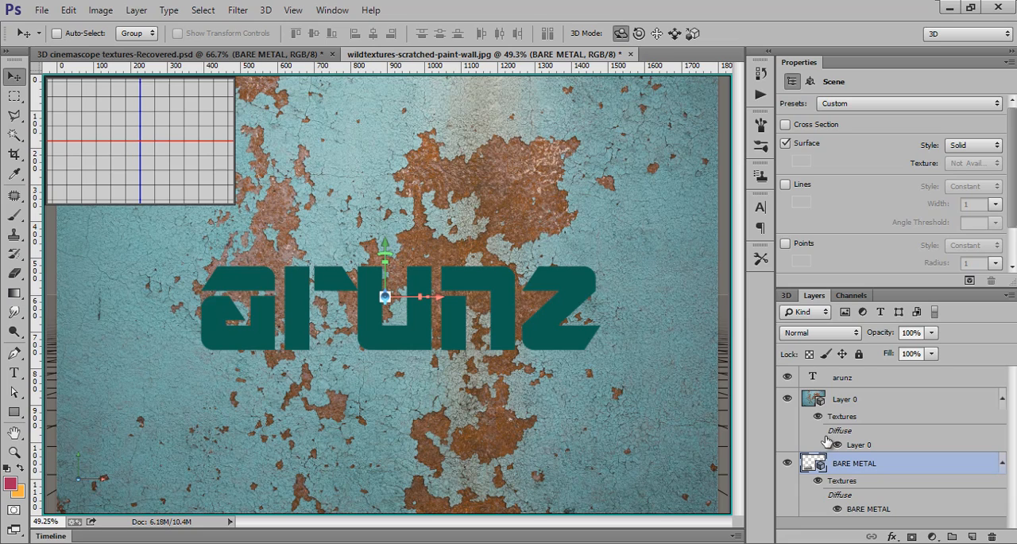
left_click(856, 399)
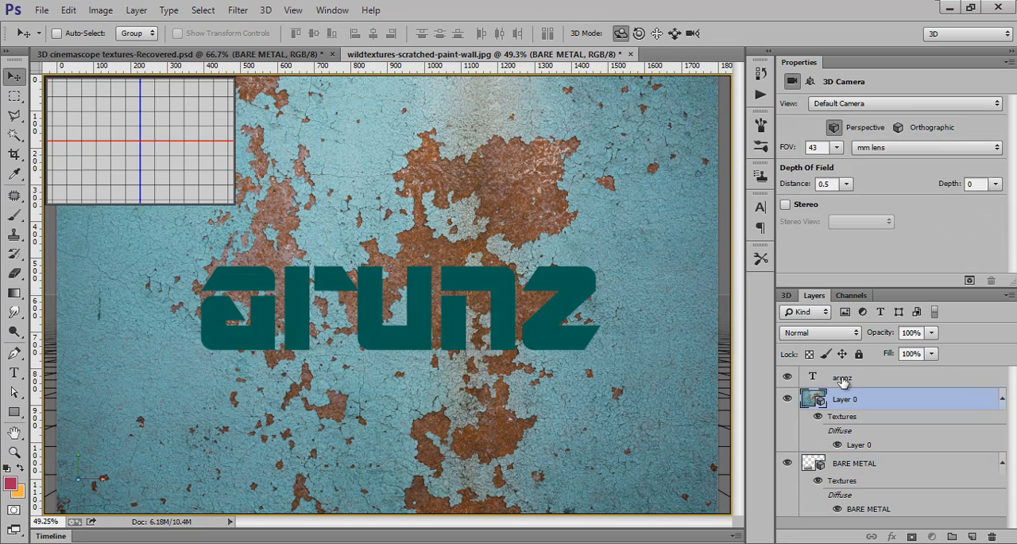
left_click(855, 462)
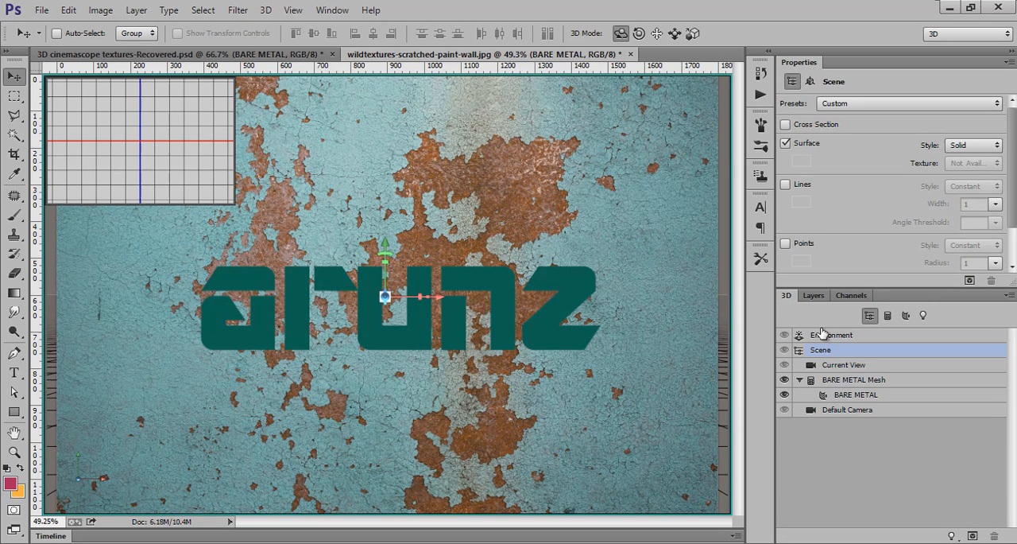
Step: Save the BARE METAL mesh material as a new preset named BARE METAL
left_click(831, 335)
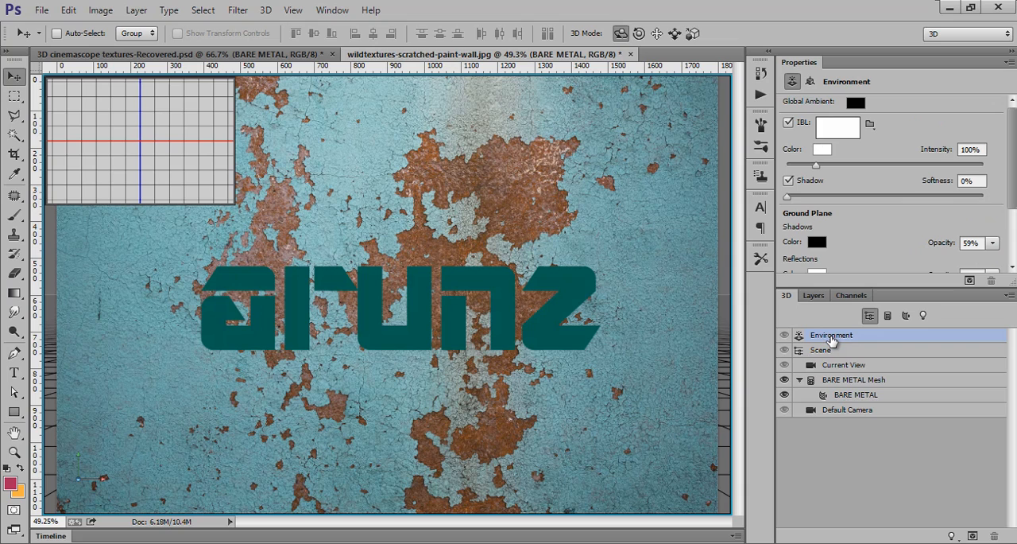
mouse_move(837, 396)
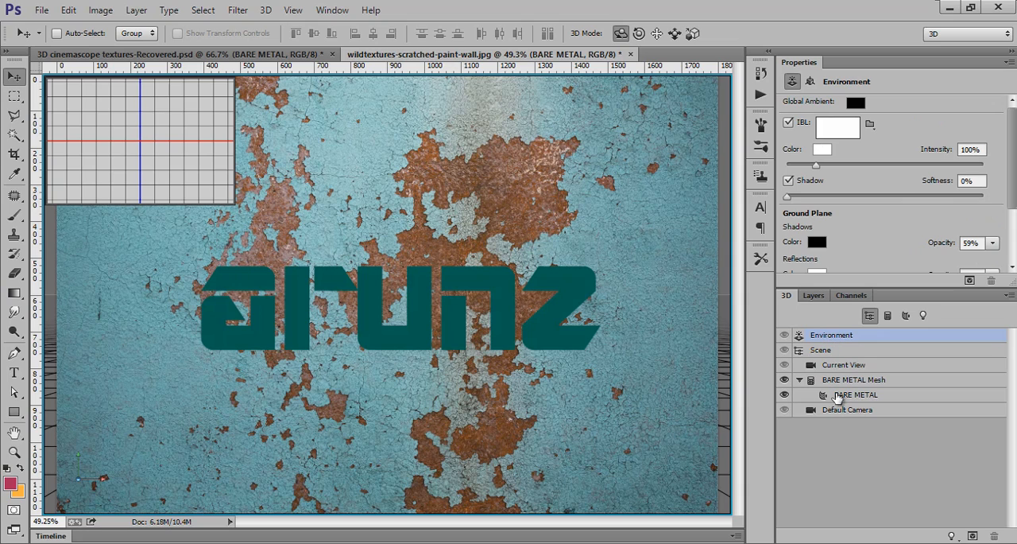
left_click(858, 395)
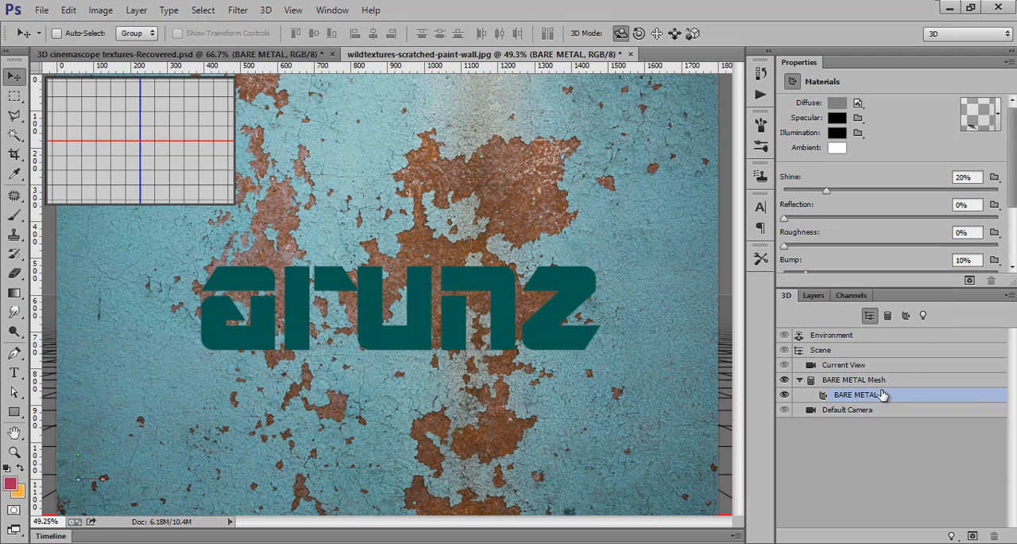
left_click(1002, 117)
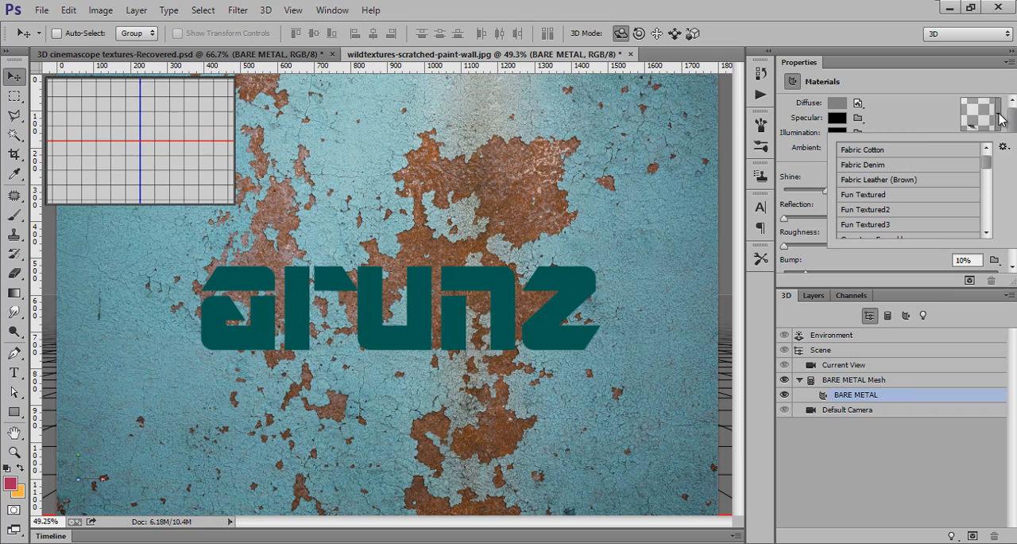
mouse_move(1002, 151)
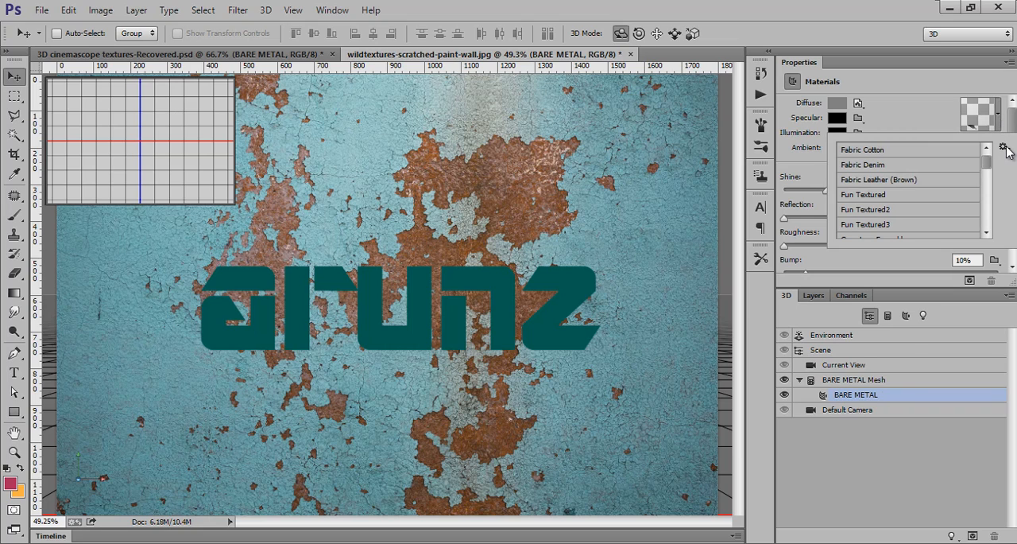
left_click(1001, 149)
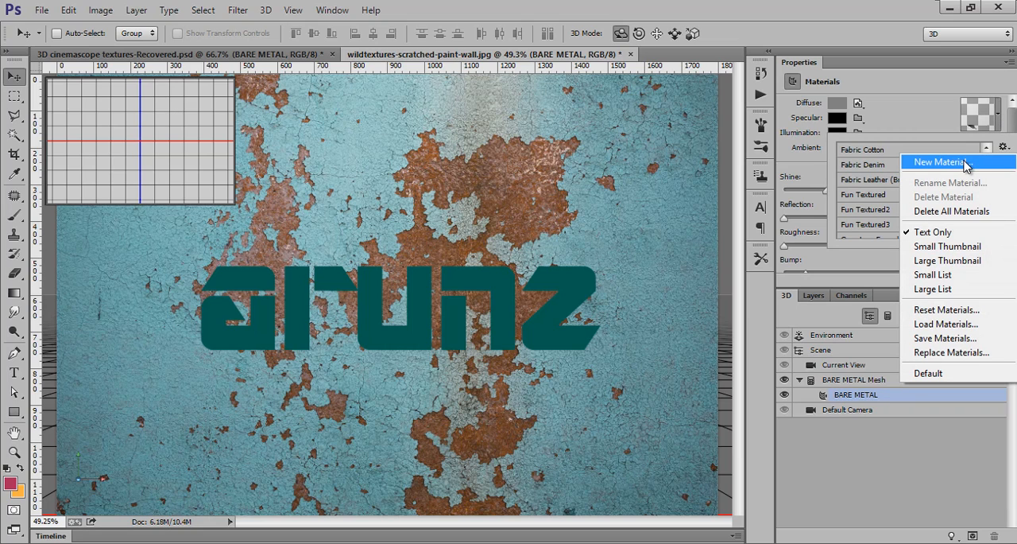
left_click(939, 162)
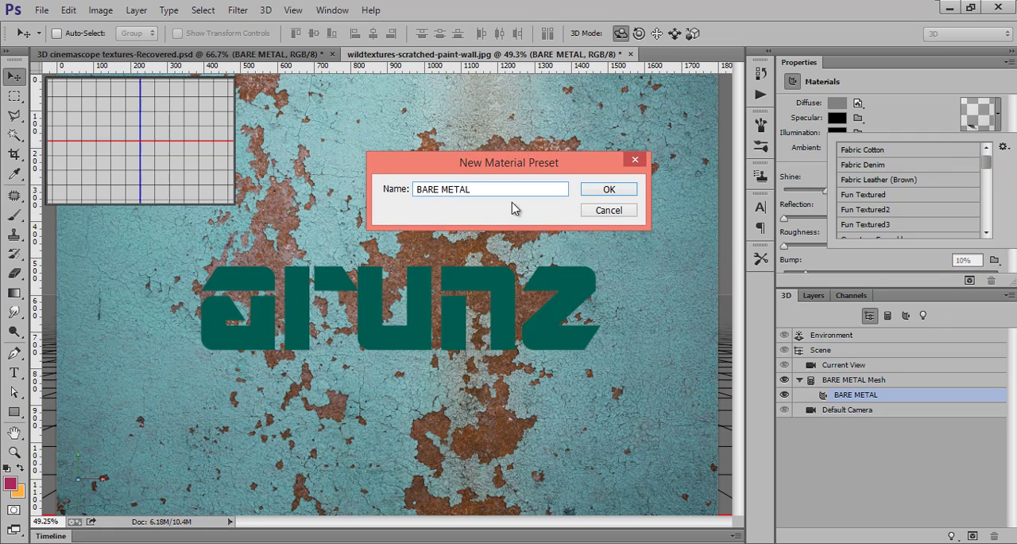
left_click(608, 188)
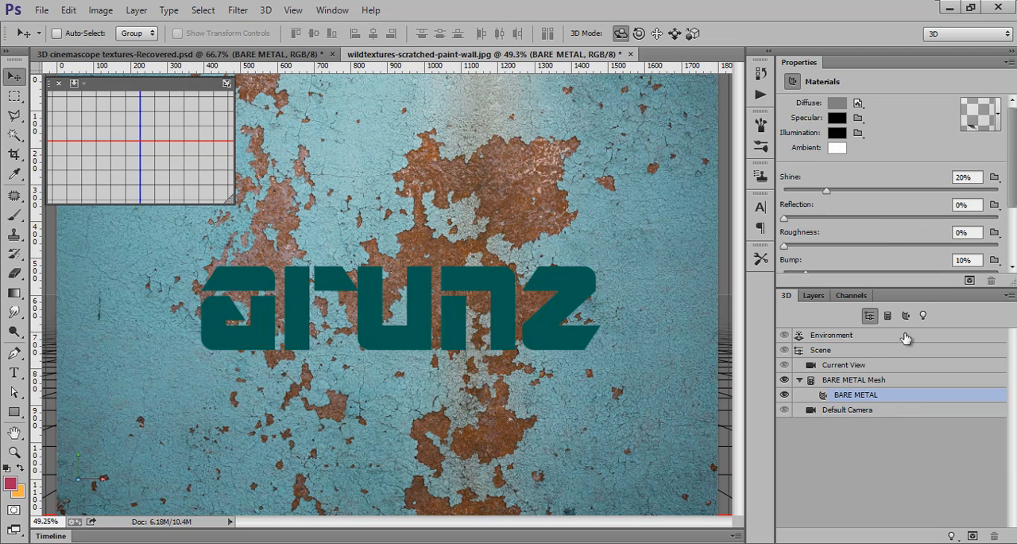
mouse_move(822, 302)
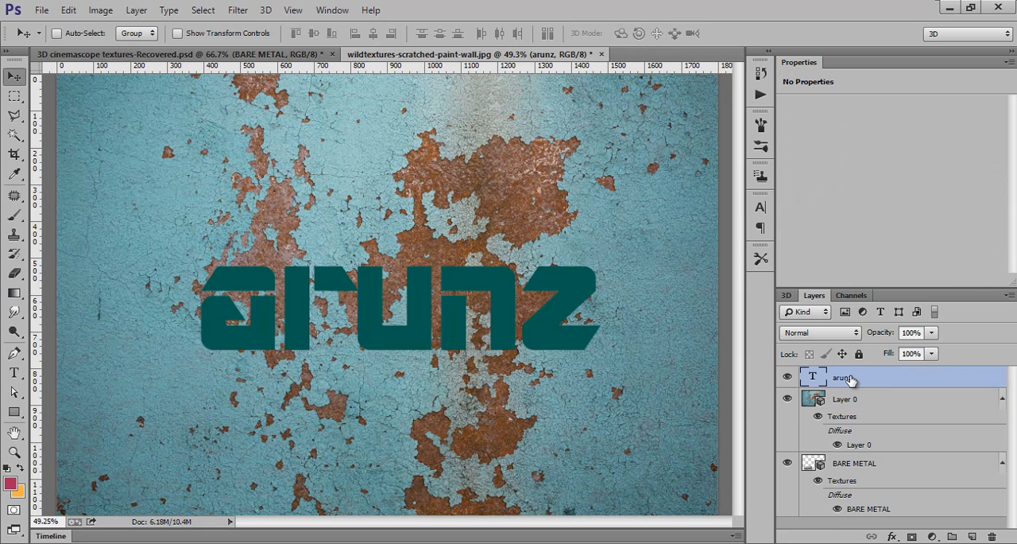
Step: Create a 3D extrusion from the arunz text layer and expand its mesh materials
right_click(845, 378)
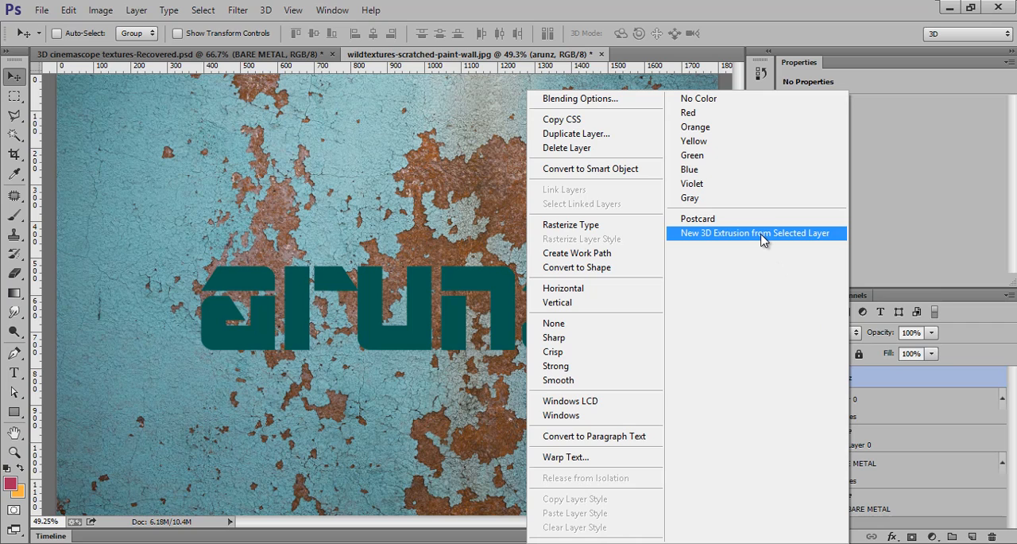
left_click(757, 232)
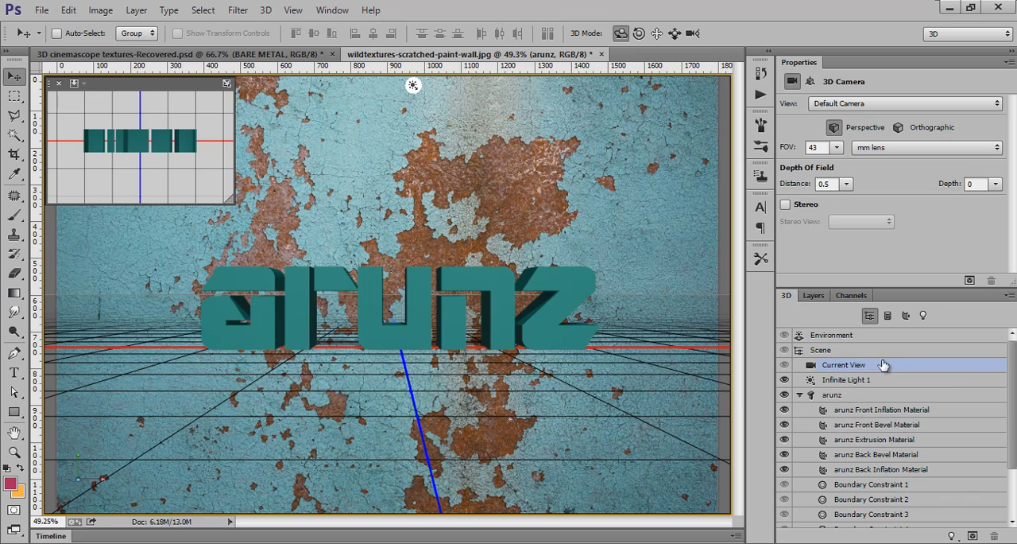
mouse_move(875, 424)
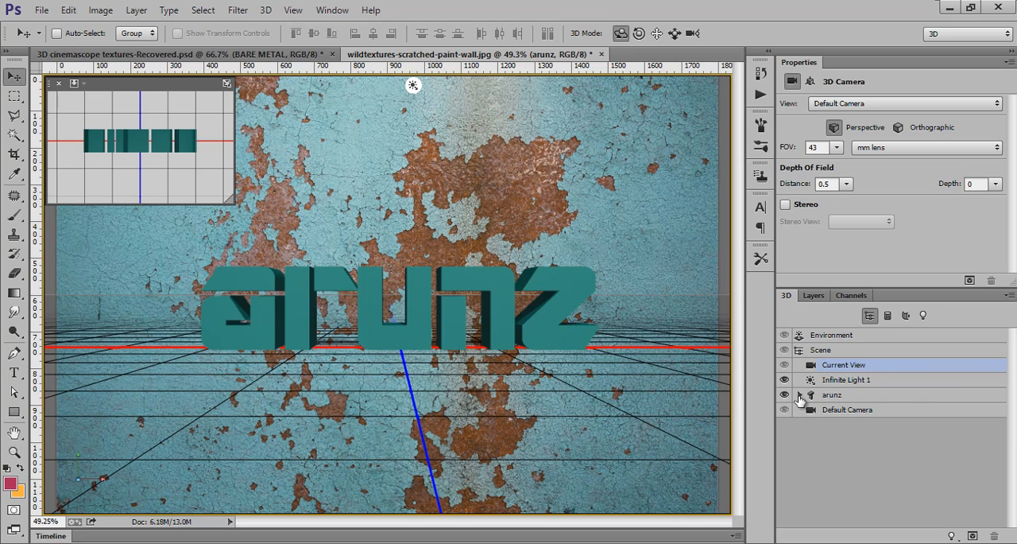
left_click(800, 395)
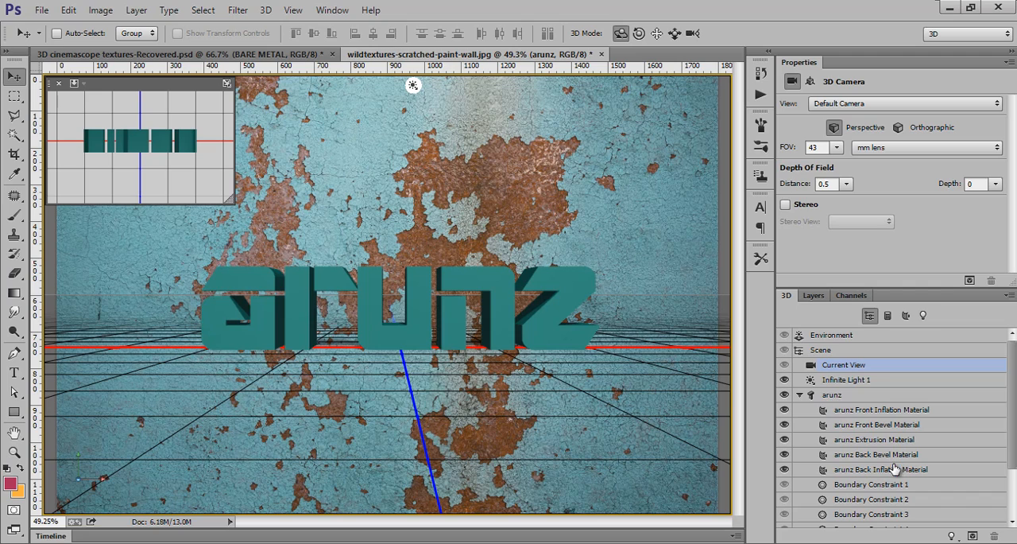
mouse_move(908, 414)
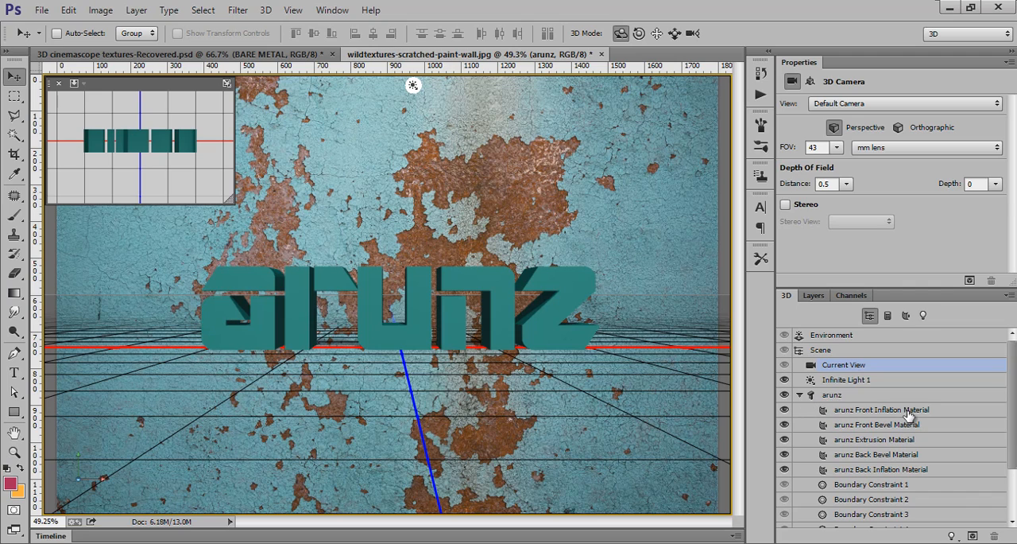
Step: Apply the bare metal arunz preset to all five arunz materials
left_click(881, 409)
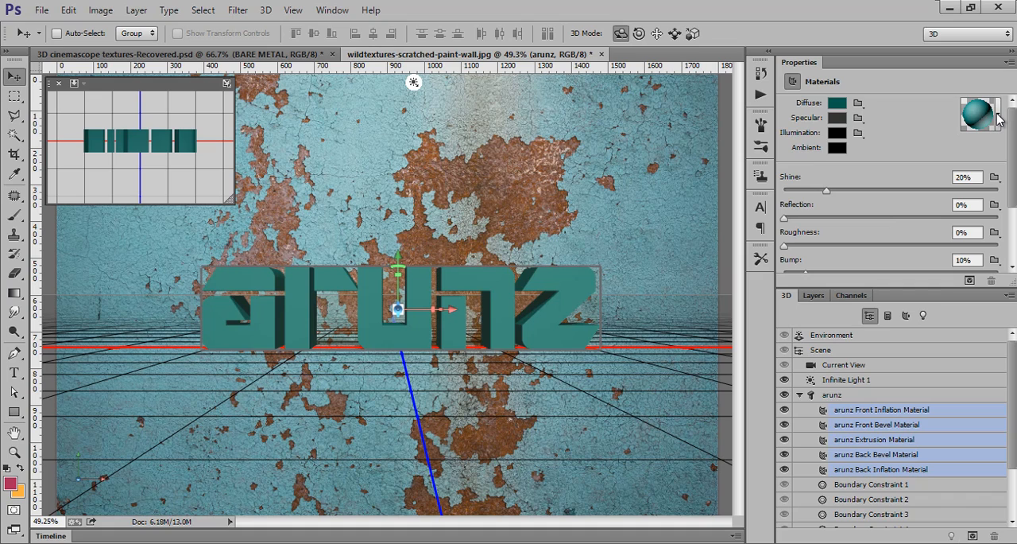
left_click(1000, 116)
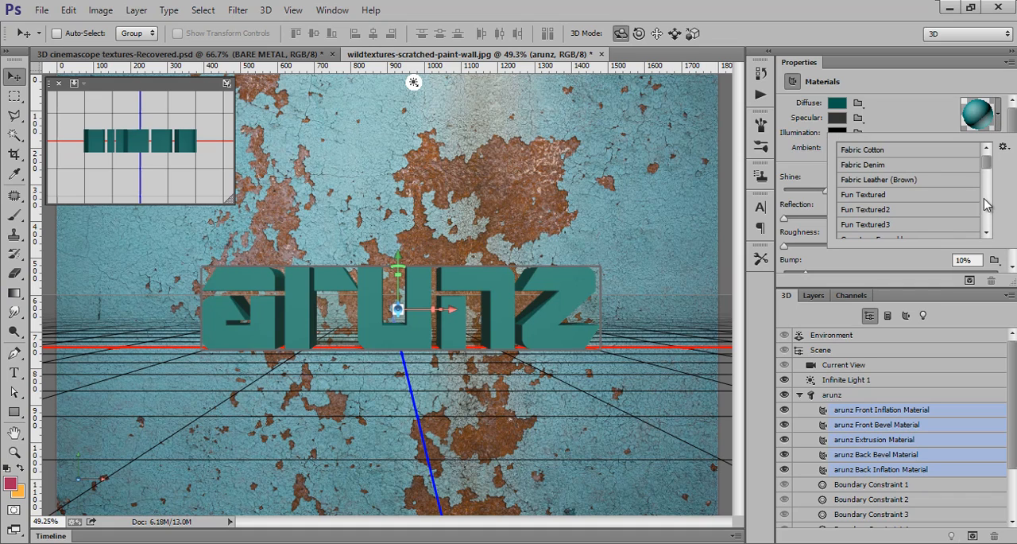
scroll("down", 3)
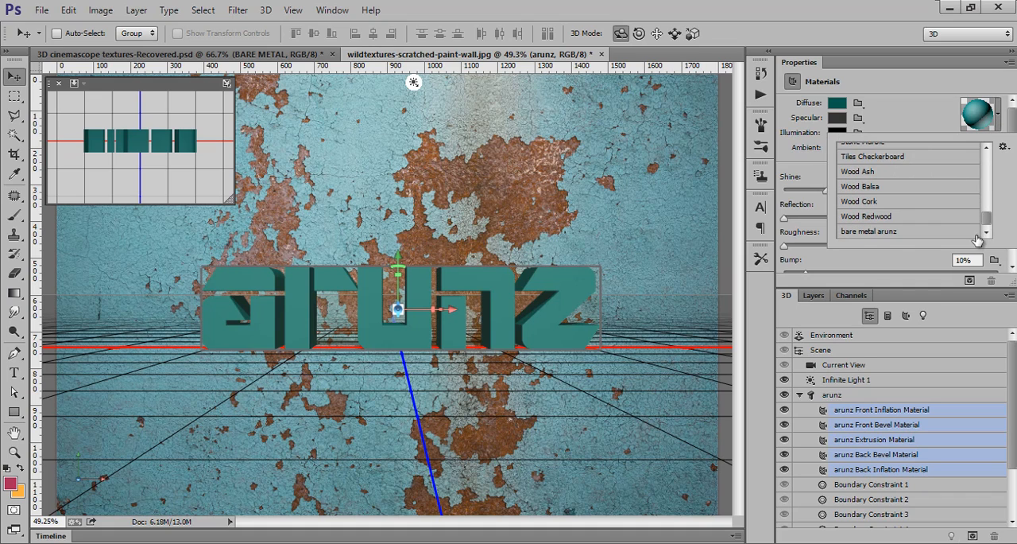
left_click(869, 230)
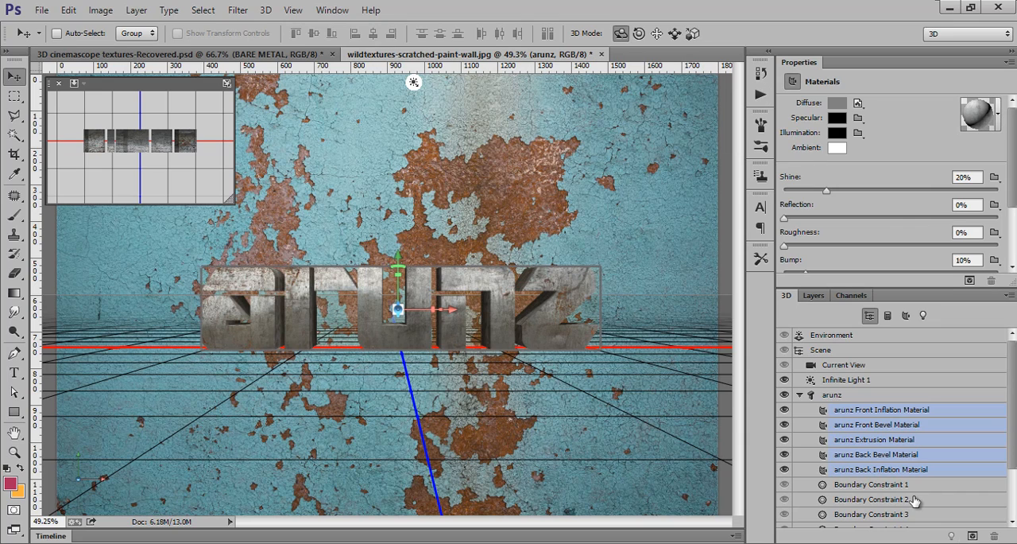
left_click(811, 295)
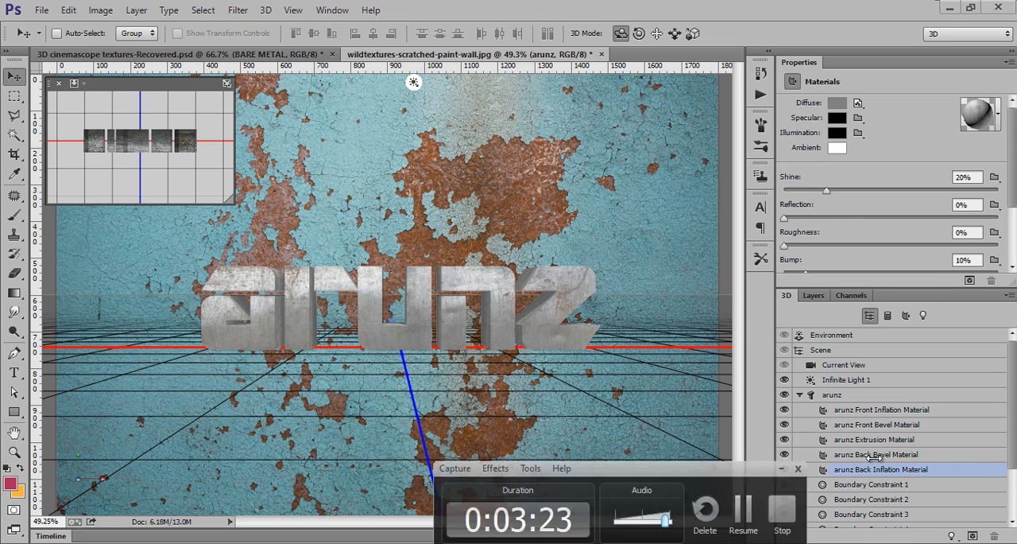
Step: Raise the arunz Extrusion Material's reflection to about 34%
left_click(875, 439)
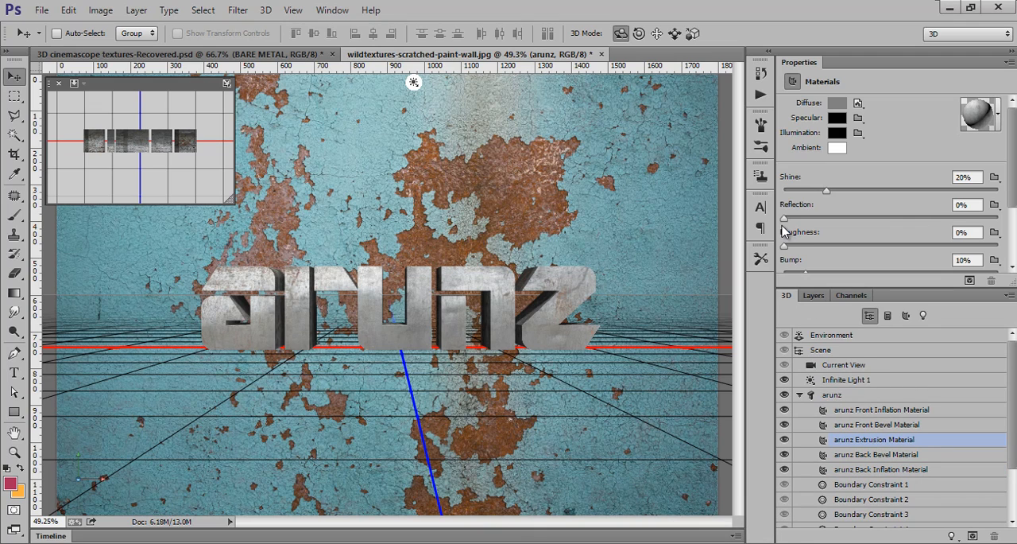
left_click_drag(786, 217, 881, 222)
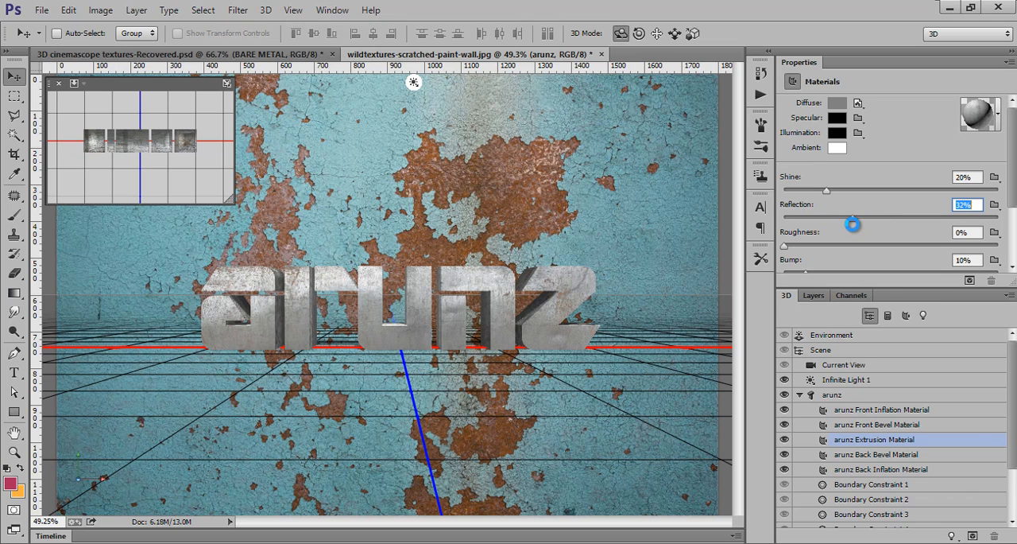
left_click_drag(852, 224, 859, 224)
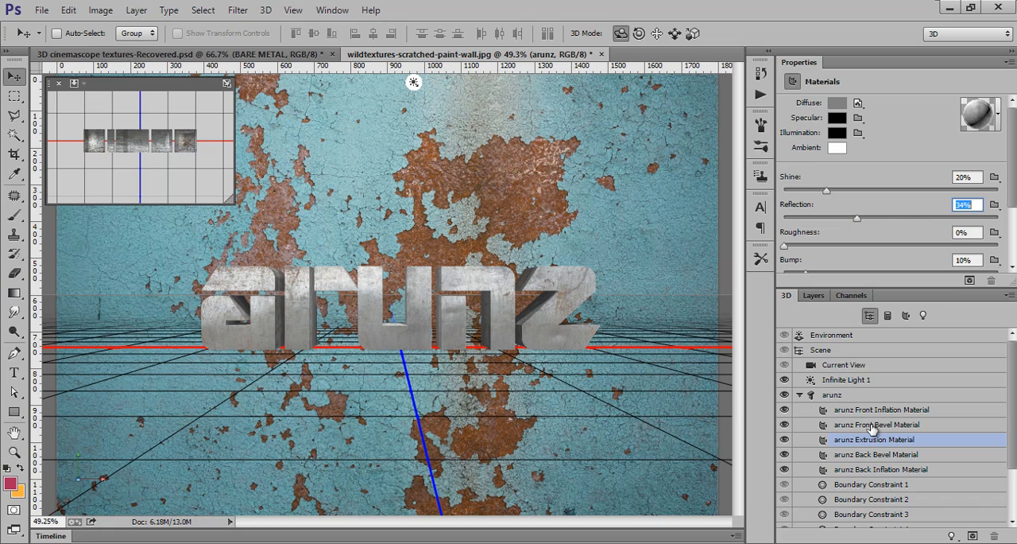
Step: Select the arunz mesh and reduce its extrusion depth in the Deform settings
left_click(833, 394)
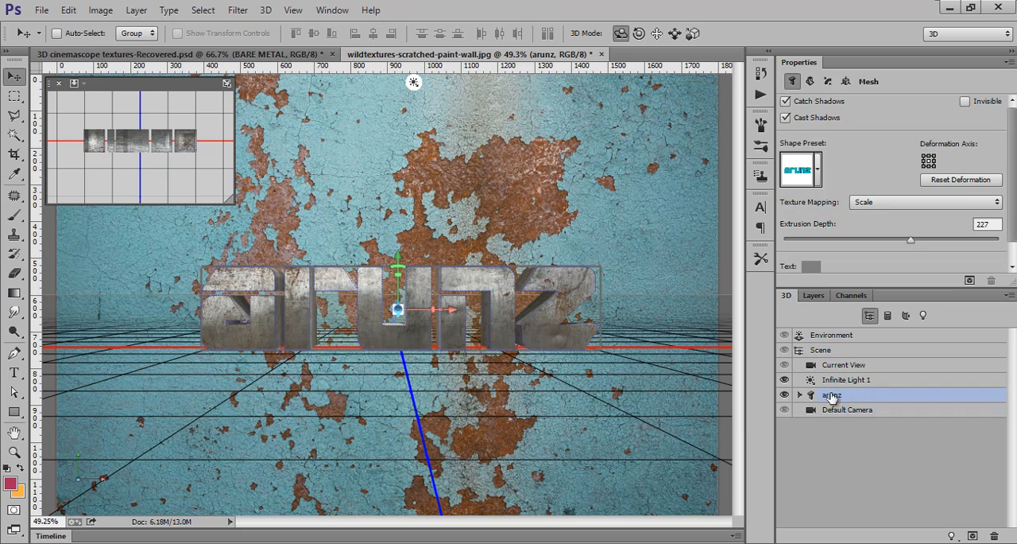
left_click(841, 82)
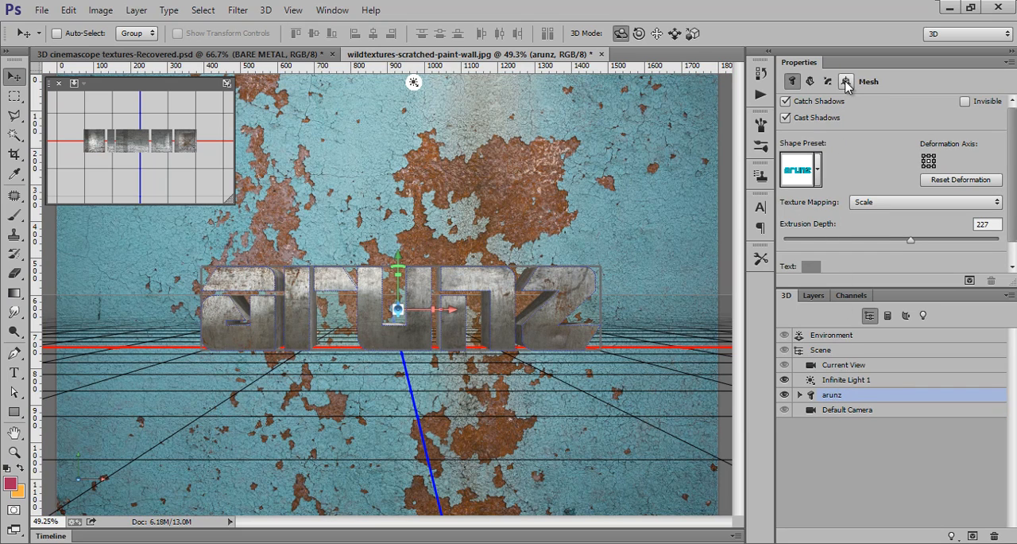
mouse_move(848, 81)
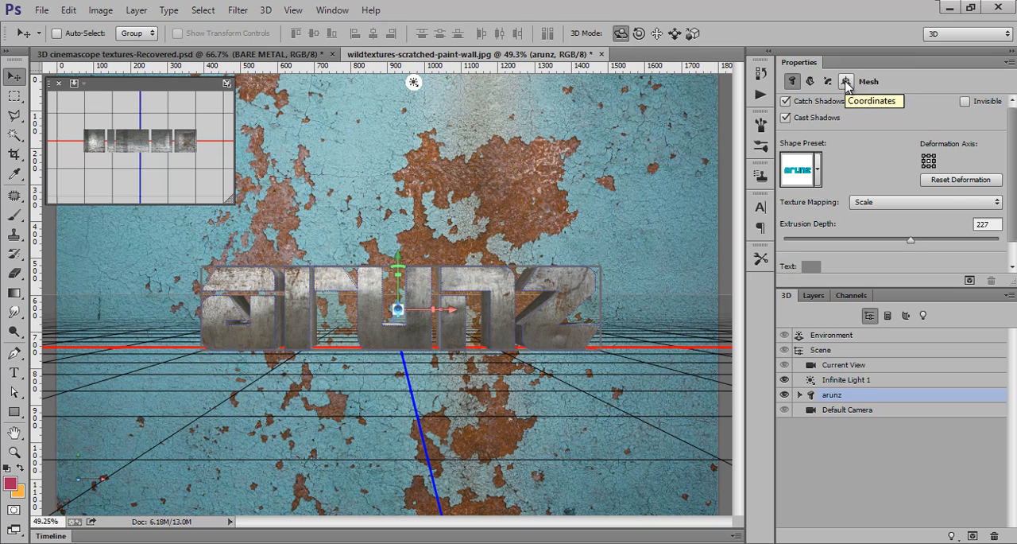
left_click(848, 79)
type("90")
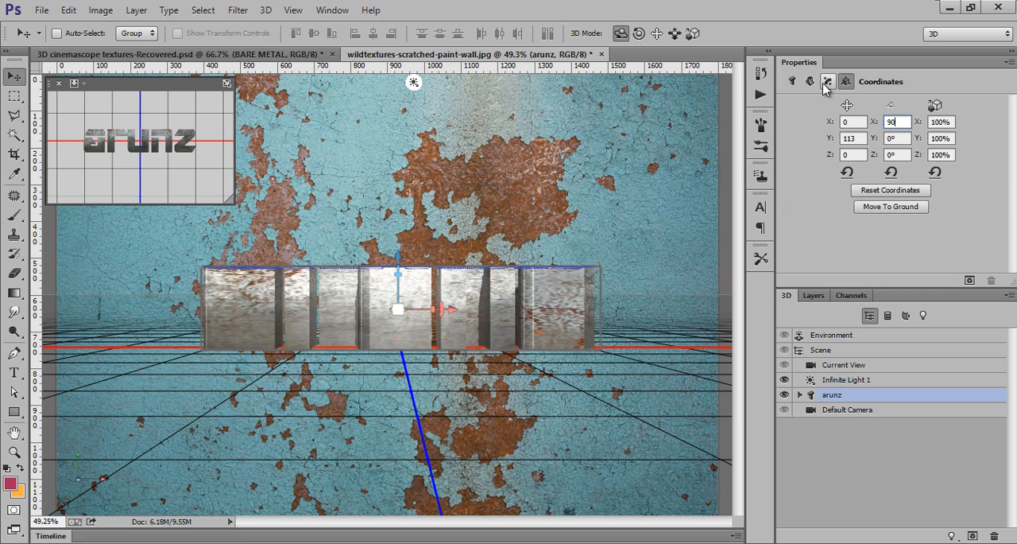
left_click(813, 81)
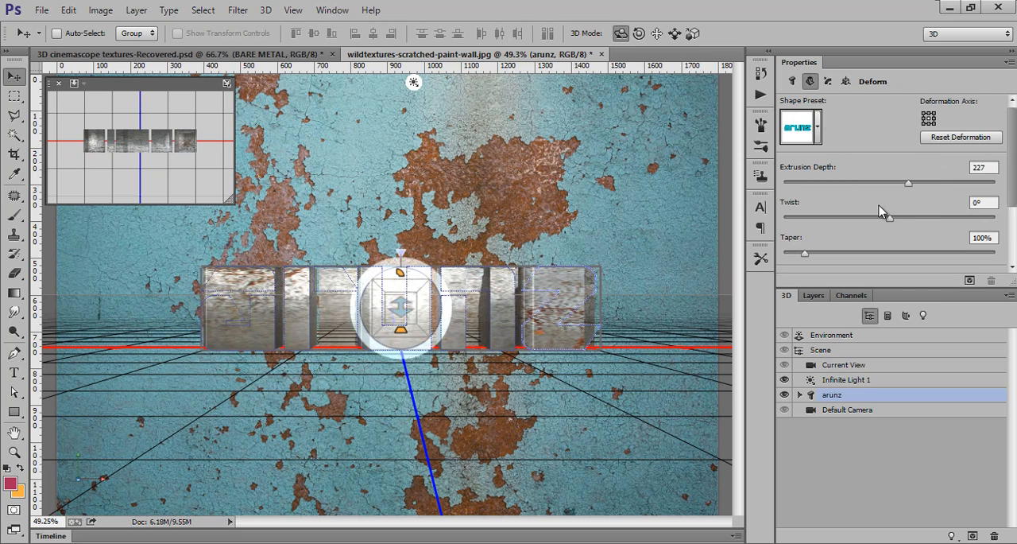
left_click_drag(908, 183, 909, 183)
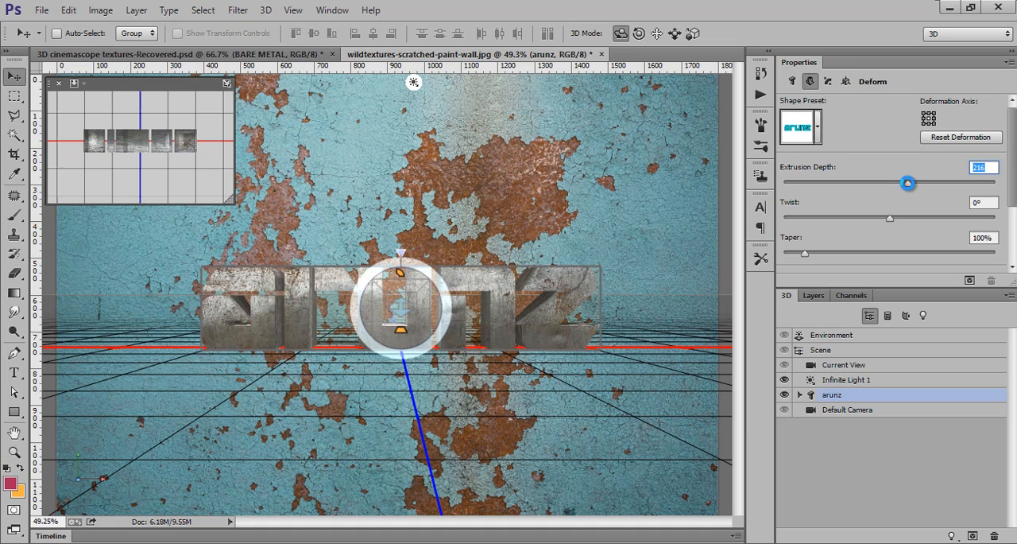
left_click_drag(908, 183, 899, 183)
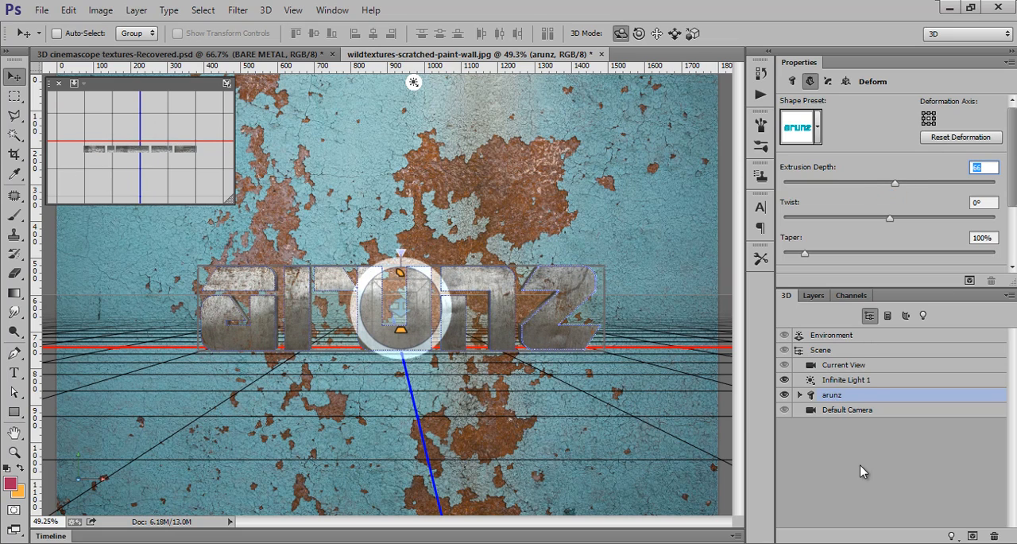
Step: Rotate the arunz mesh 90° to lie flat and set extrusion depth to about 102
left_click(844, 364)
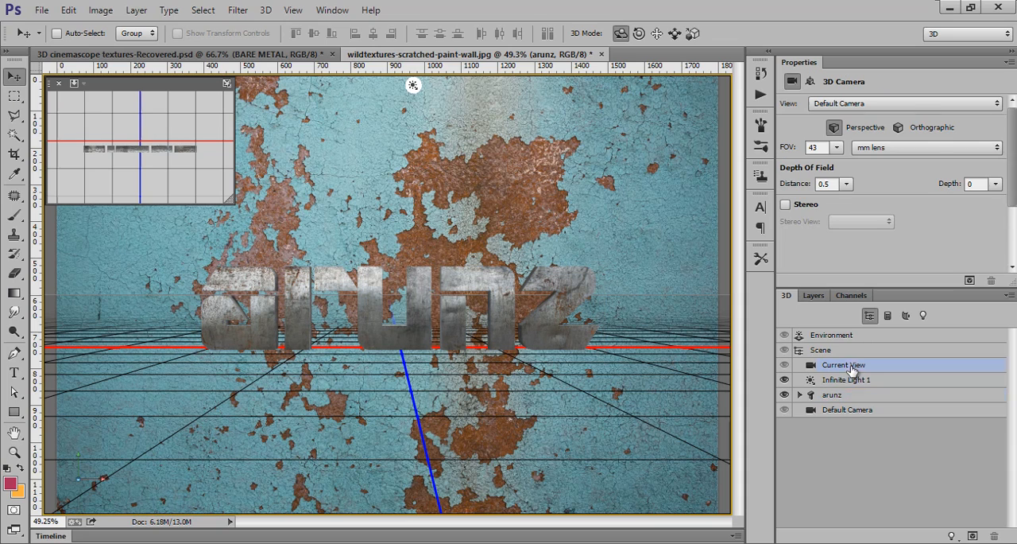
left_click(832, 394)
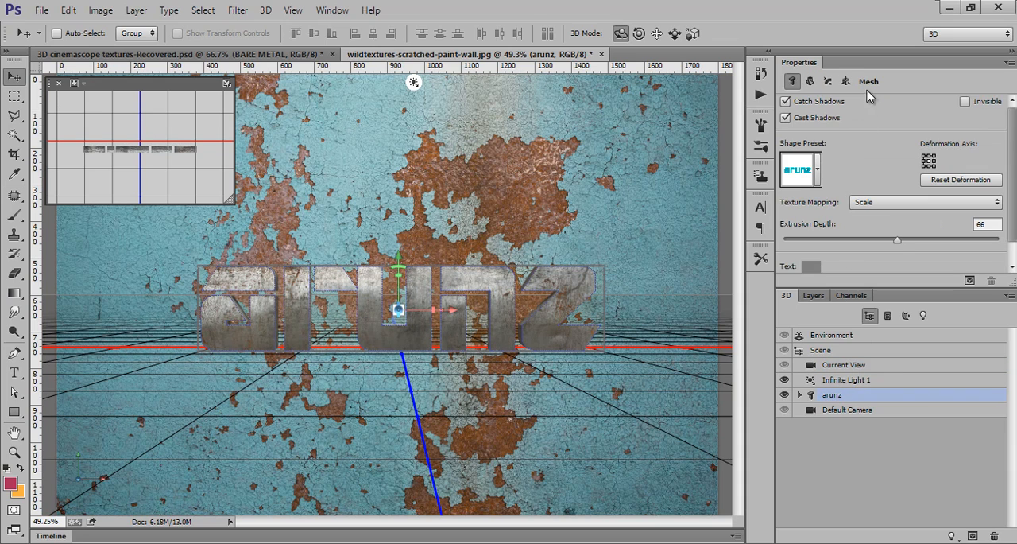
left_click(839, 81)
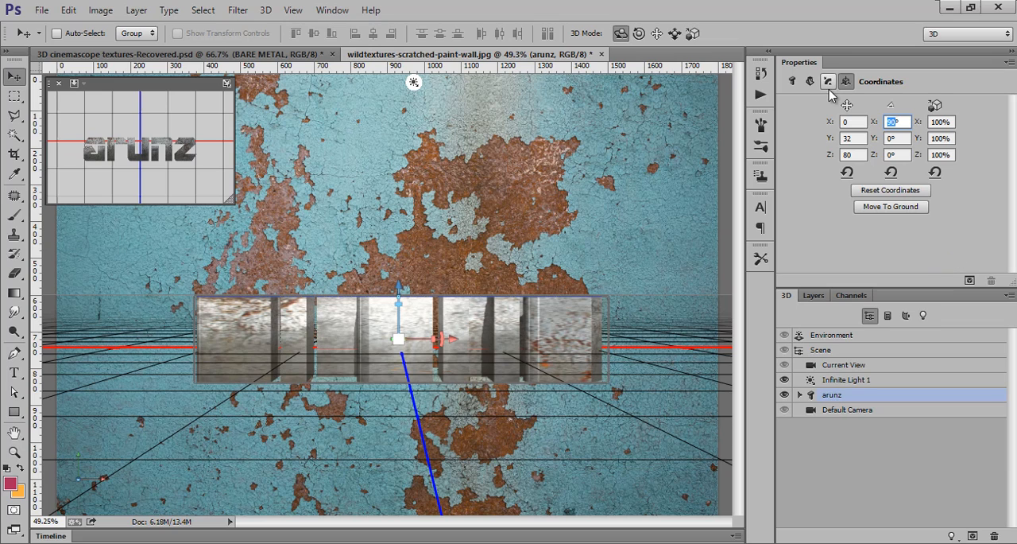
type("90")
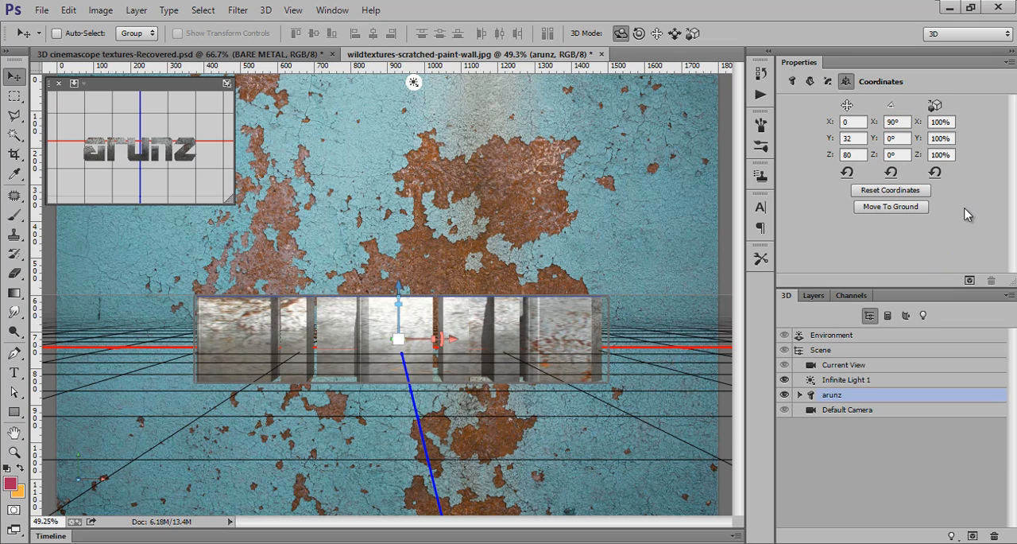
left_click(814, 82)
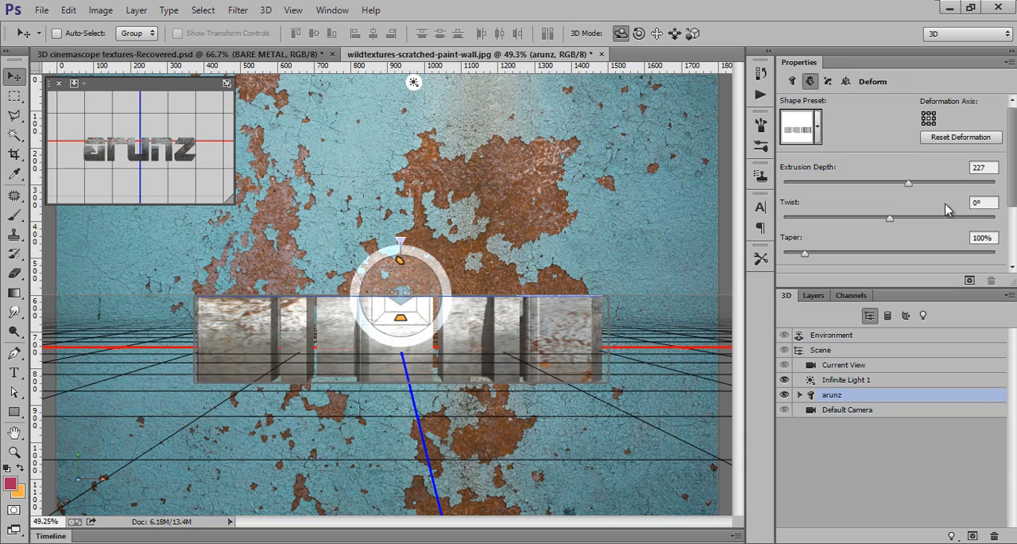
left_click_drag(908, 183, 904, 183)
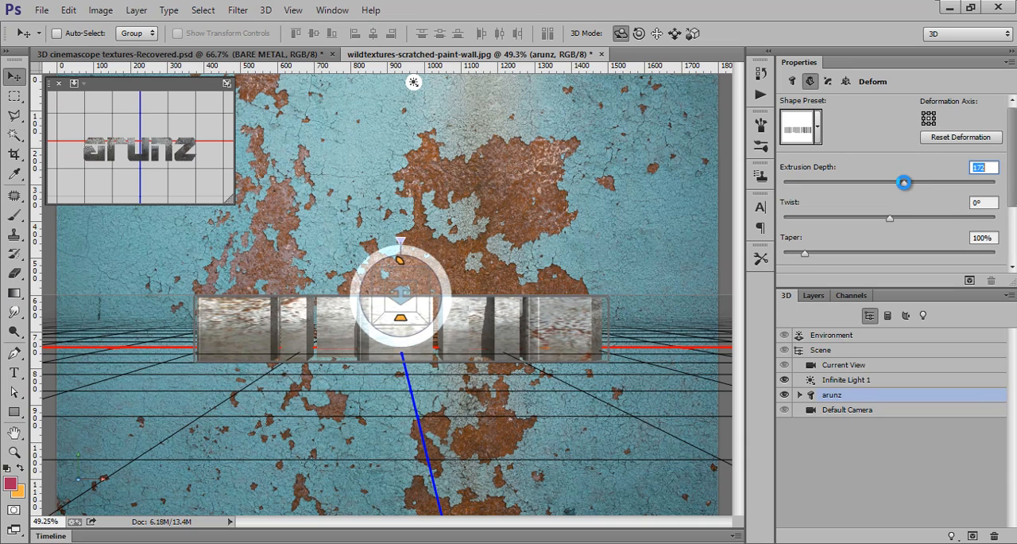
left_click_drag(905, 182, 896, 182)
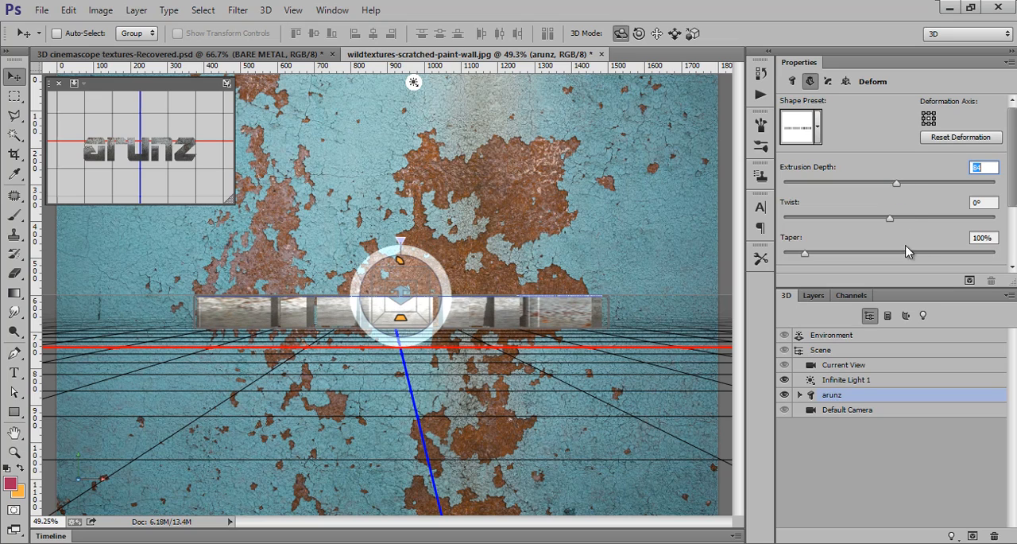
left_click_drag(897, 183, 899, 183)
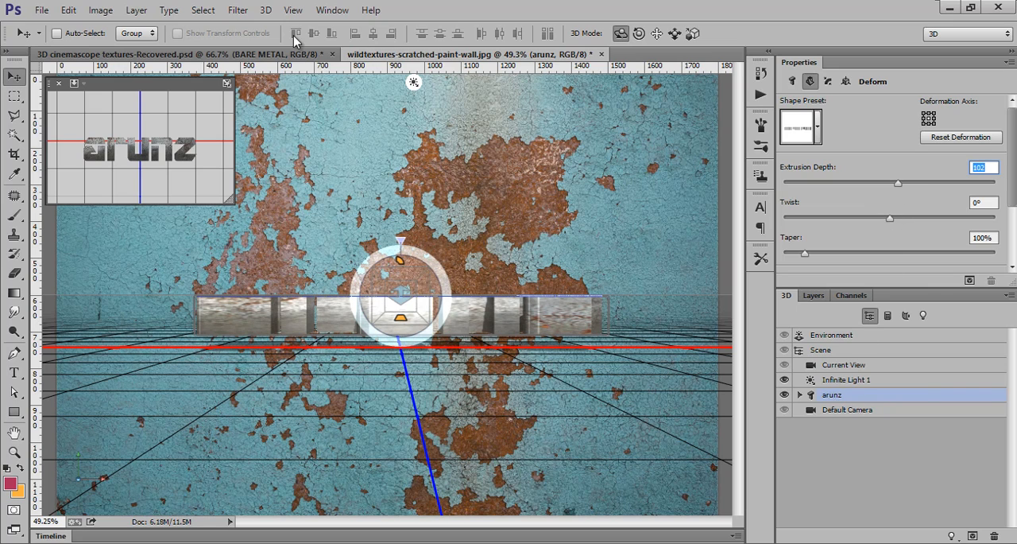
Step: Move the arunz object to the ground plane and show its front view in the main view
left_click(266, 10)
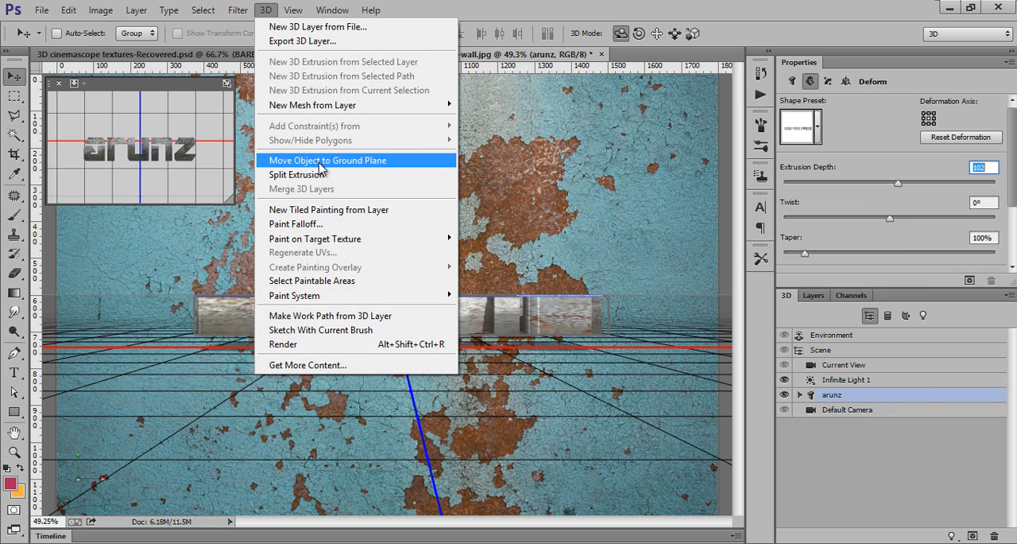
left_click(325, 160)
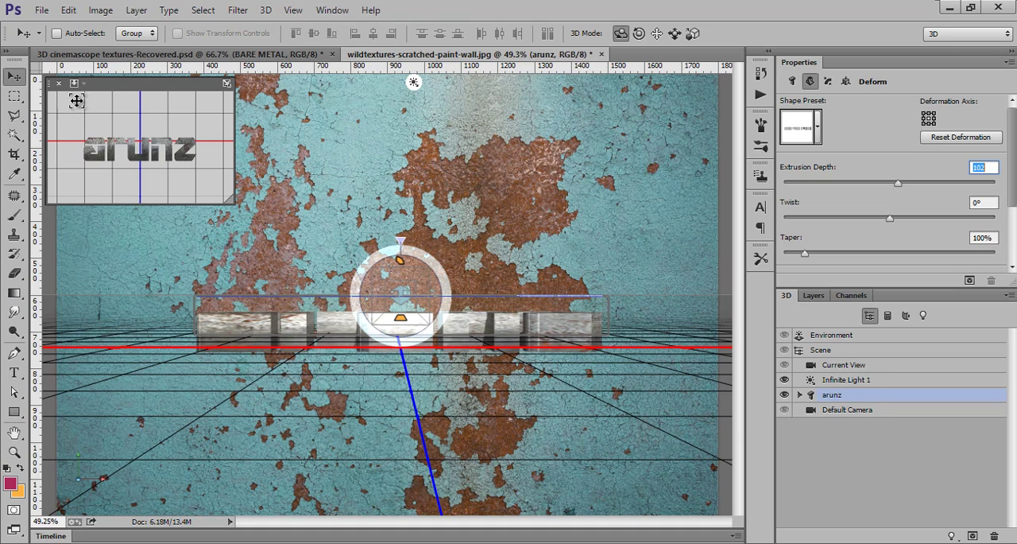
left_click(83, 83)
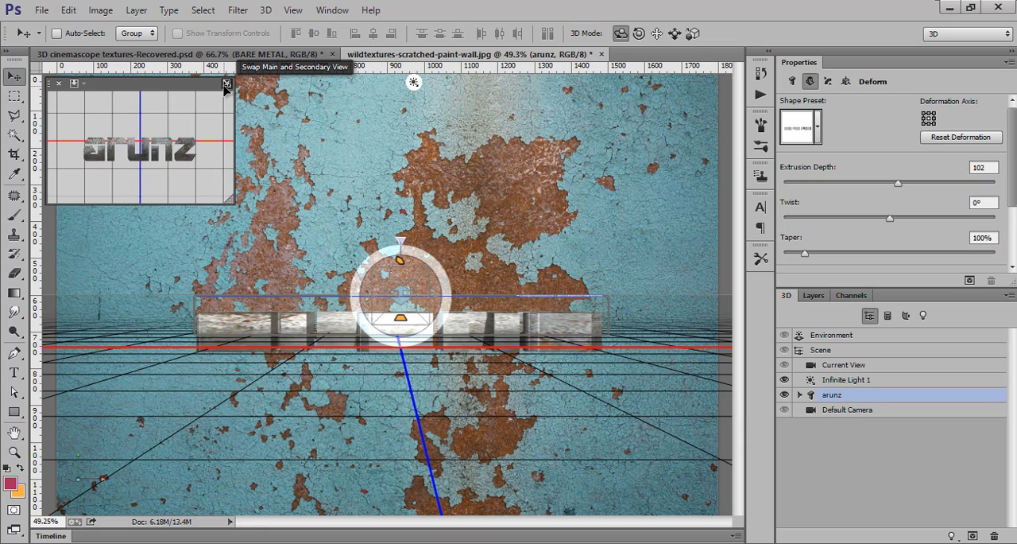
left_click(225, 83)
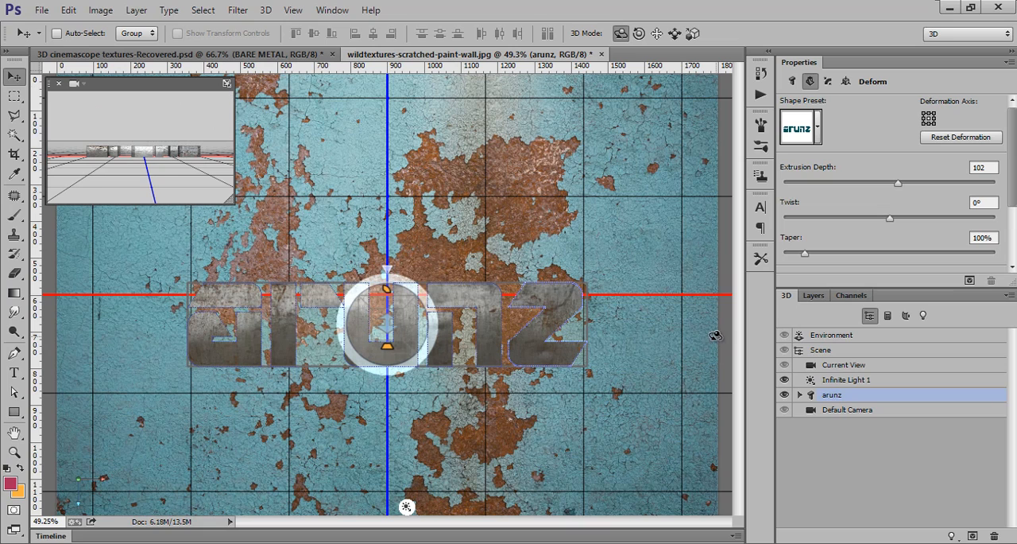
mouse_move(837, 324)
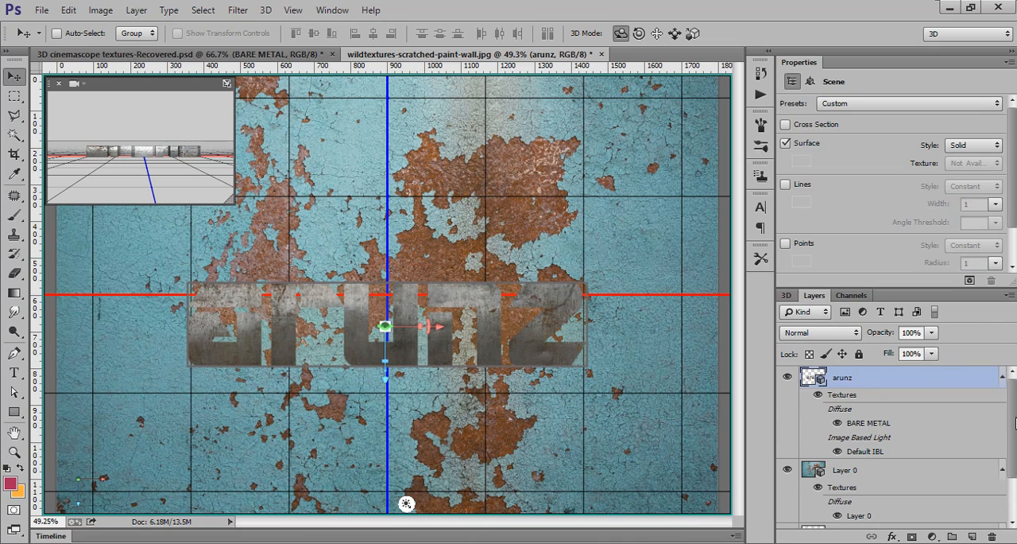
mouse_move(857, 475)
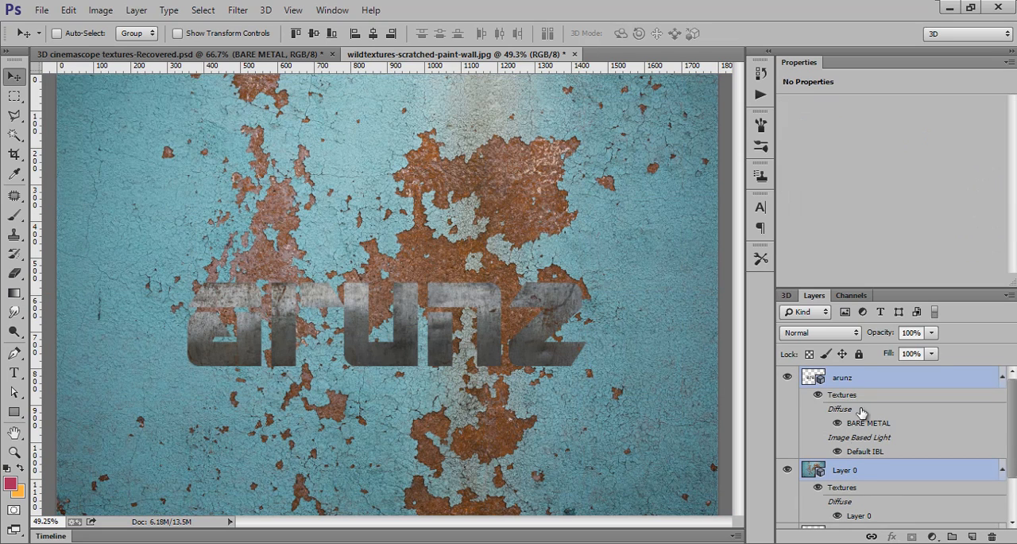
mouse_move(857, 392)
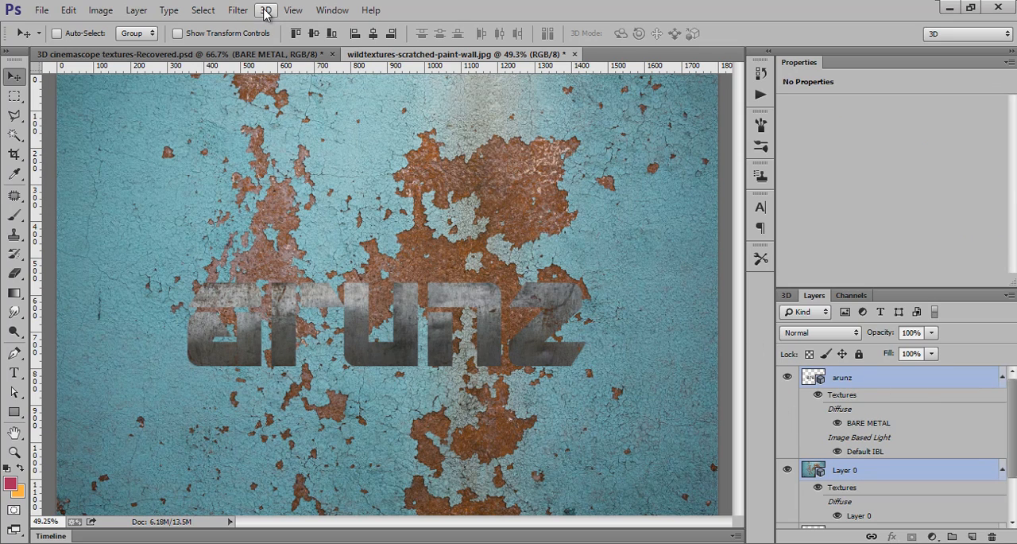
Step: Merge the arunz text and wall Layer 0 using 3D > Merge 3D Layers
left_click(265, 11)
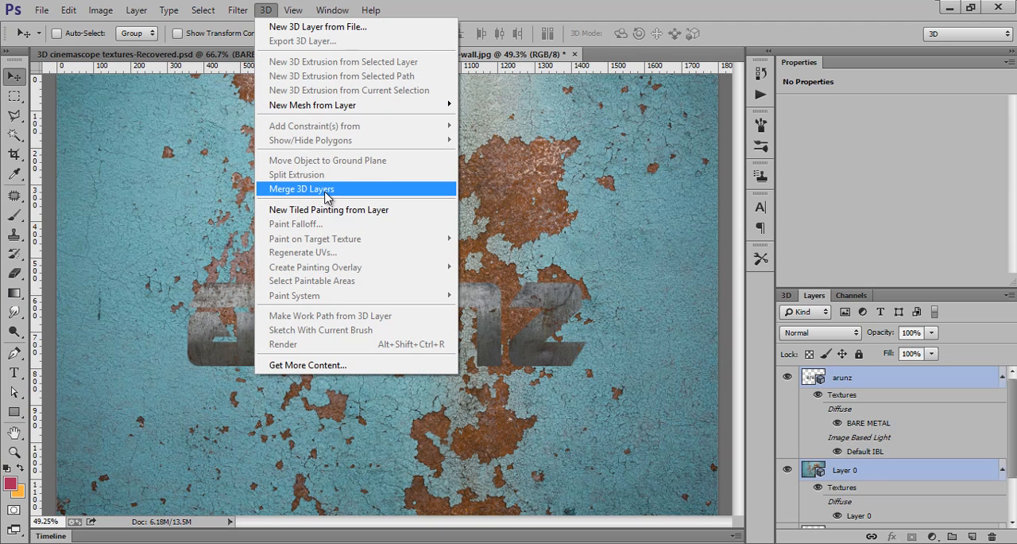
left_click(300, 188)
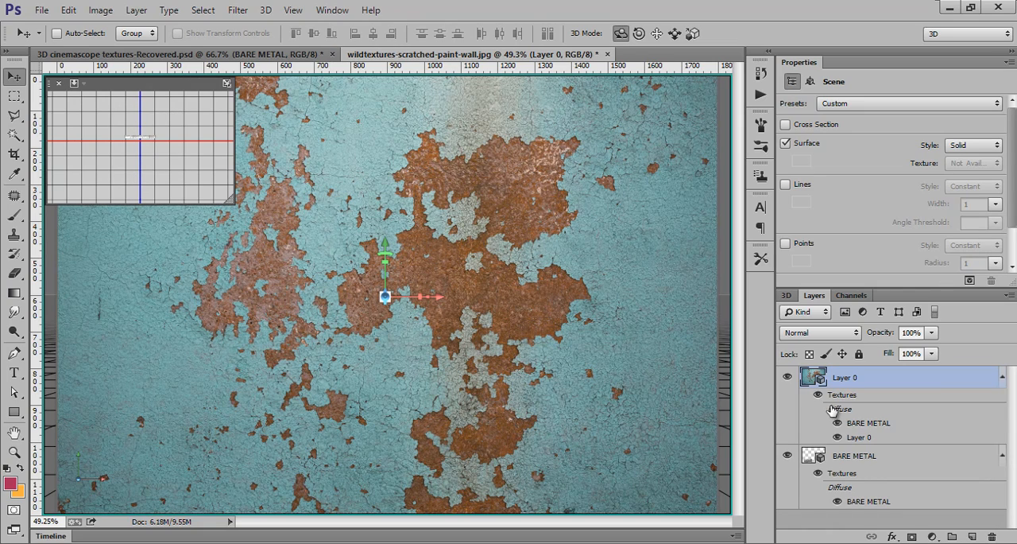
Step: Select arunz_Layer and drag it forward along Z in front of the wall
left_click(786, 295)
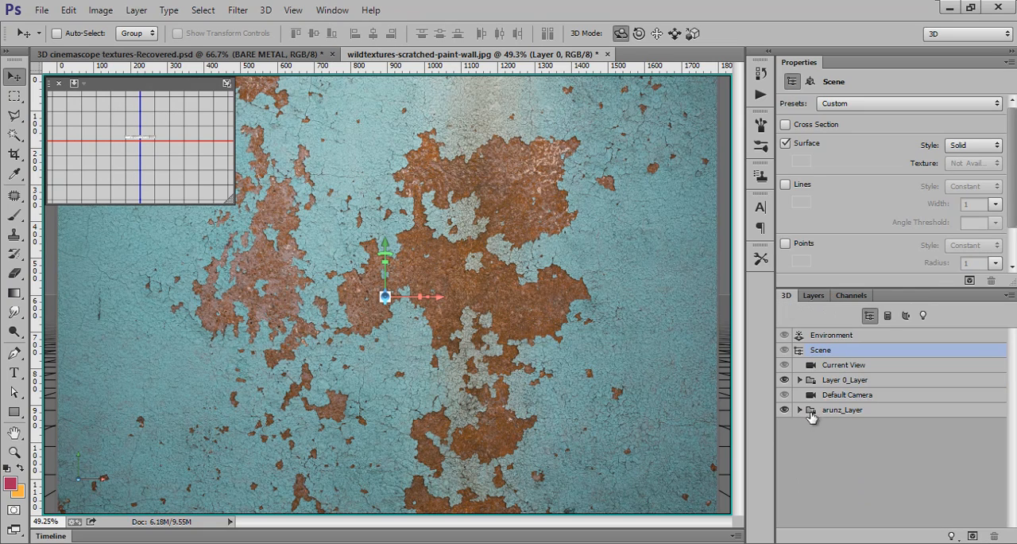
left_click(841, 409)
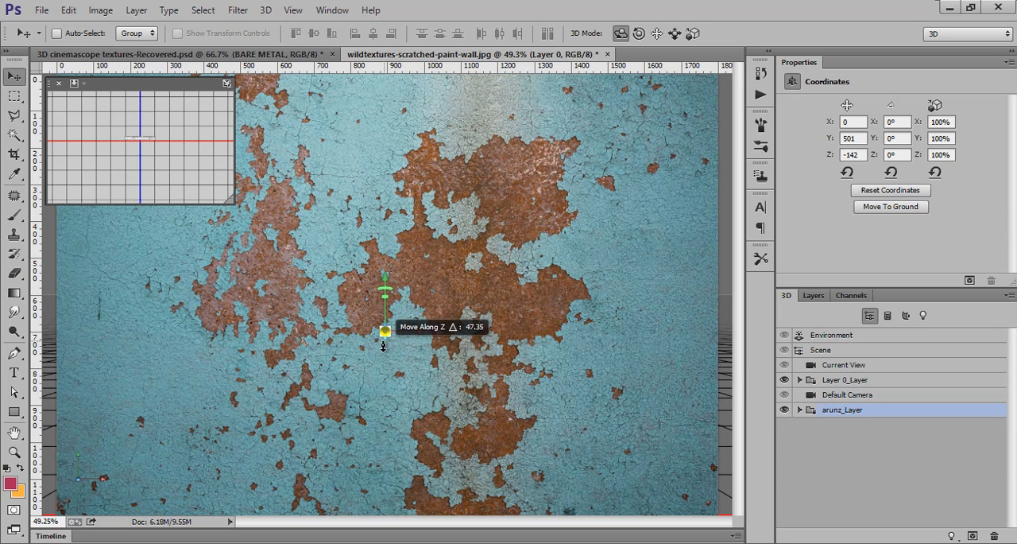
left_click_drag(384, 343, 384, 379)
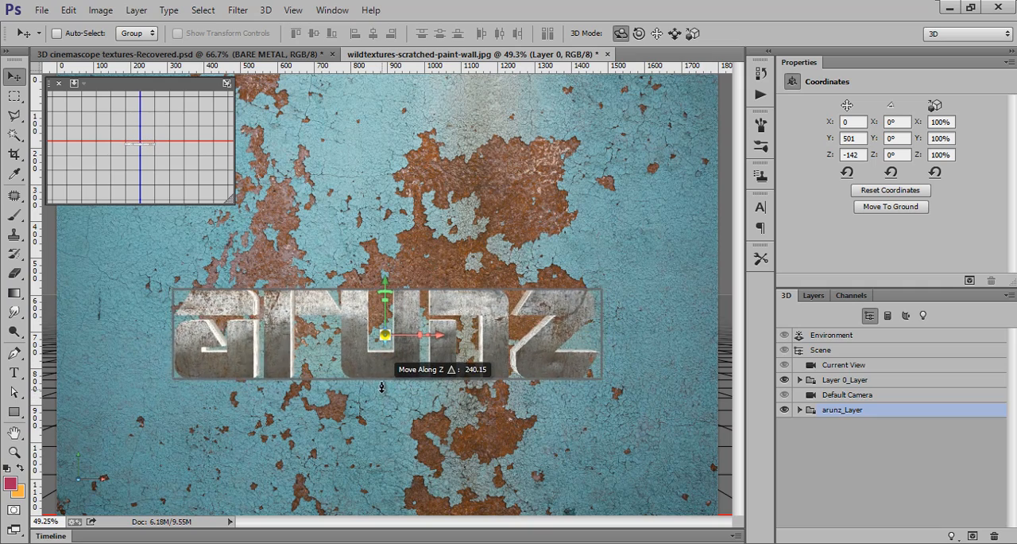
left_click_drag(382, 342, 382, 390)
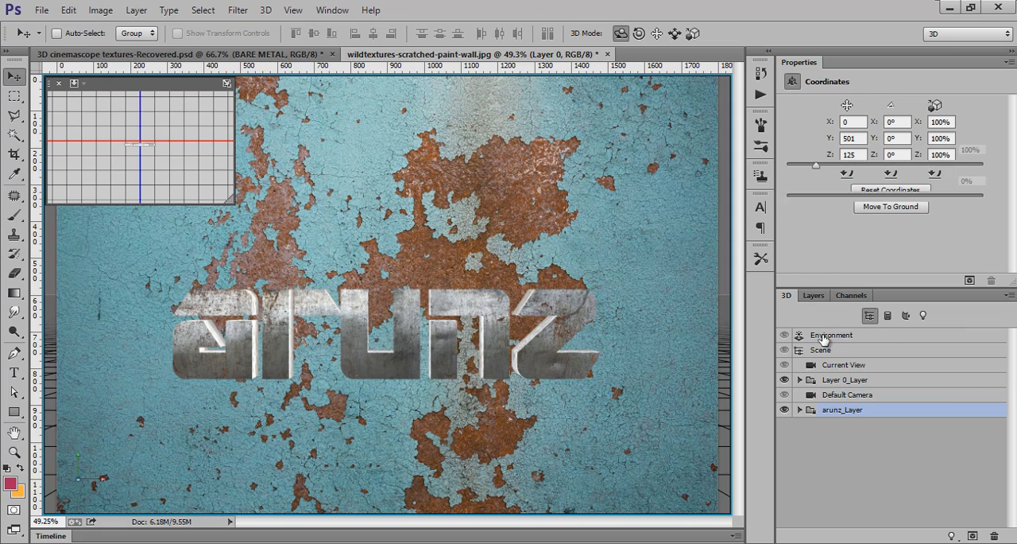
Step: Uncheck IBL in Environment and add a New Infinite Light to the scene
left_click(831, 335)
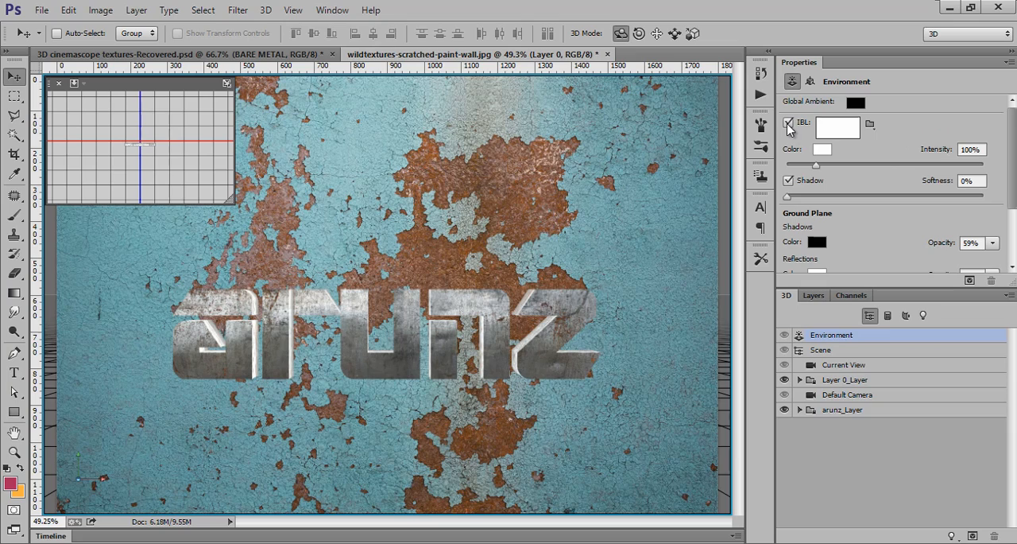
left_click(787, 124)
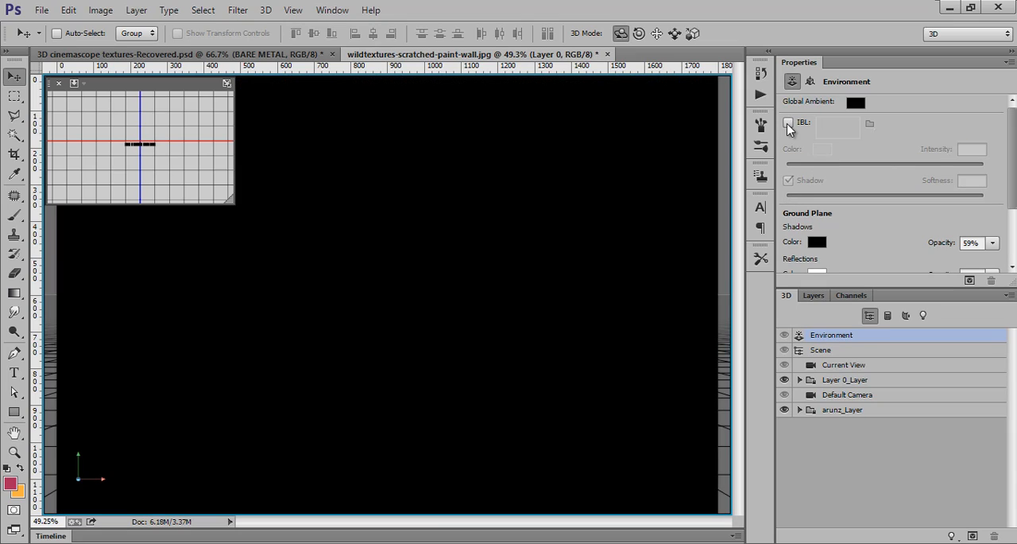
left_click(788, 122)
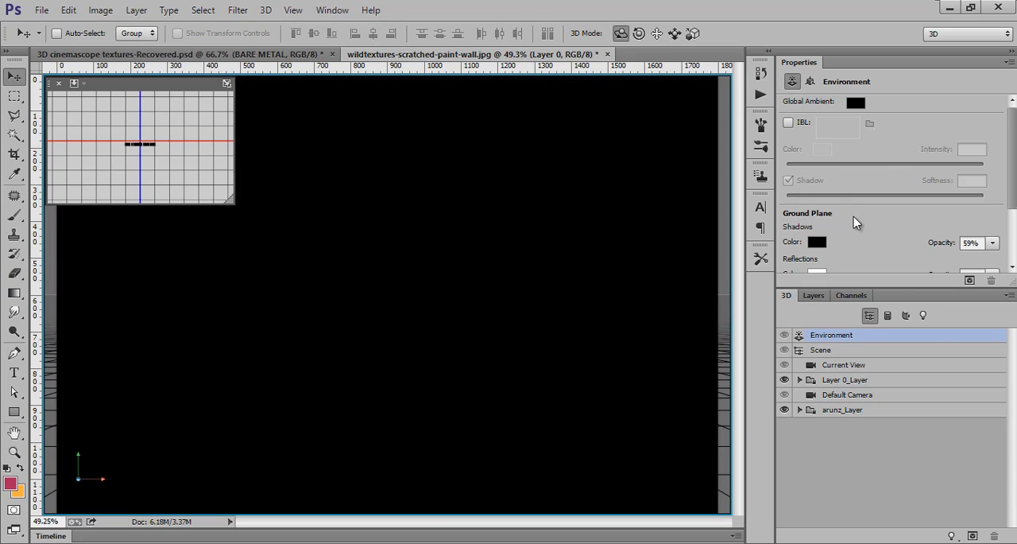
mouse_move(953, 533)
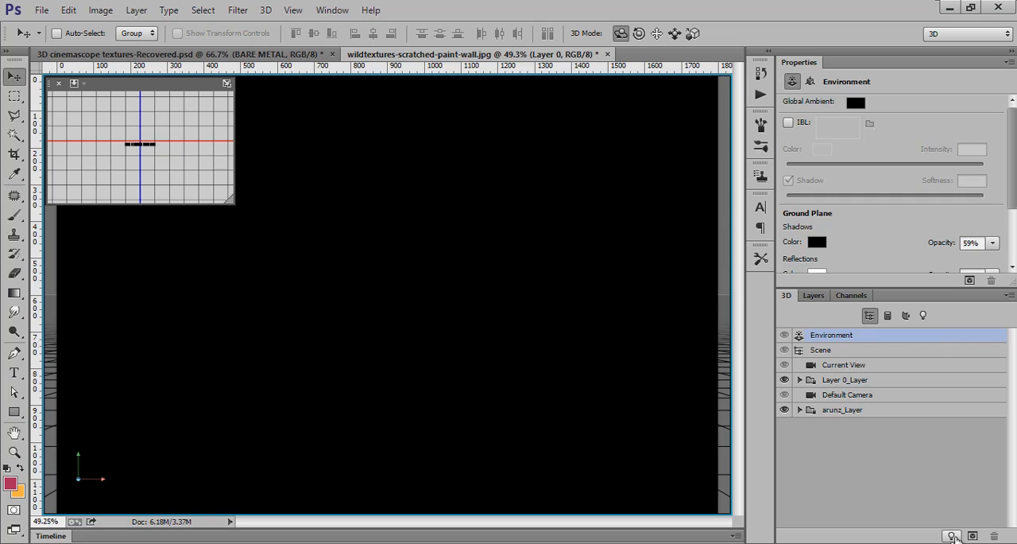
left_click(947, 532)
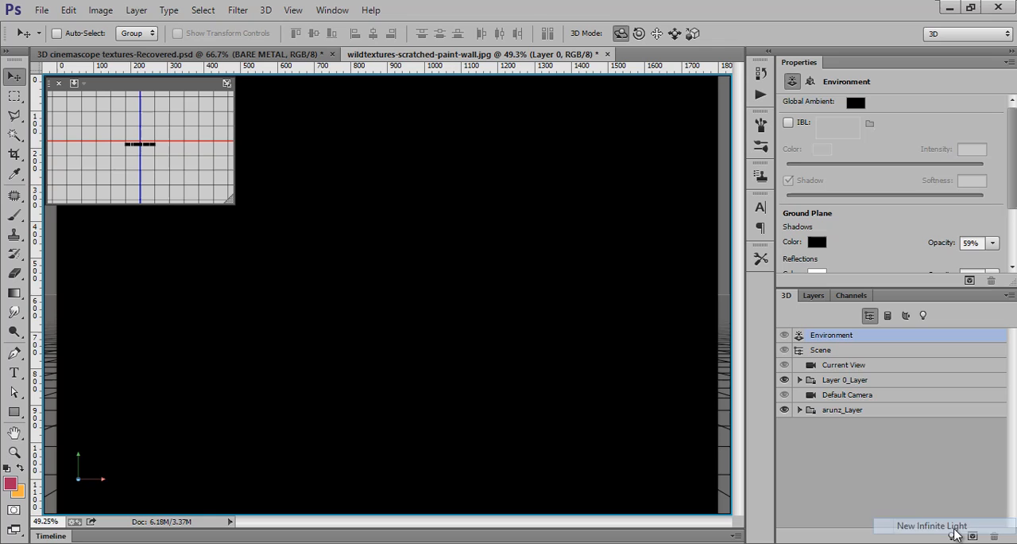
left_click(933, 525)
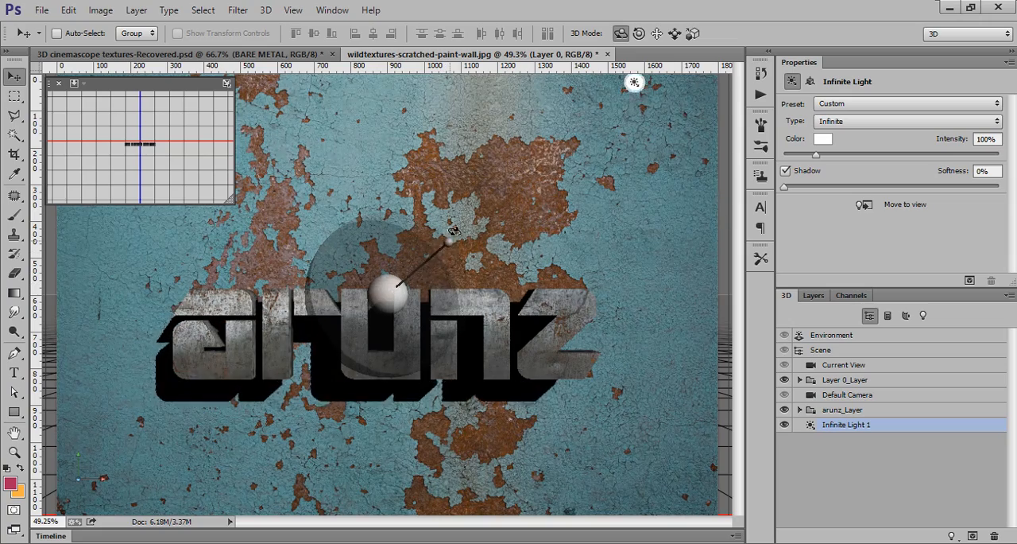
Step: Angle Infinite Light 1, set intensity to 154% and shadow softness around 58%
left_click_drag(454, 231, 475, 219)
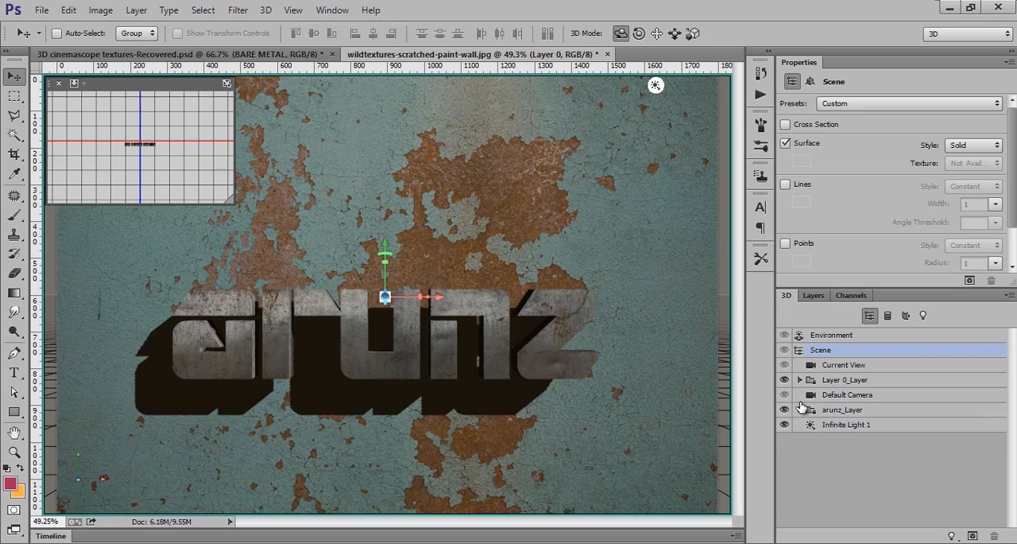
left_click(843, 409)
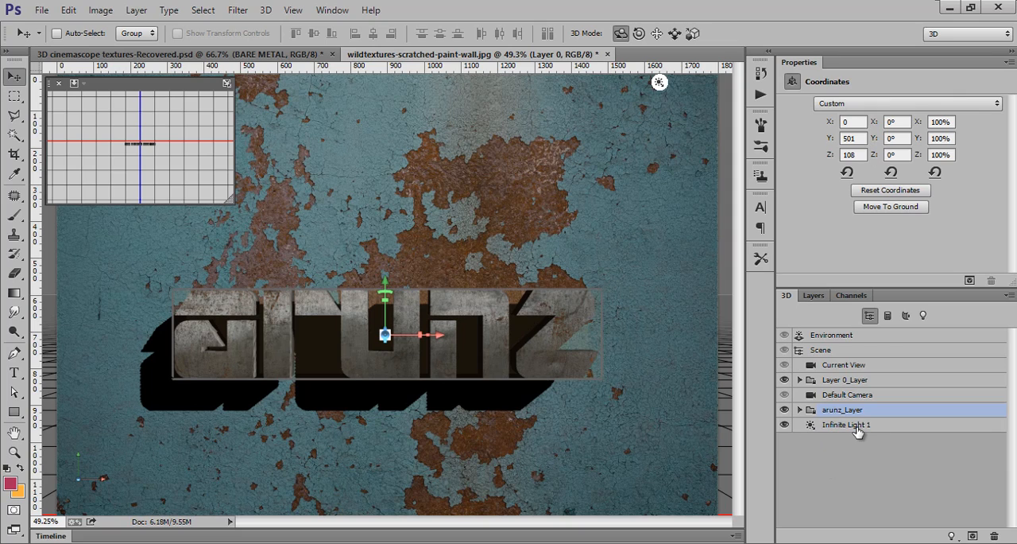
left_click(846, 424)
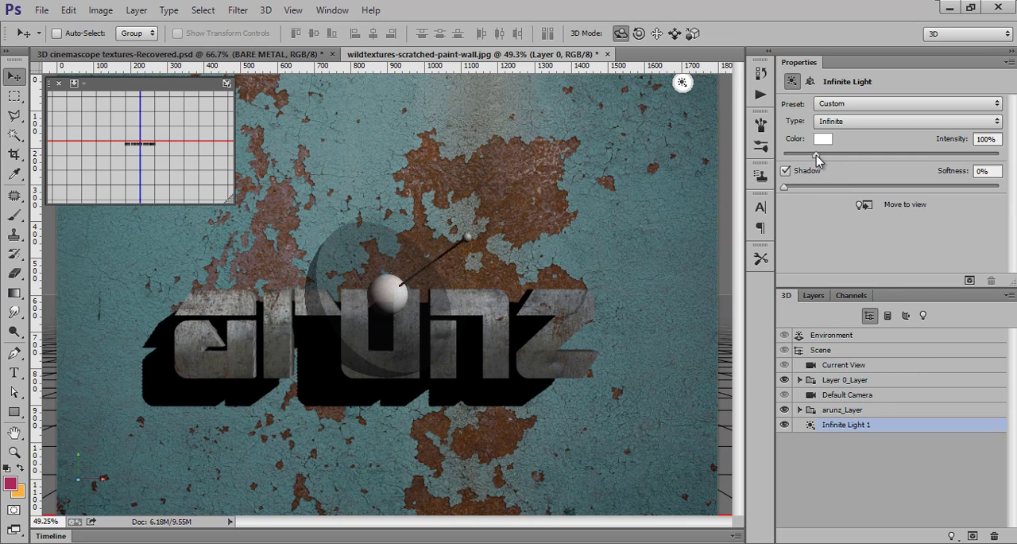
left_click_drag(816, 154, 831, 155)
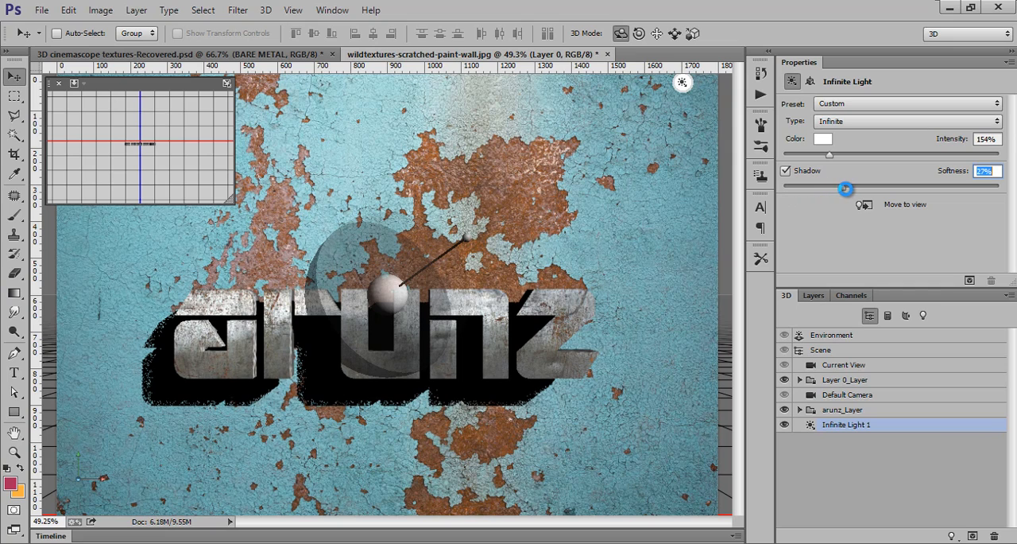
left_click_drag(844, 189, 881, 190)
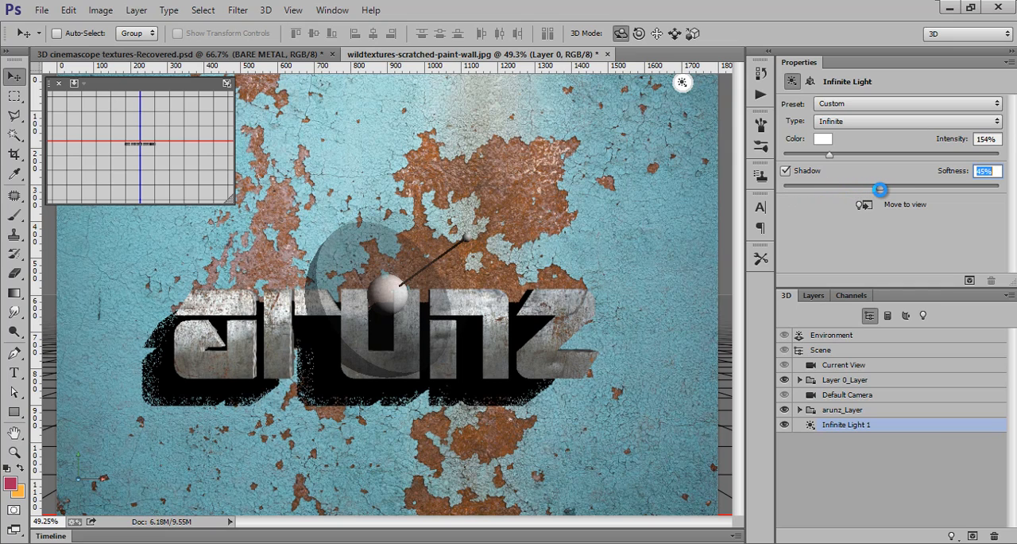
left_click_drag(881, 189, 910, 190)
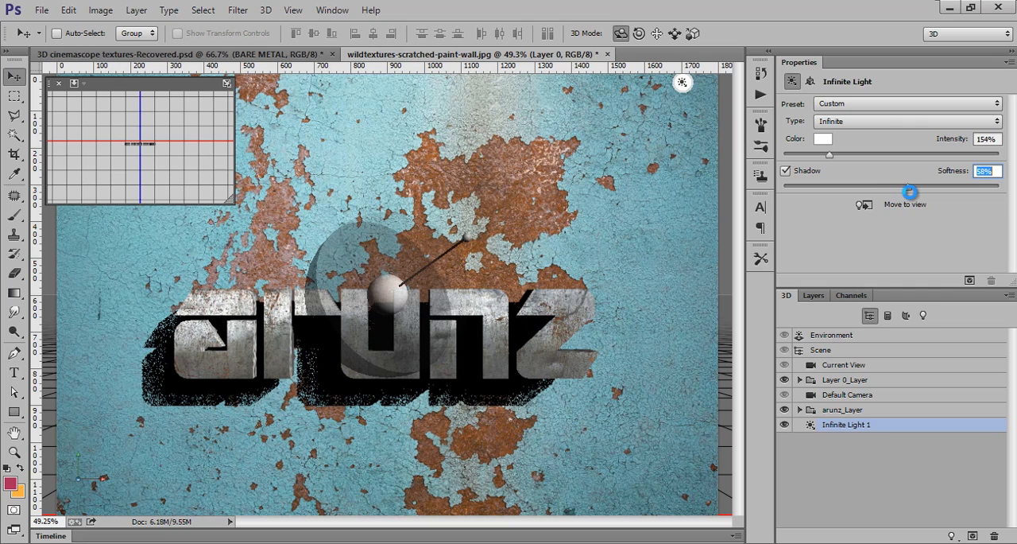
left_click_drag(909, 187, 914, 186)
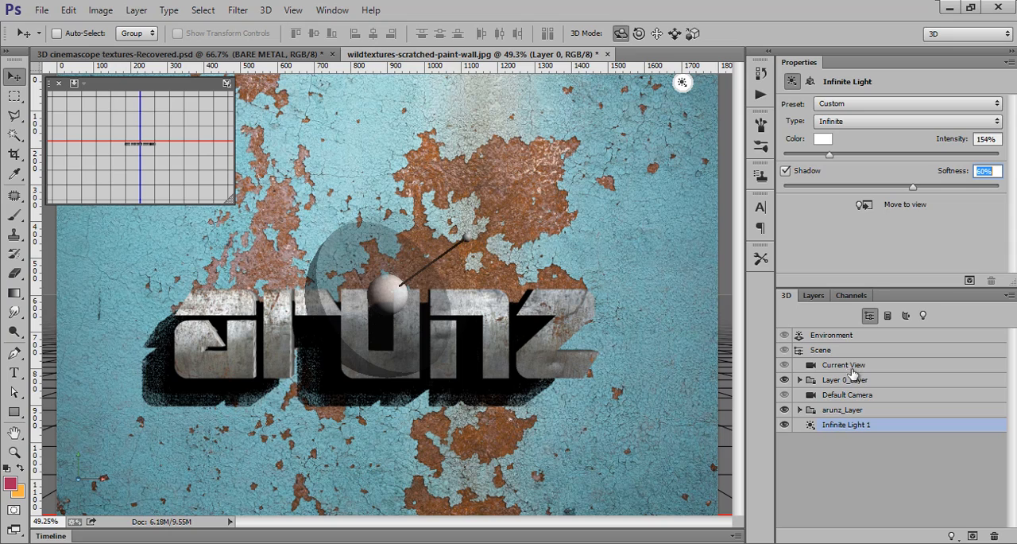
Step: Tilt the Current View camera to an angled perspective with FOV near 62
left_click(842, 365)
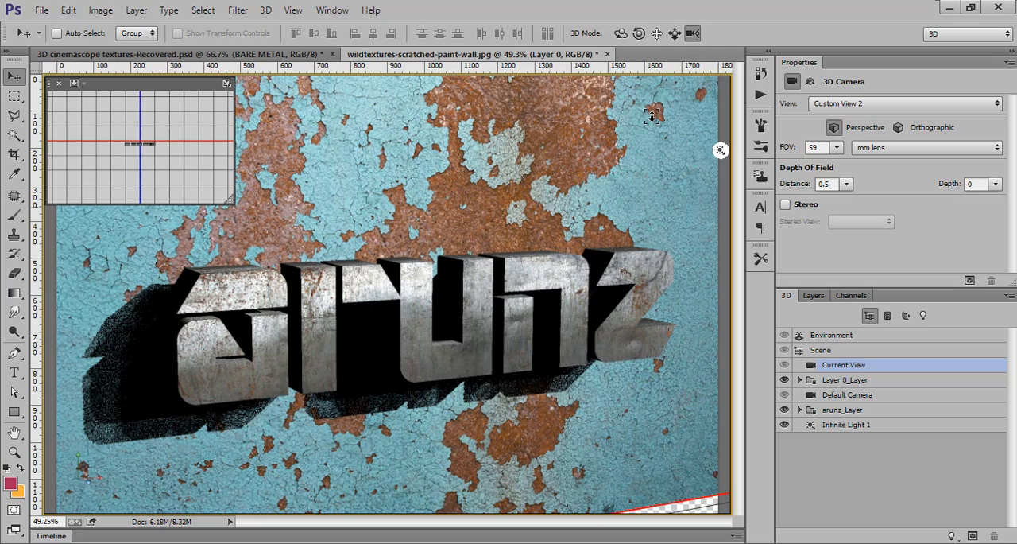
left_click_drag(652, 115, 651, 103)
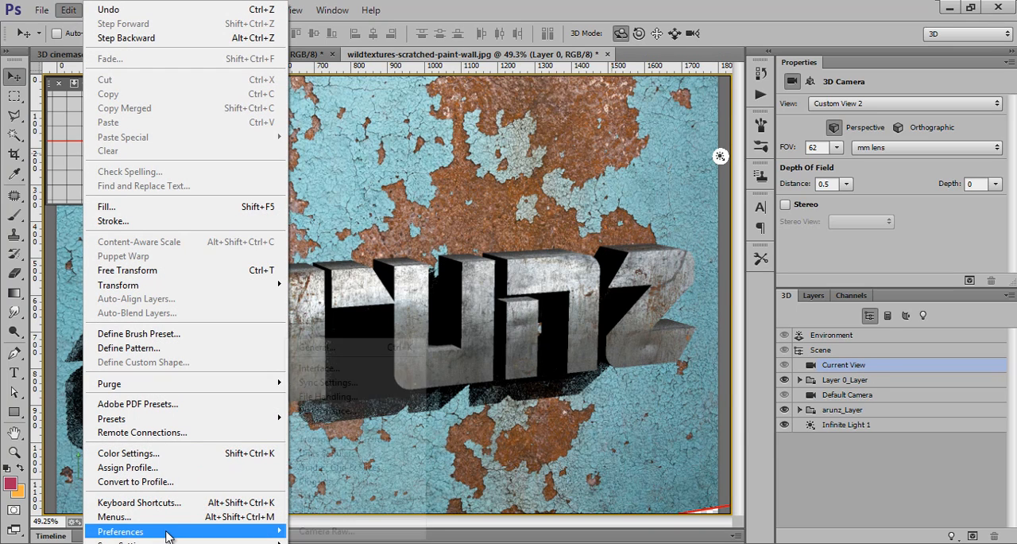
Step: Adjust the 3D High Quality Threshold preference and ray-trace render the scene
left_click(122, 533)
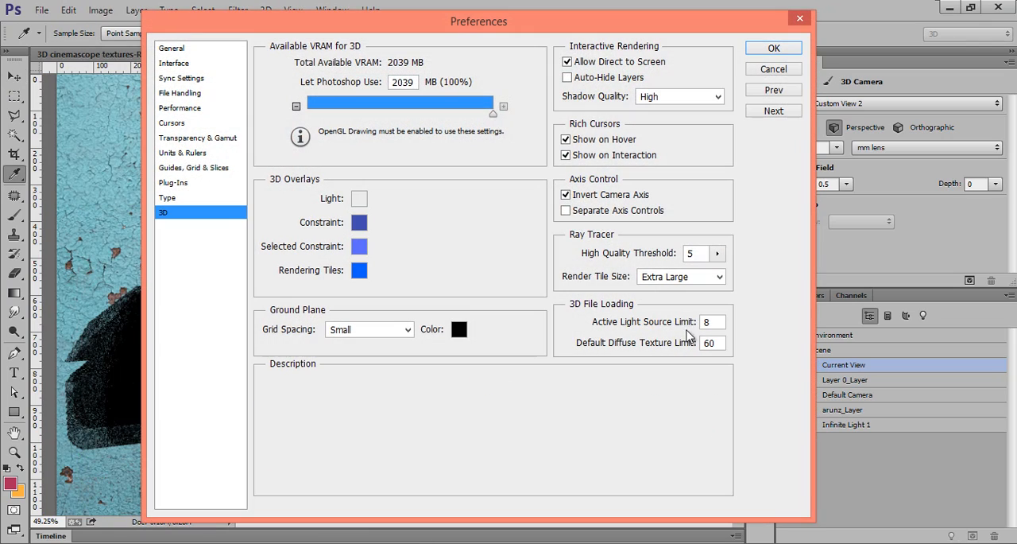
mouse_move(666, 258)
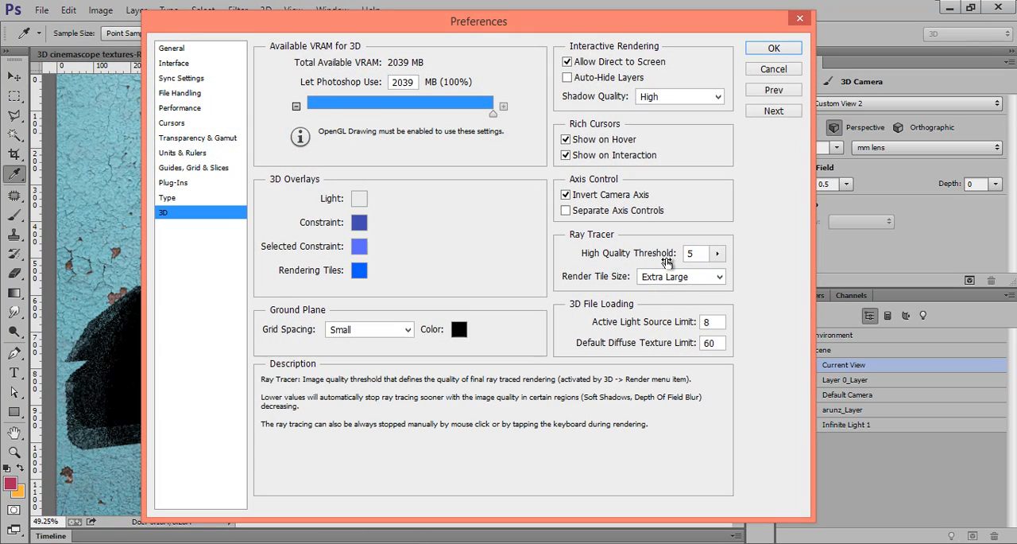
mouse_move(597, 260)
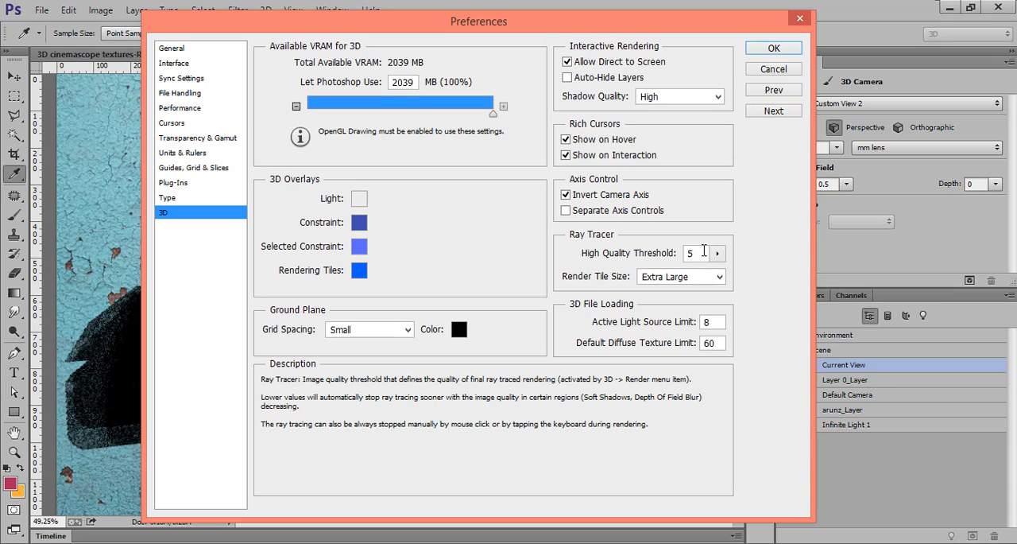
left_click(696, 252)
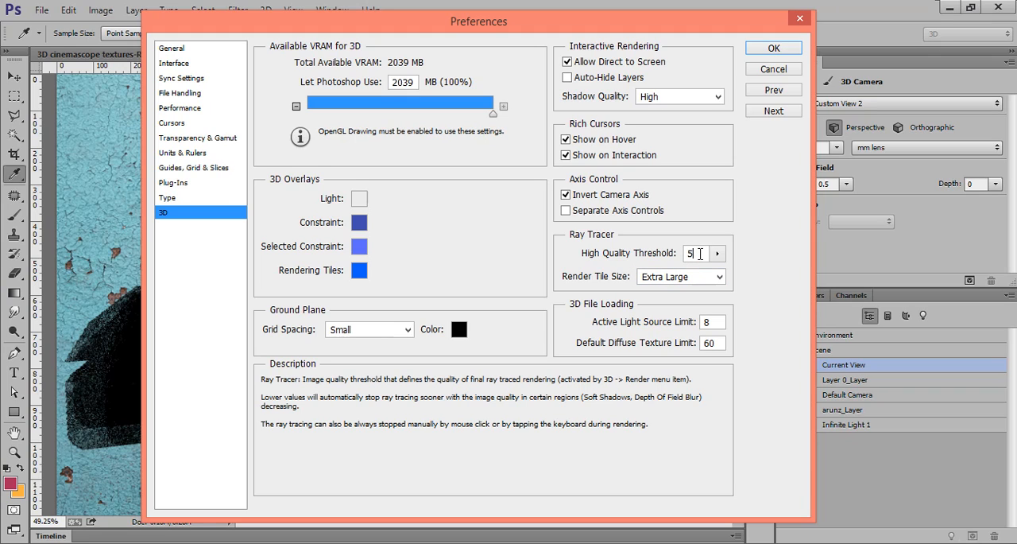
mouse_move(701, 245)
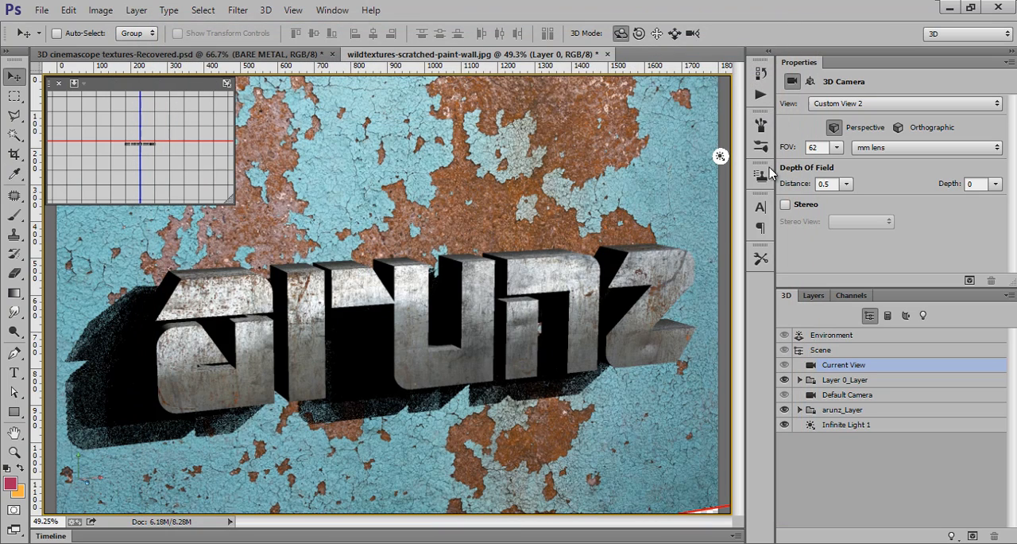
left_click(265, 10)
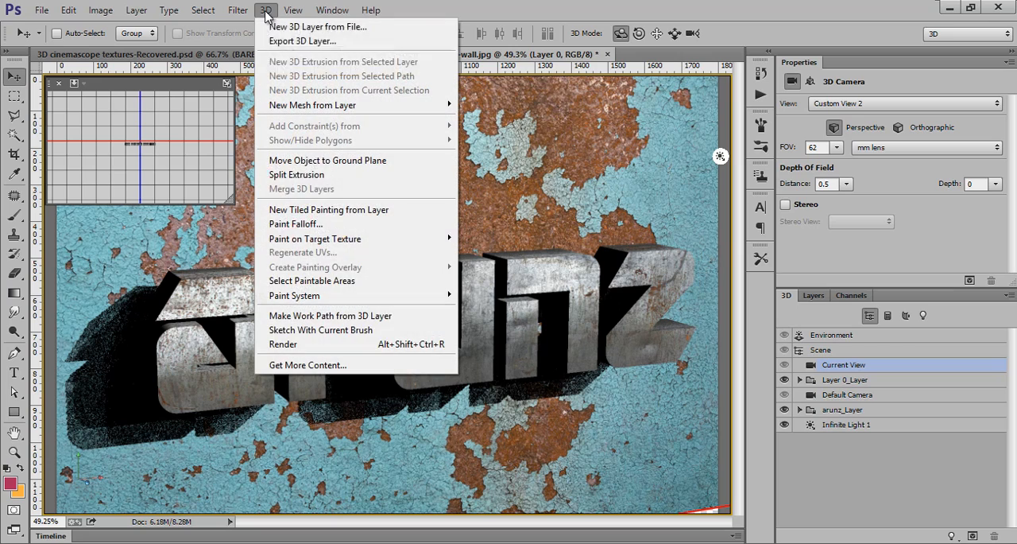
left_click(282, 344)
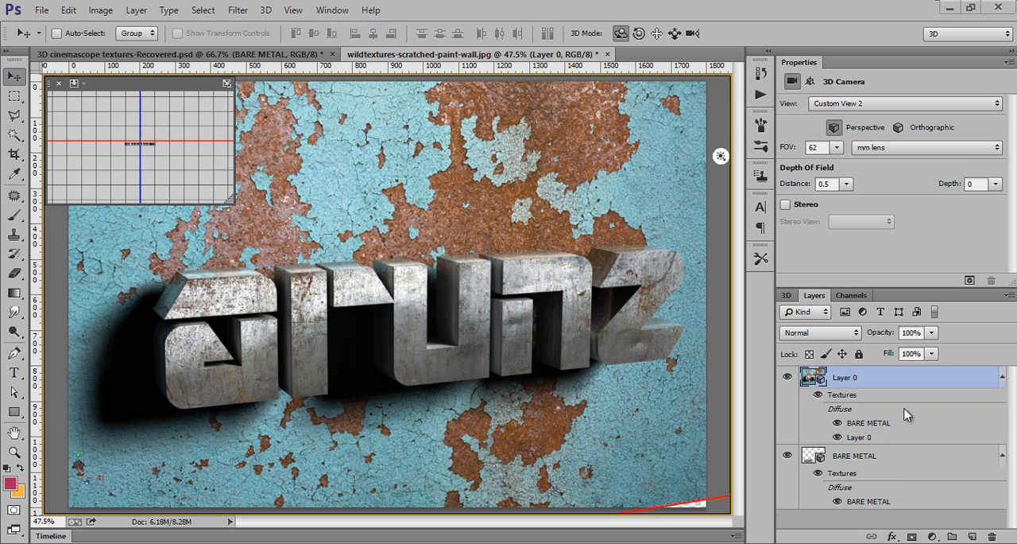
mouse_move(849, 427)
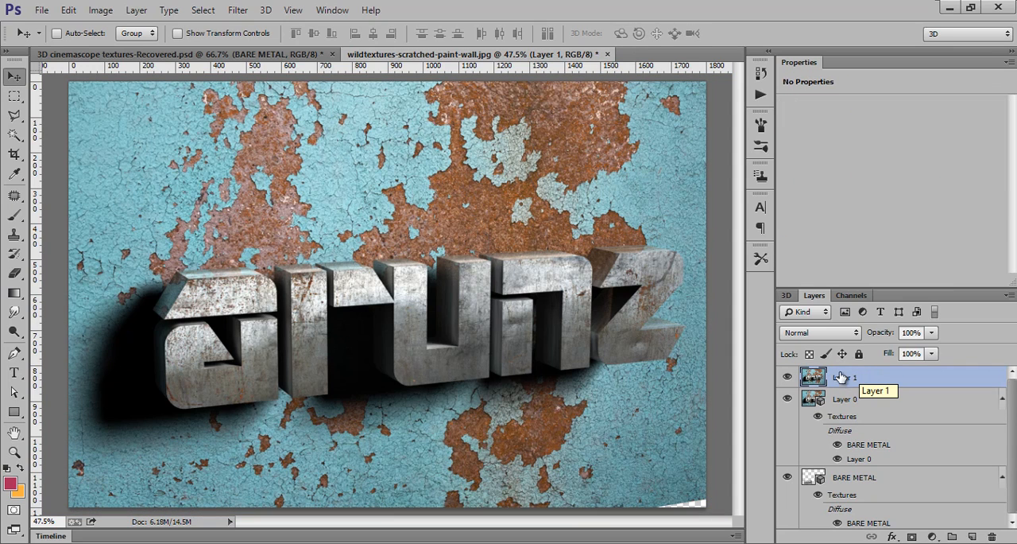
Step: Switch to the Essentials workspace, browse Image > Adjustments, and pick the Crop tool
left_click(967, 34)
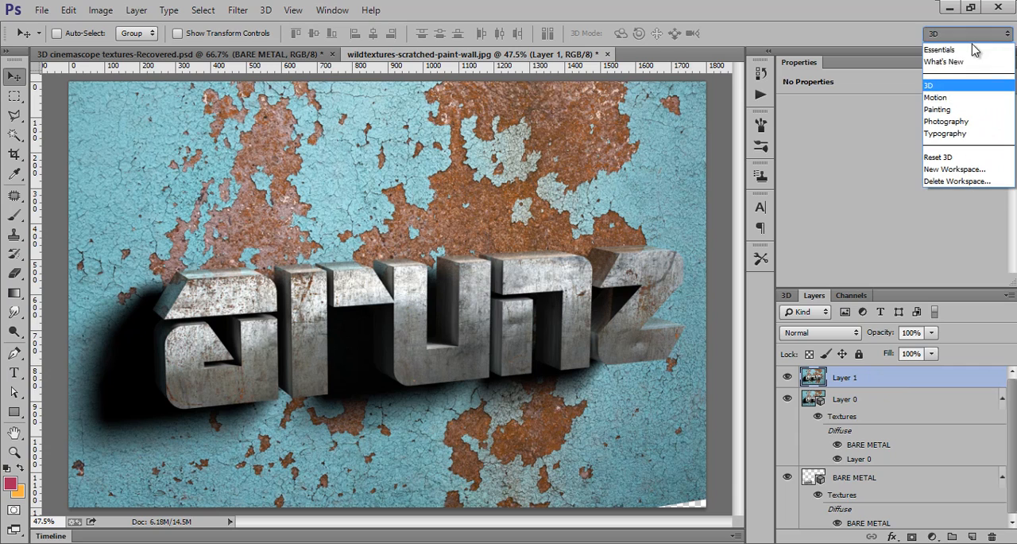
left_click(944, 53)
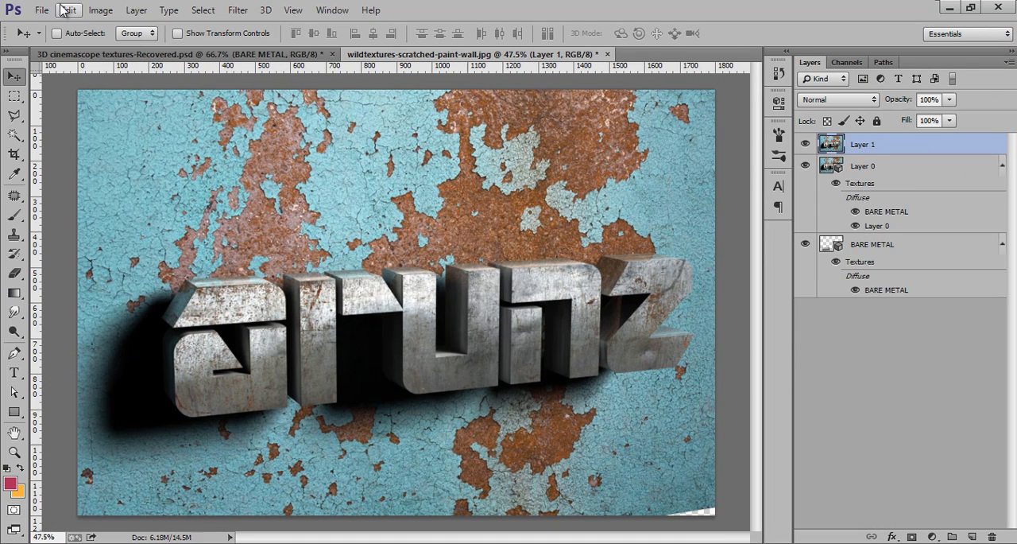
left_click(101, 11)
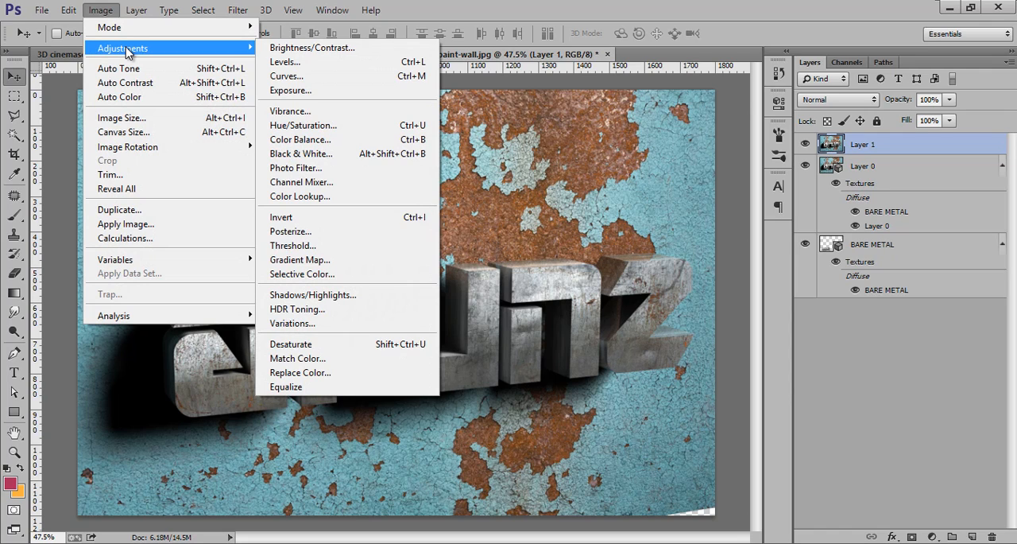
mouse_move(139, 52)
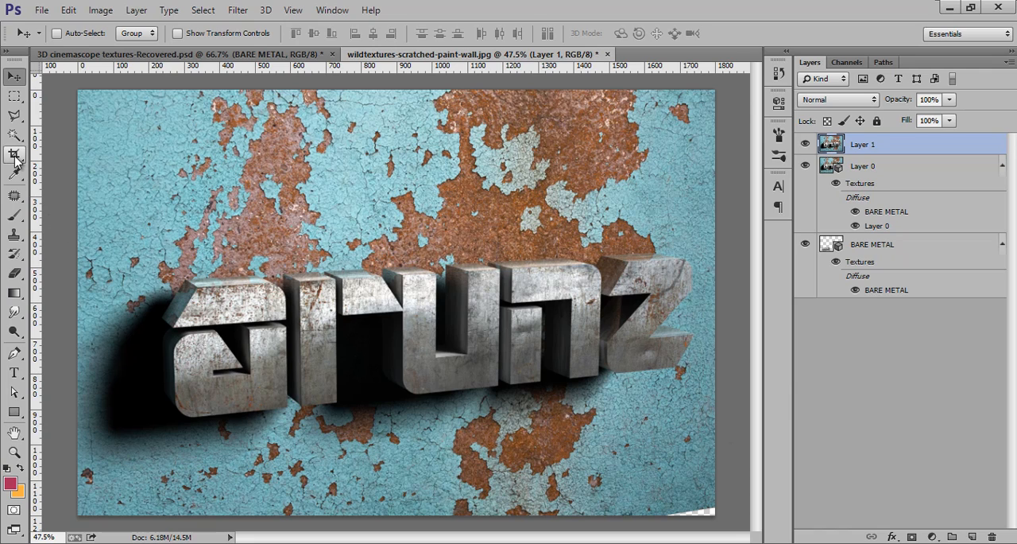
left_click(16, 154)
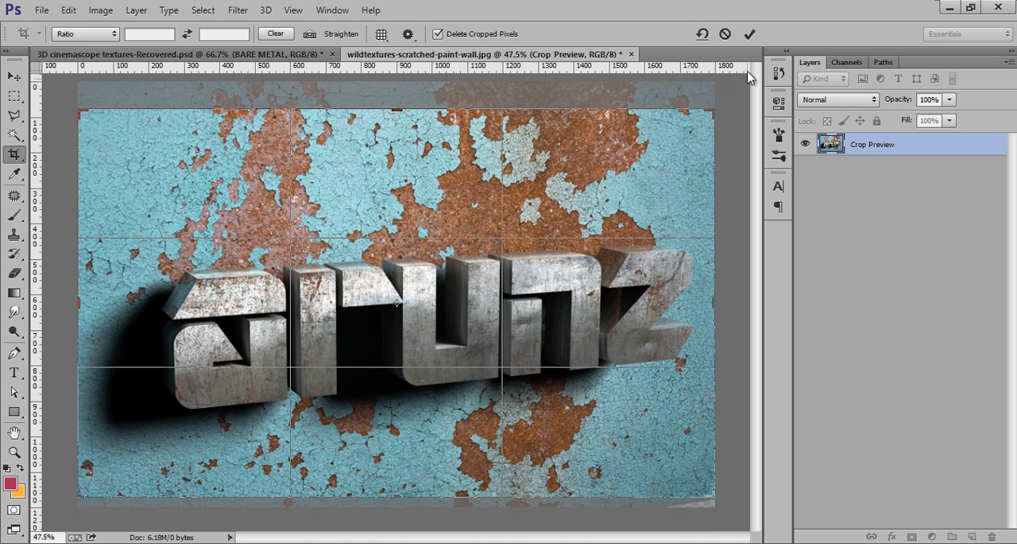
Step: Commit the crop so the wall fills the frame without empty edges
left_click(735, 34)
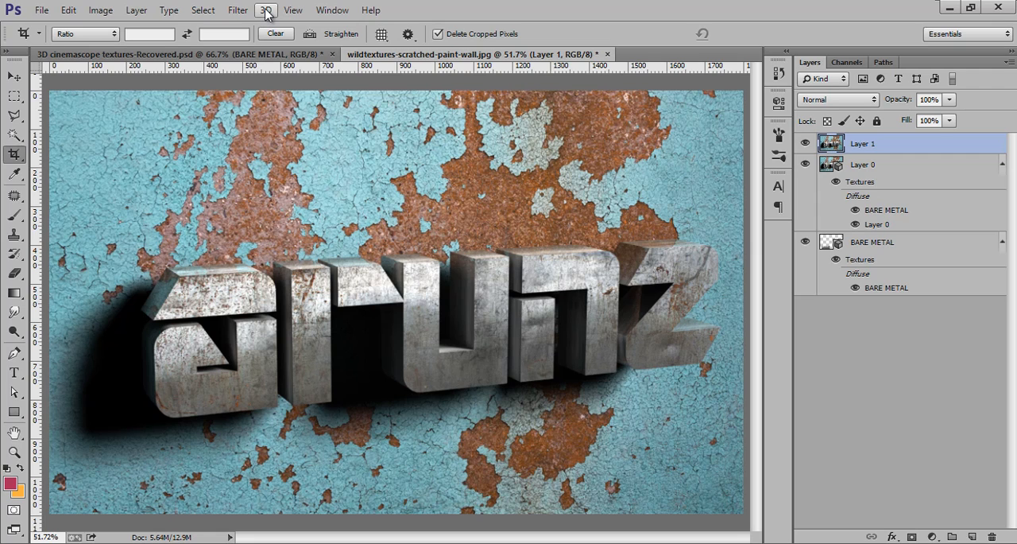
left_click(238, 10)
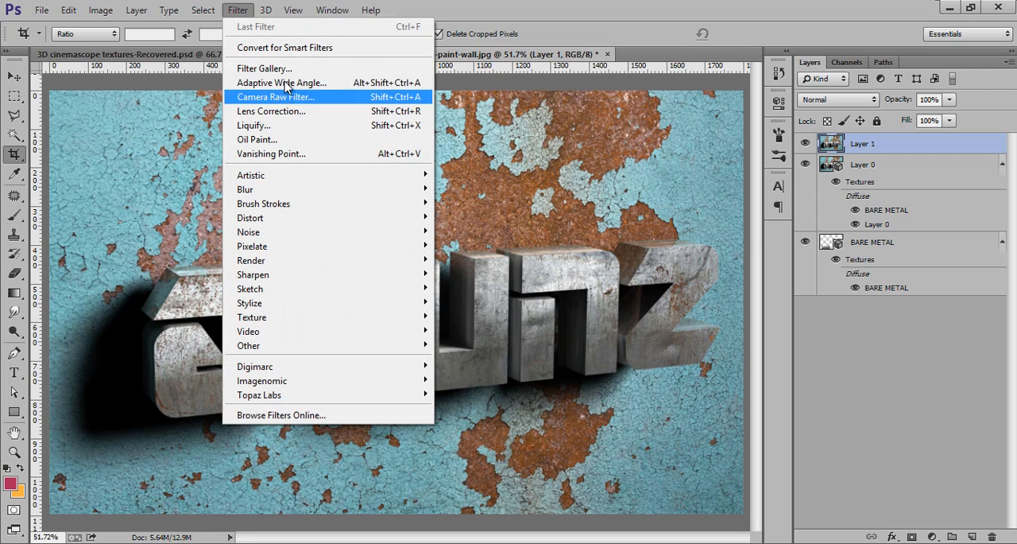
Step: In the Camera Raw Filter, set exposure to +0.25 and shadows to +24
left_click(276, 96)
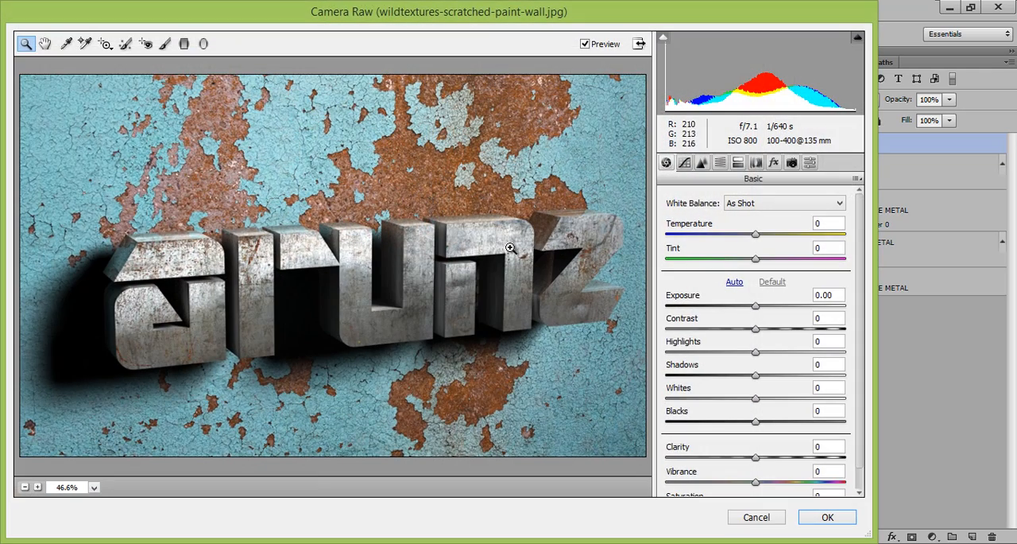
left_click(826, 295)
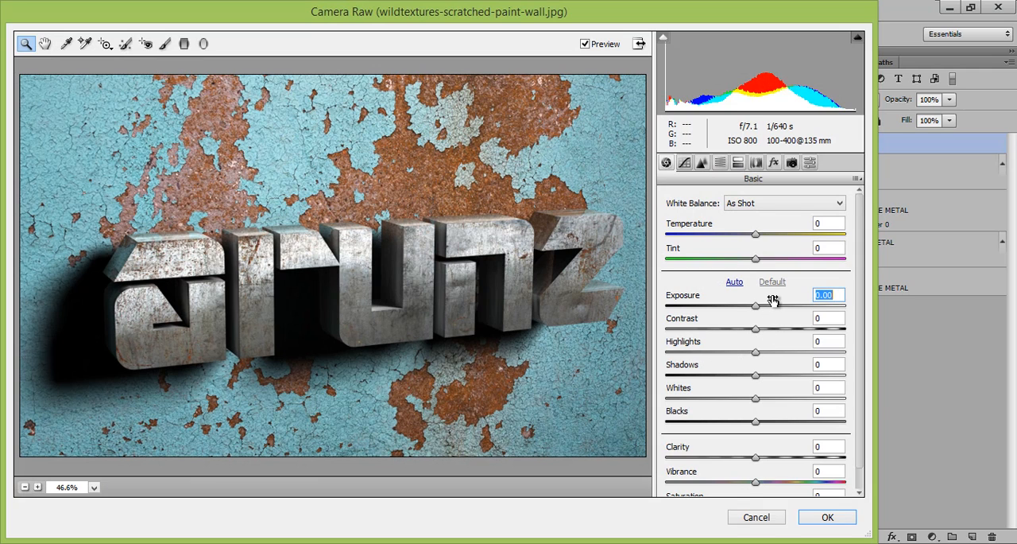
left_click_drag(756, 306, 761, 306)
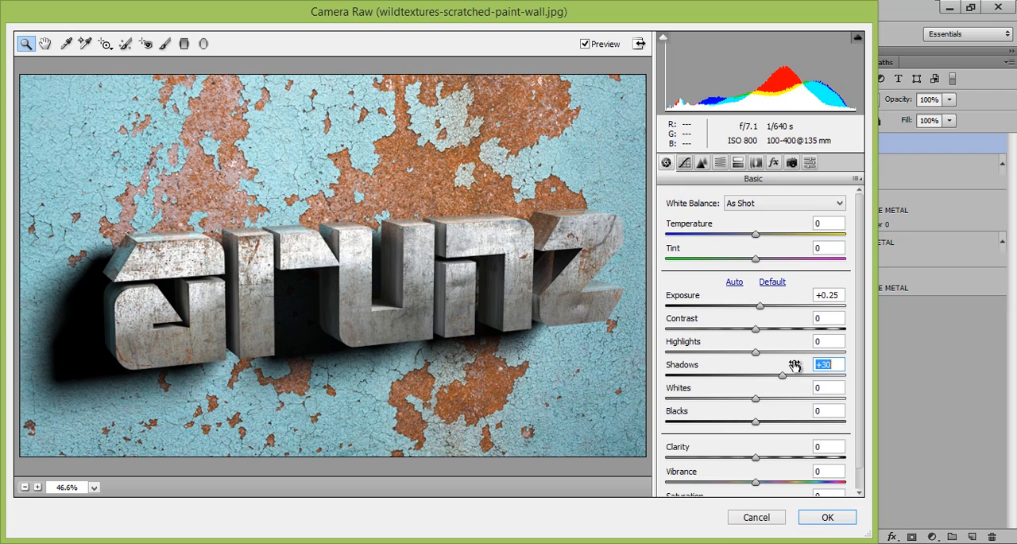
left_click_drag(785, 374, 781, 374)
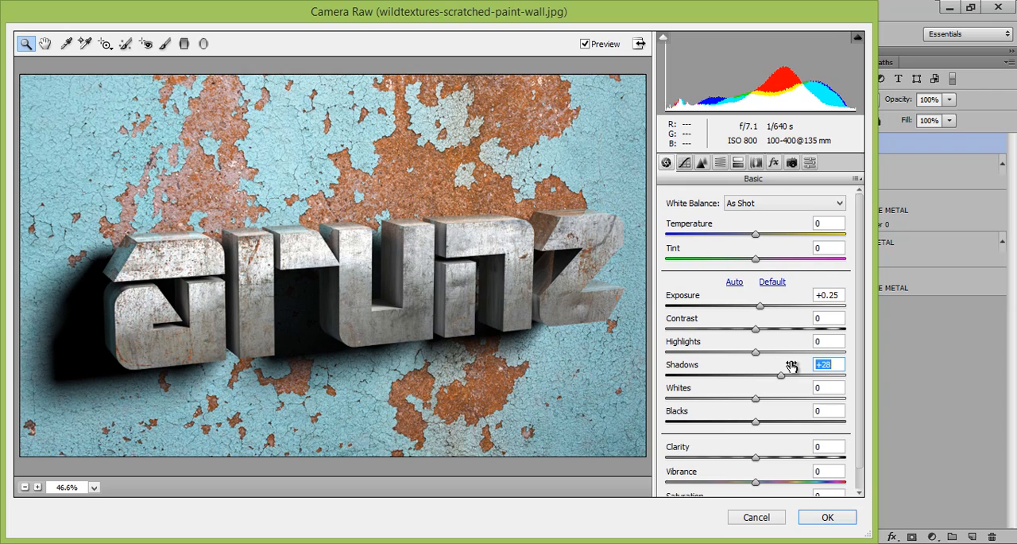
left_click_drag(782, 375, 777, 374)
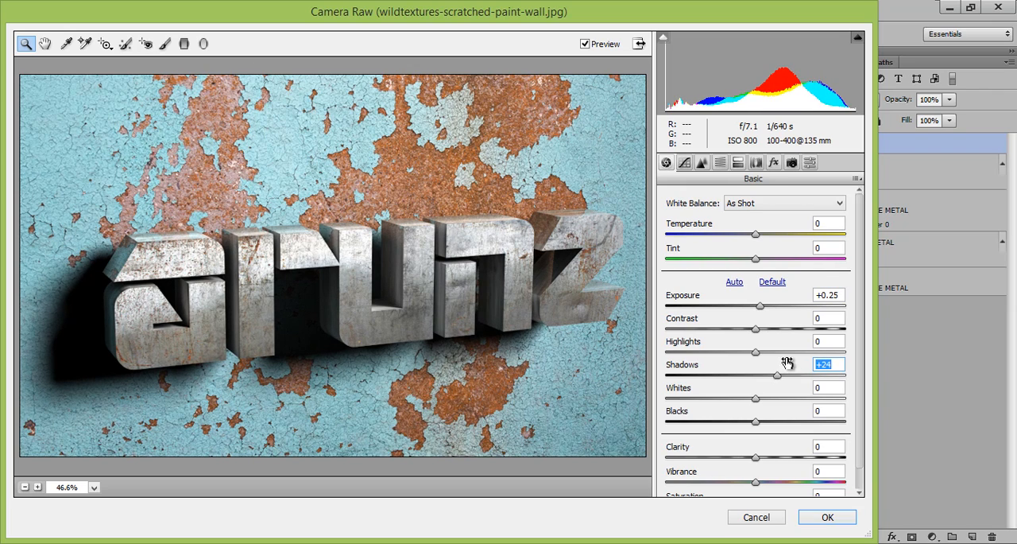
Step: Set the Detail sharpening amount to 40 and return to Basic settings
left_click(702, 162)
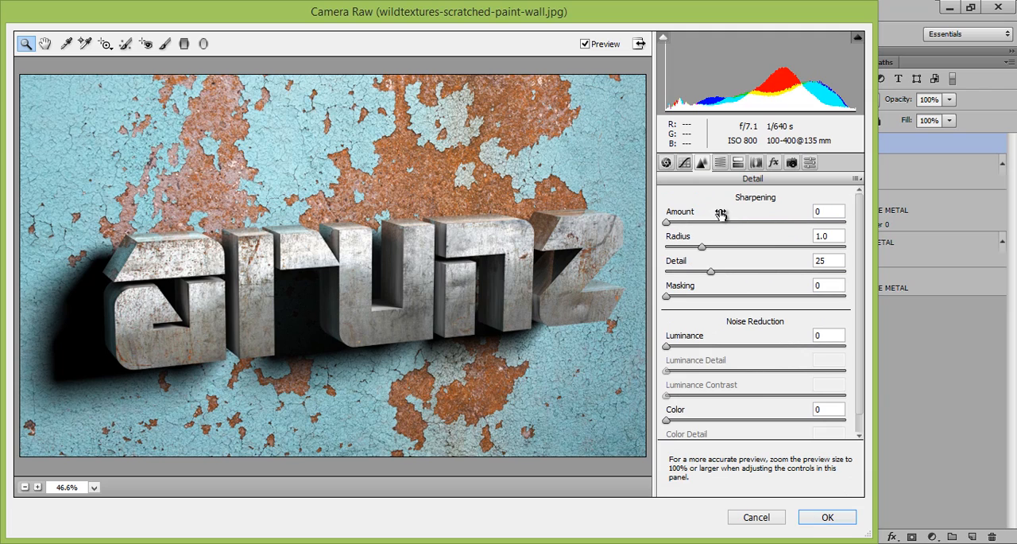
left_click_drag(666, 221, 703, 221)
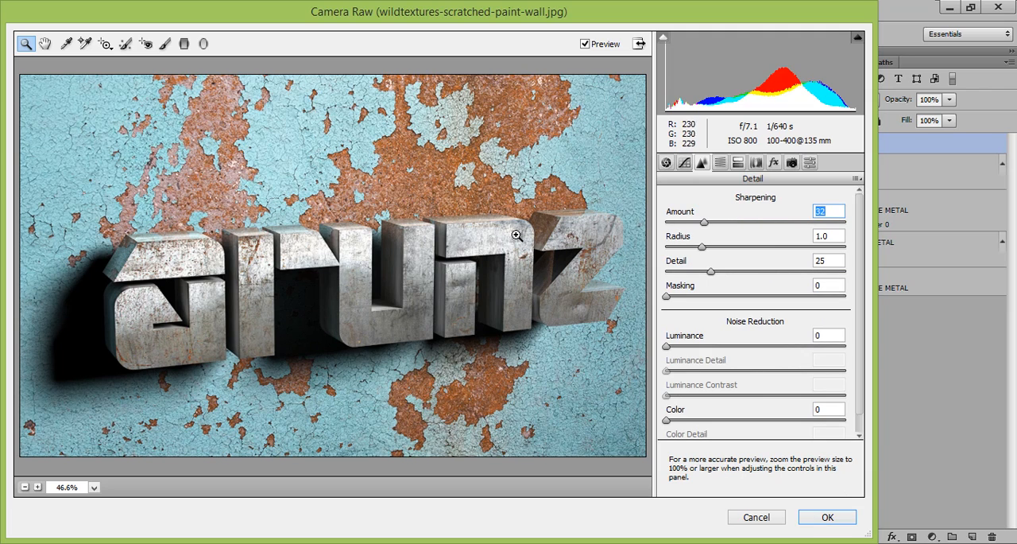
left_click_drag(705, 222, 722, 222)
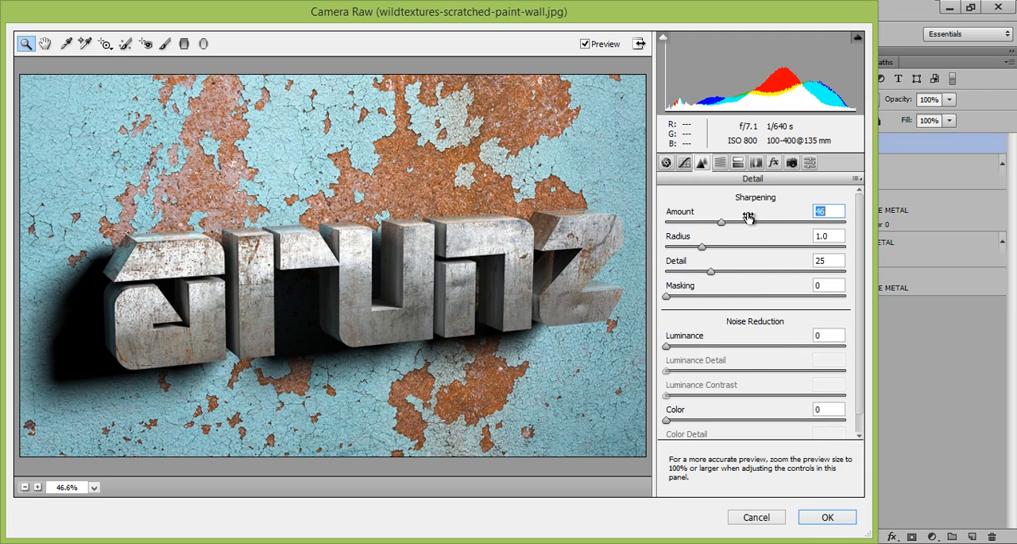
left_click_drag(722, 222, 715, 222)
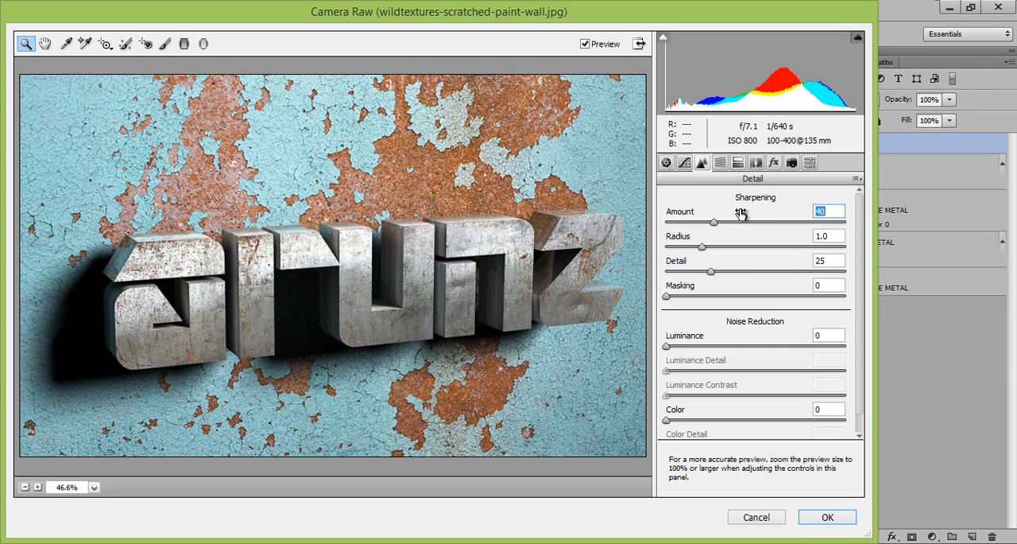
left_click(667, 162)
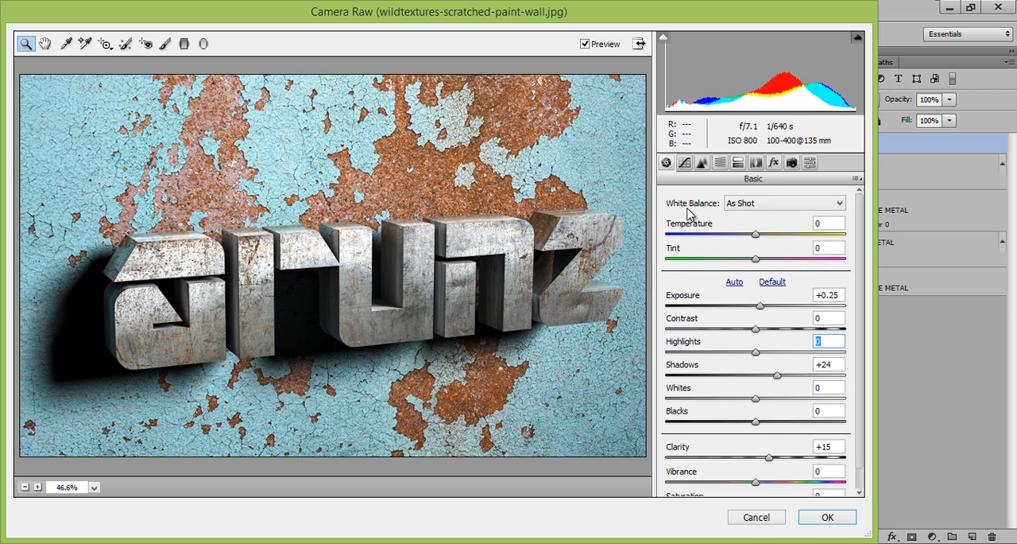
left_click(165, 43)
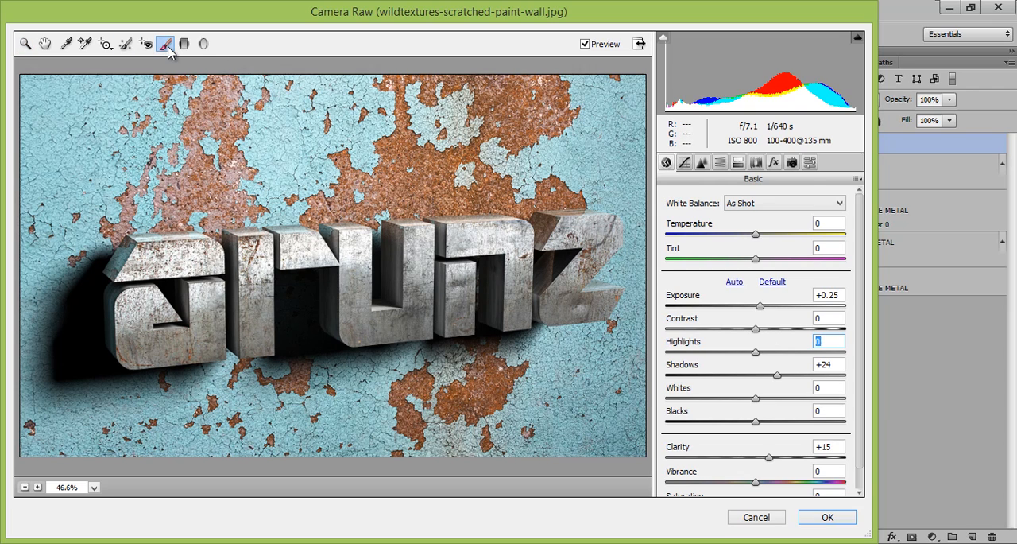
left_click(165, 43)
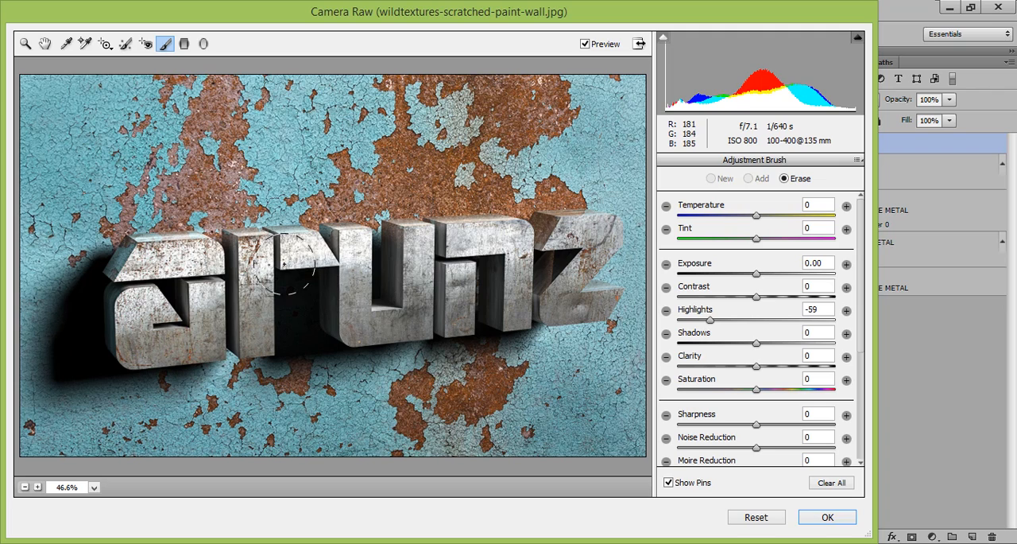
left_click(748, 179)
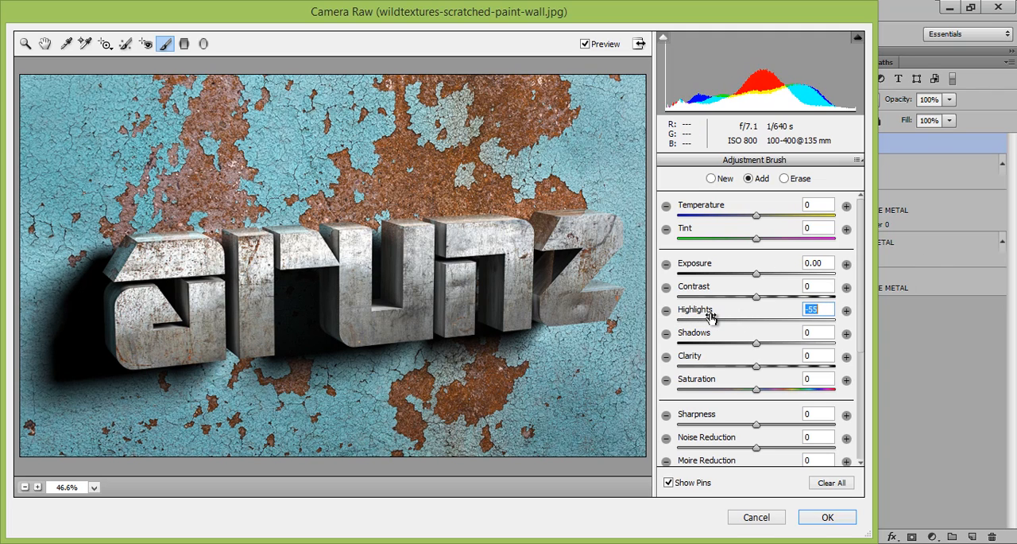
left_click(44, 42)
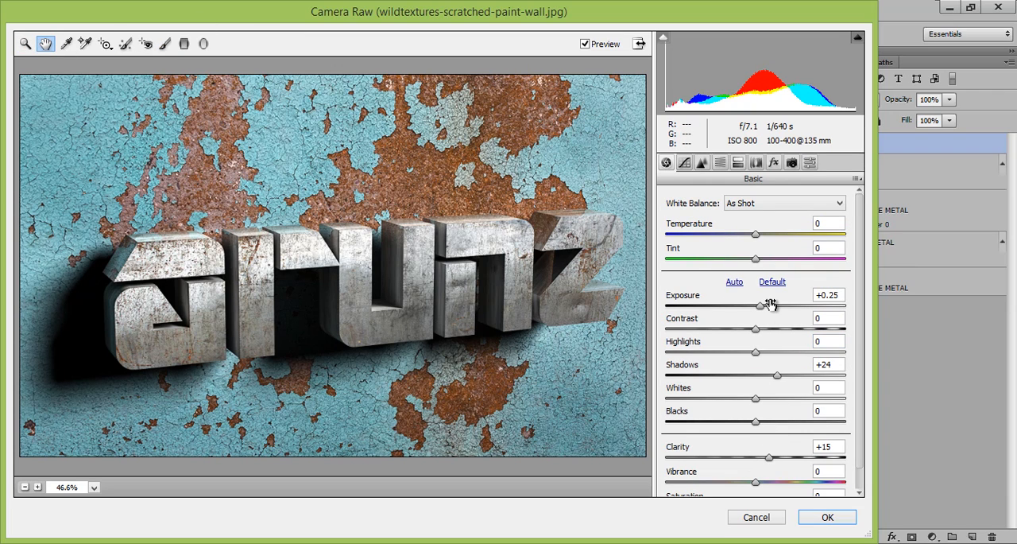
Step: Raise exposure to +0.35 and temperature to +9, then apply Camera Raw to Layer 1
double_click(827, 295)
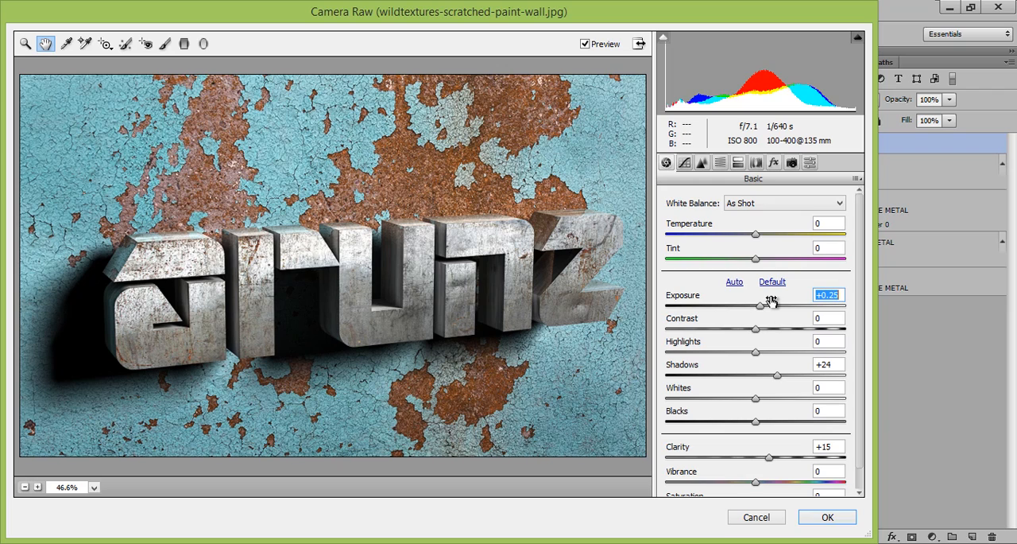
left_click_drag(762, 306, 772, 305)
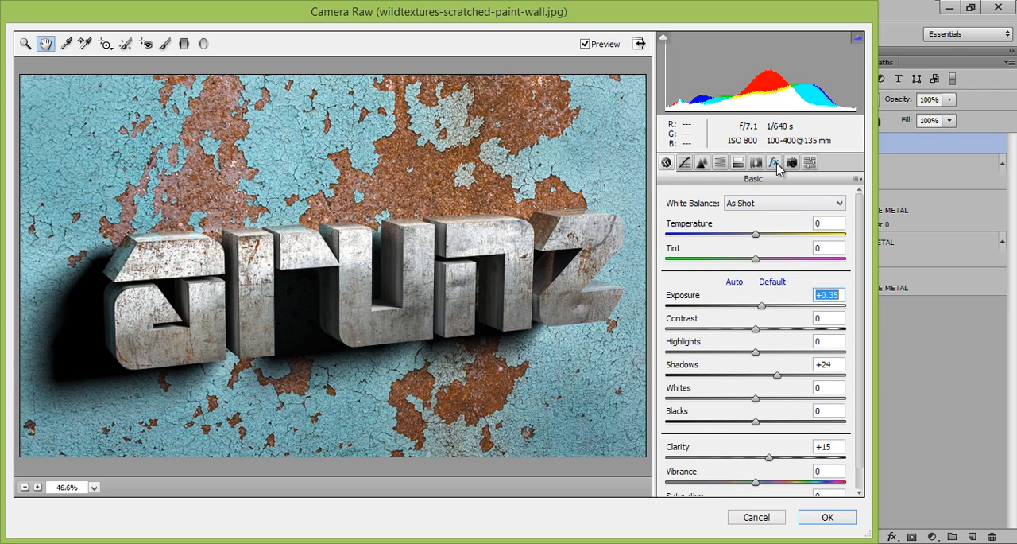
left_click(773, 162)
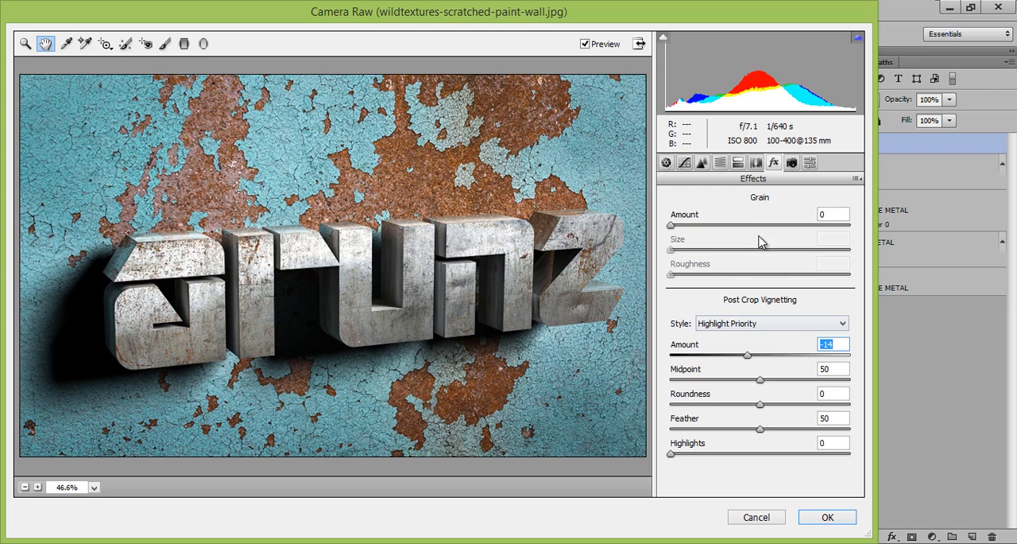
left_click(685, 162)
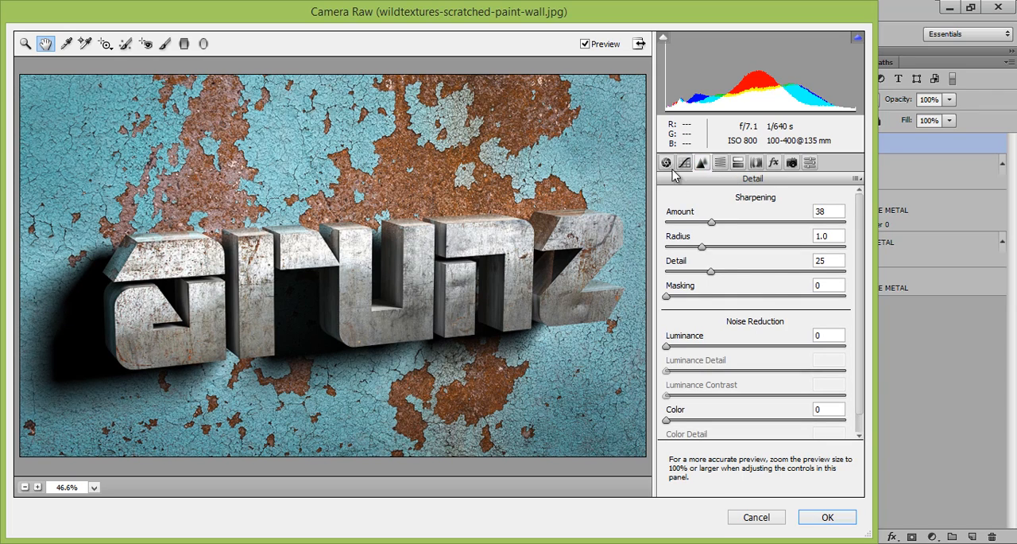
left_click(664, 162)
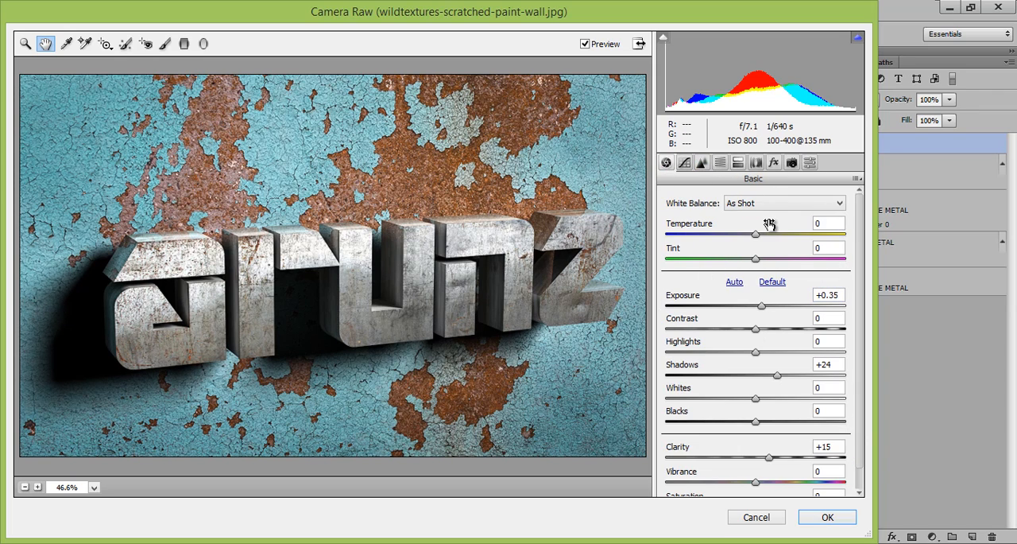
left_click_drag(756, 234, 765, 235)
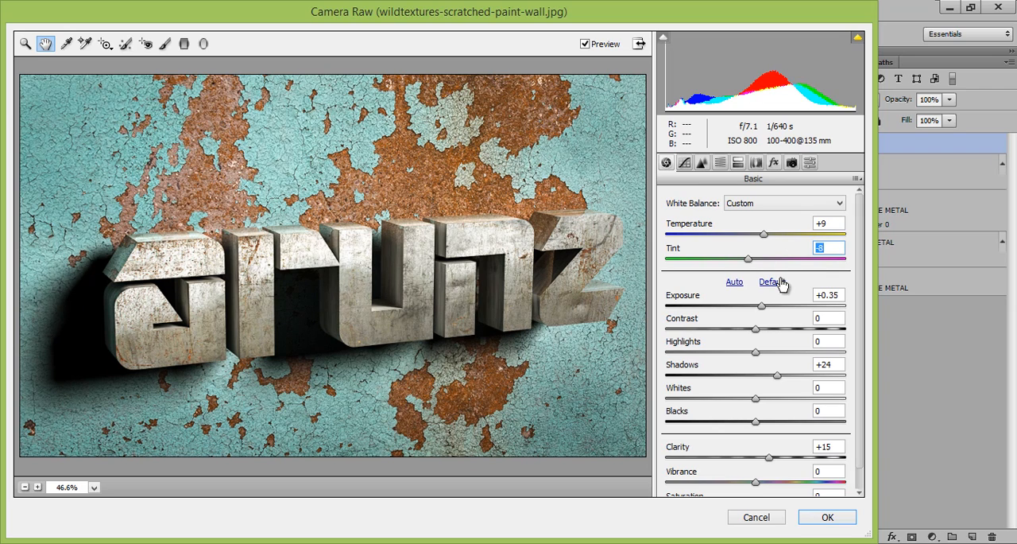
mouse_move(768, 424)
type("+4")
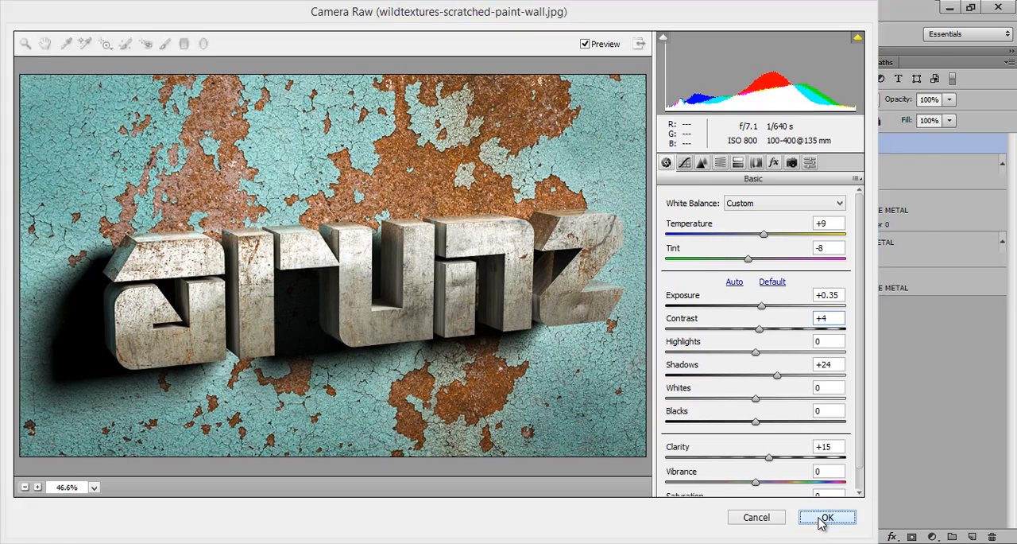
left_click(826, 517)
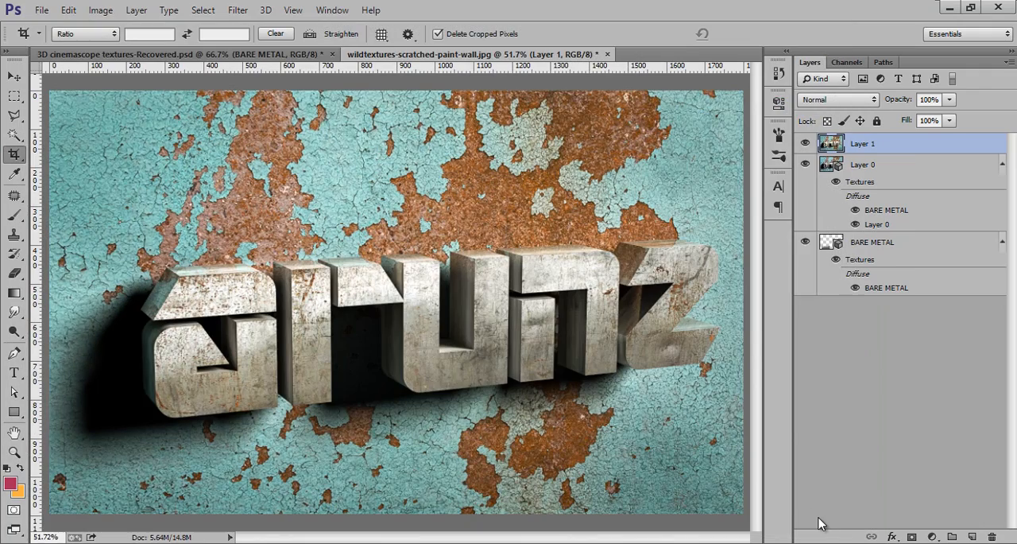
Step: Apply a tilt-shift blur of about 8 px, tilting the focus band around the 'arunz' lettering
left_click(242, 10)
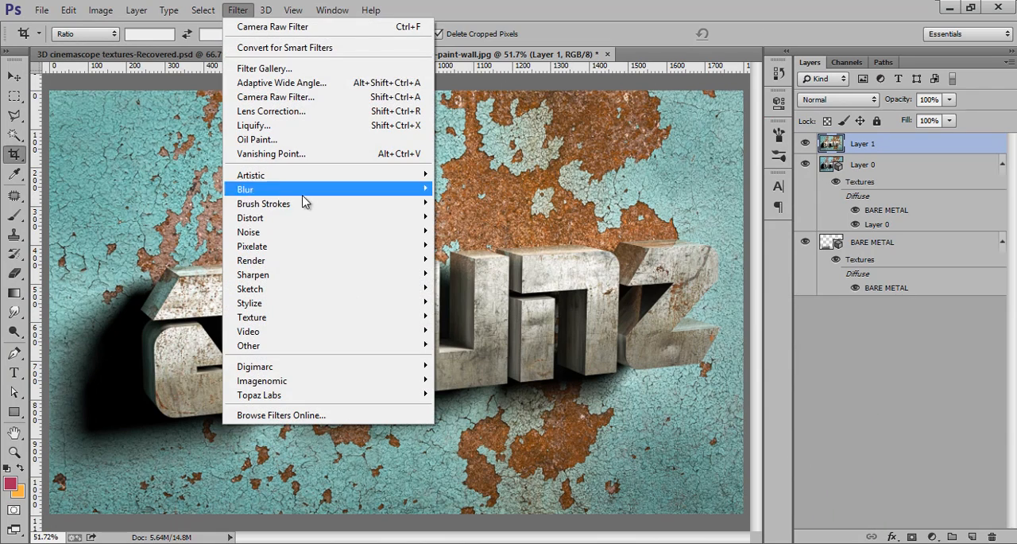
left_click(244, 189)
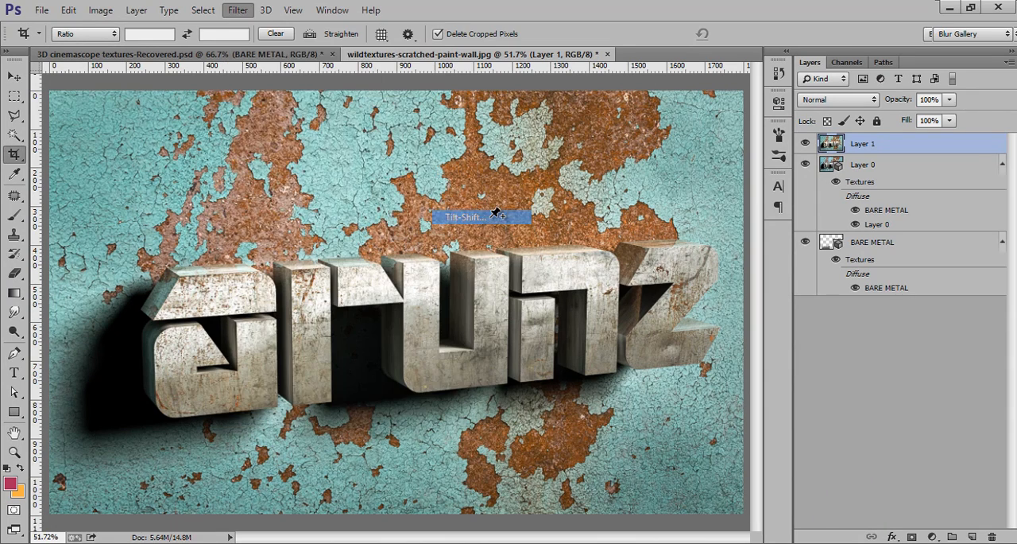
left_click(478, 216)
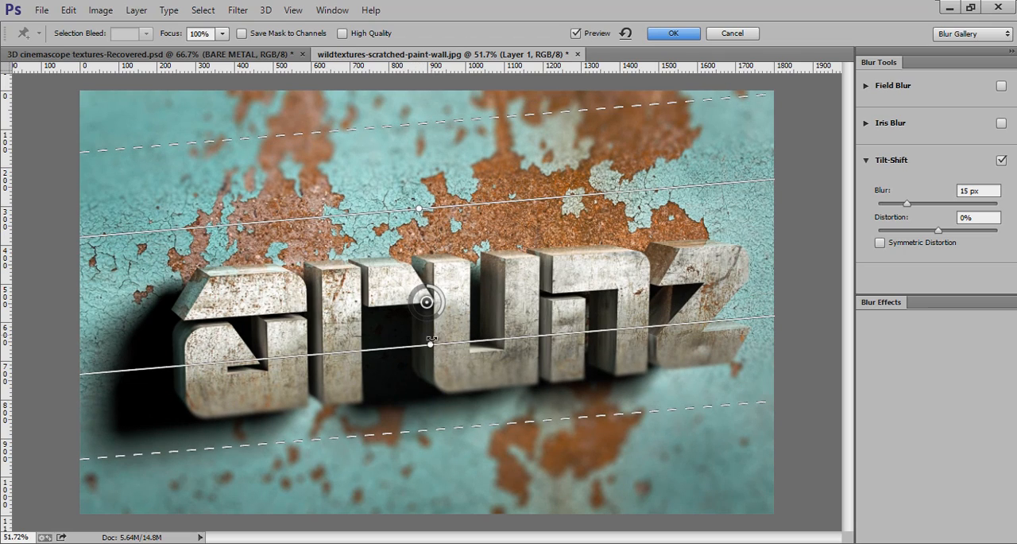
left_click_drag(432, 343, 441, 426)
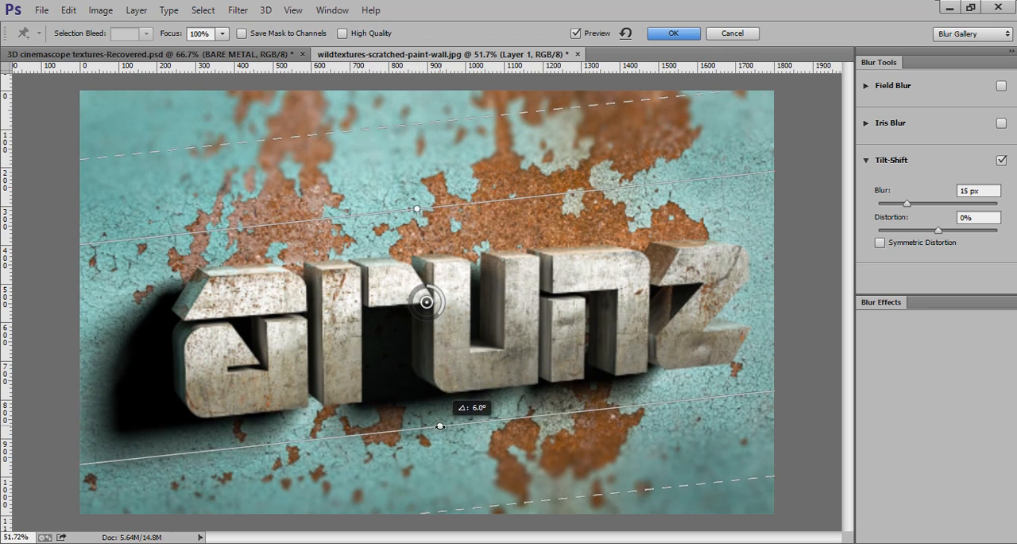
left_click_drag(441, 426, 438, 437)
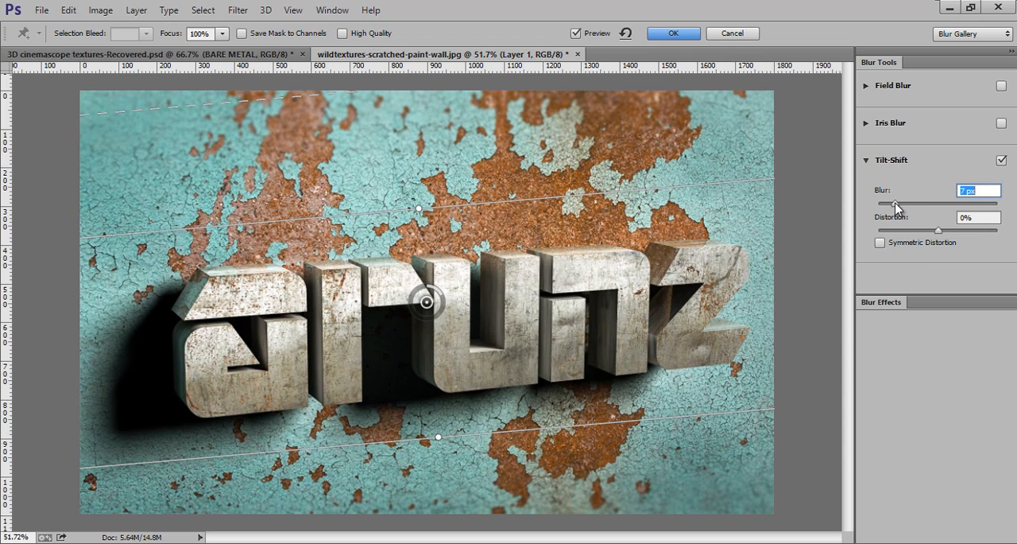
mouse_move(896, 205)
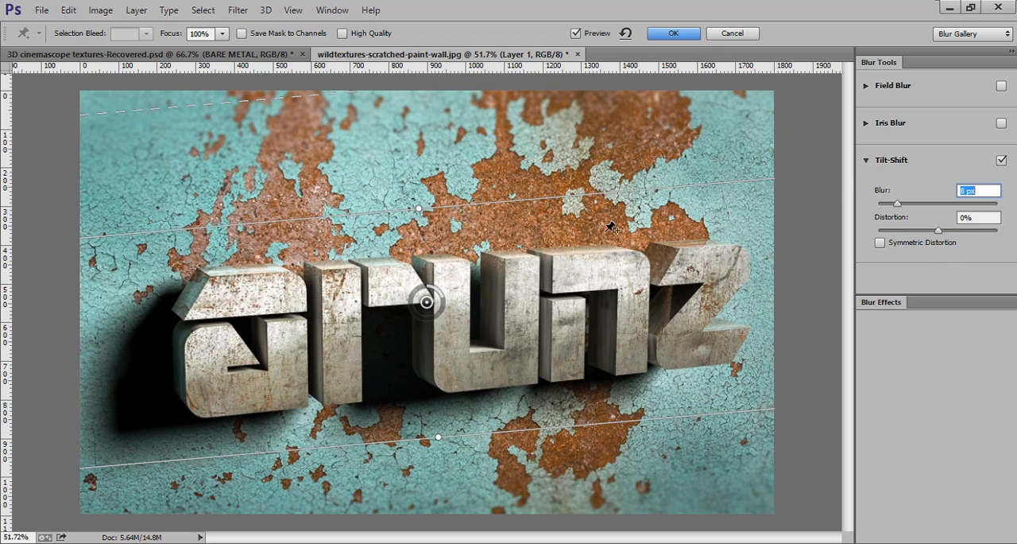
left_click(675, 33)
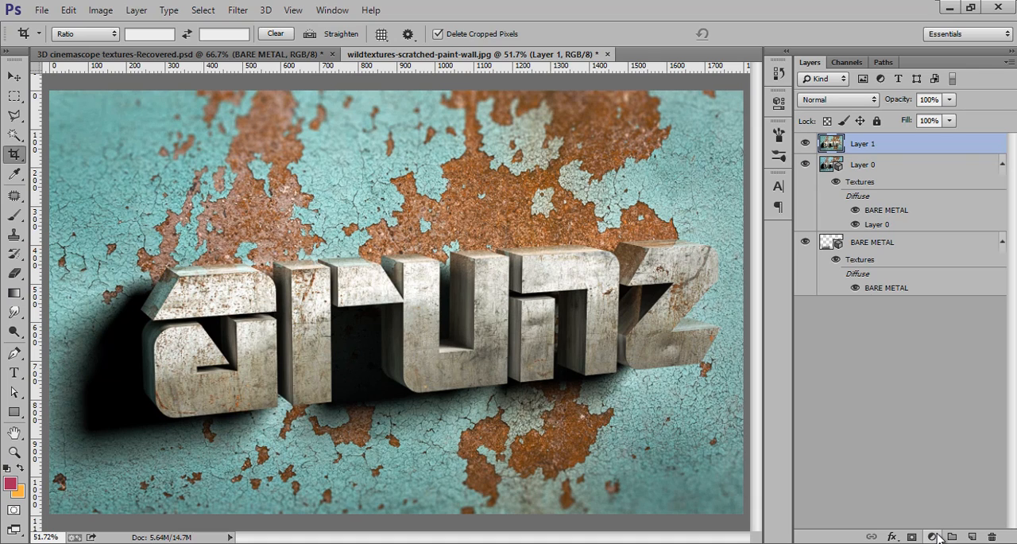
Step: Add a Brightness/Contrast adjustment layer with brightness -48 and close its properties
left_click(935, 535)
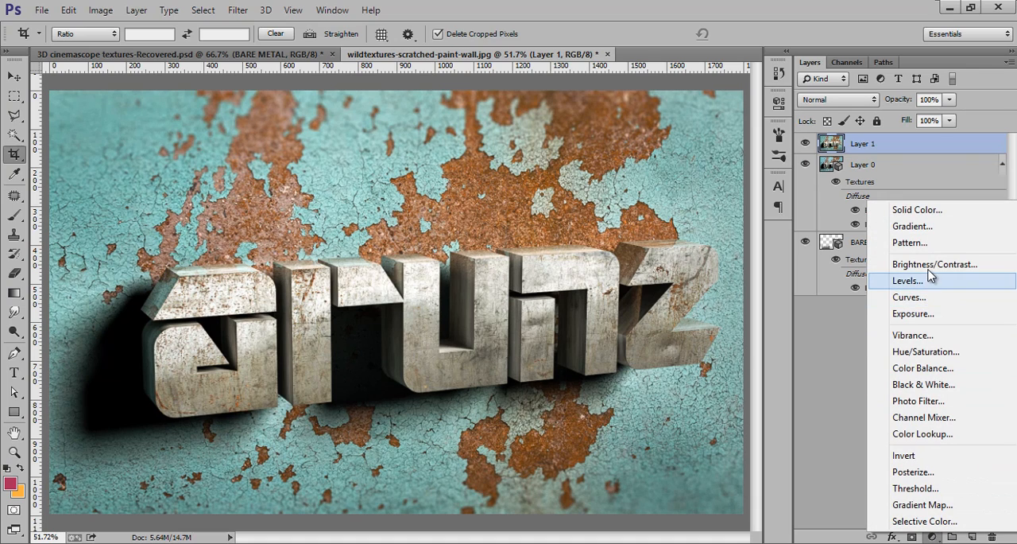
left_click(935, 264)
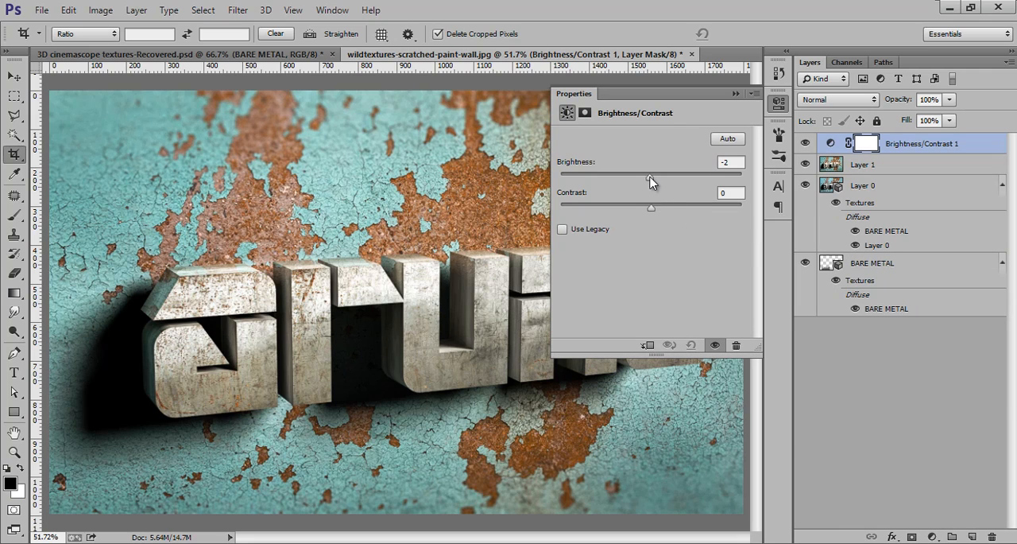
left_click_drag(650, 174, 620, 175)
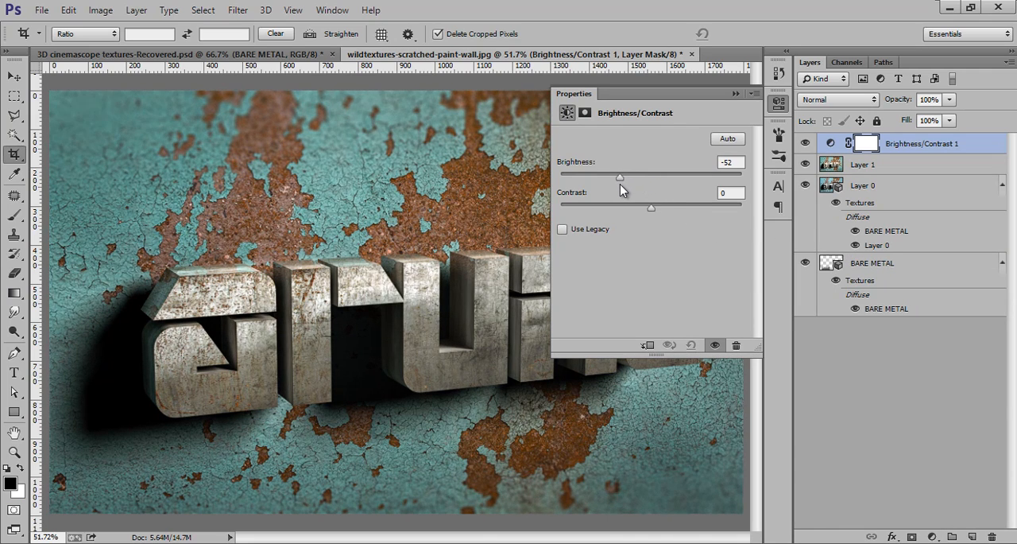
left_click_drag(620, 176, 624, 177)
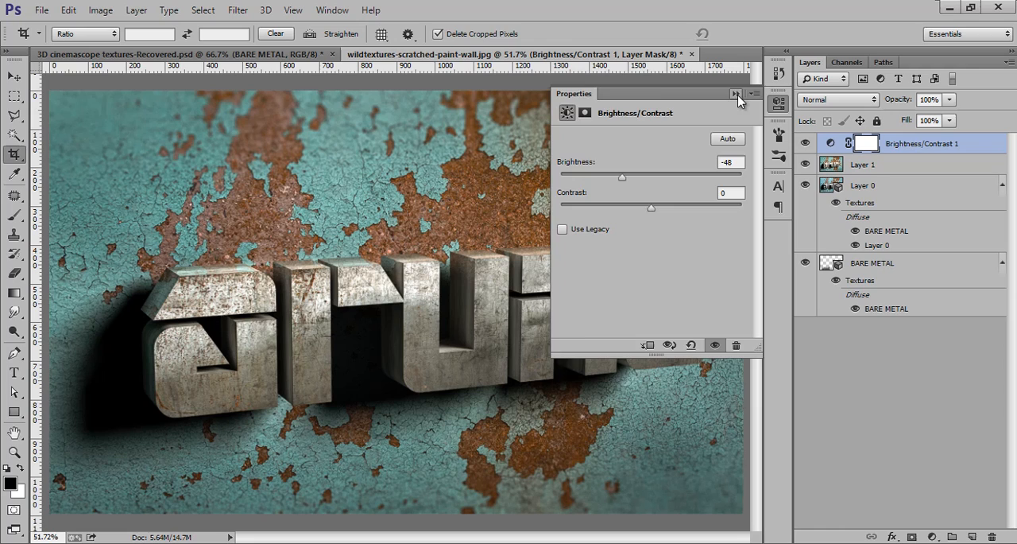
left_click(733, 94)
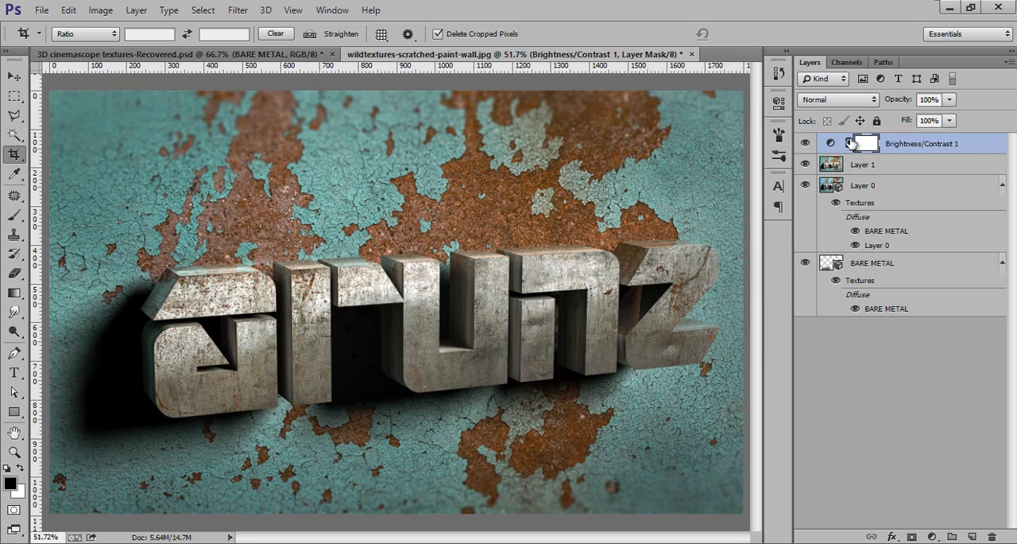